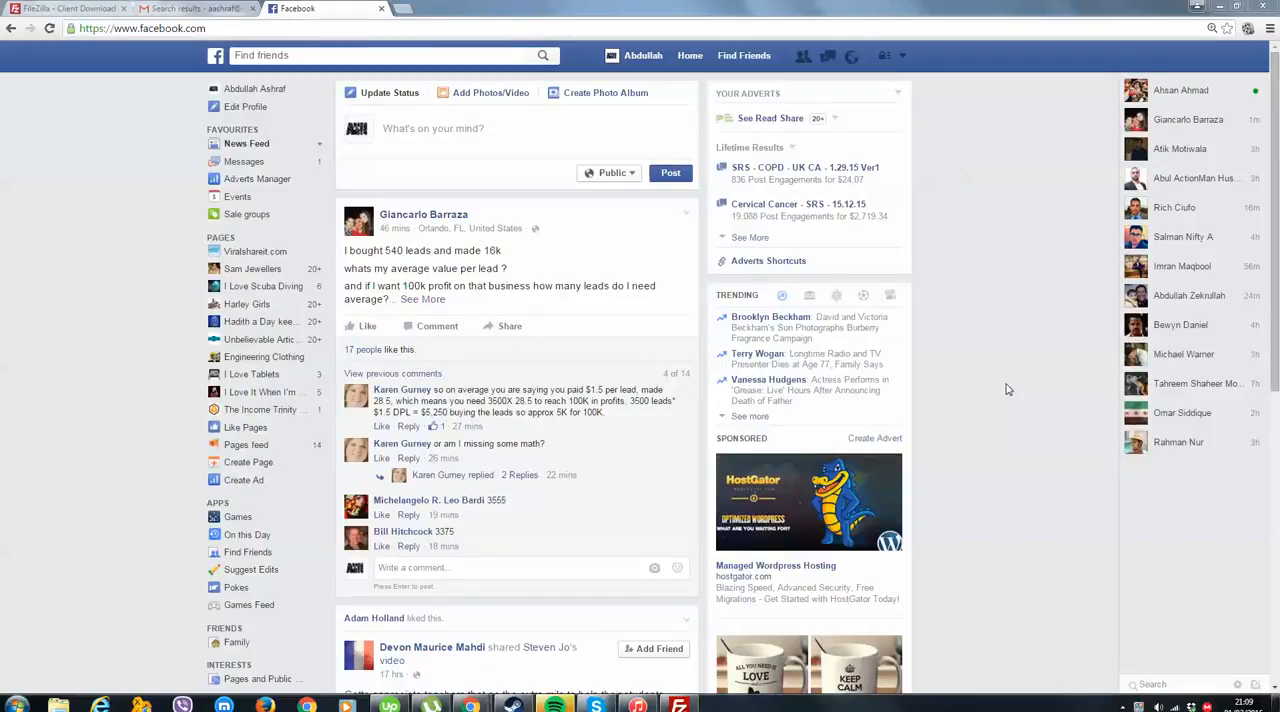
mouse_move(1041, 393)
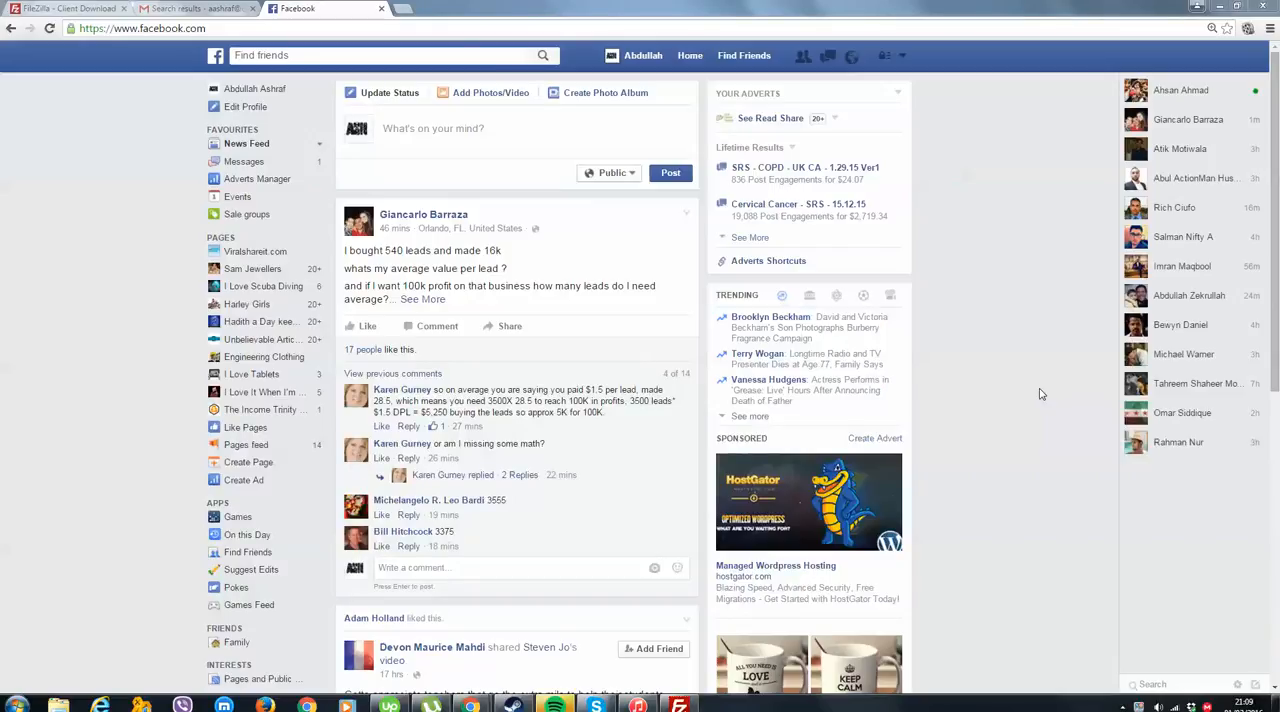
mouse_move(974, 241)
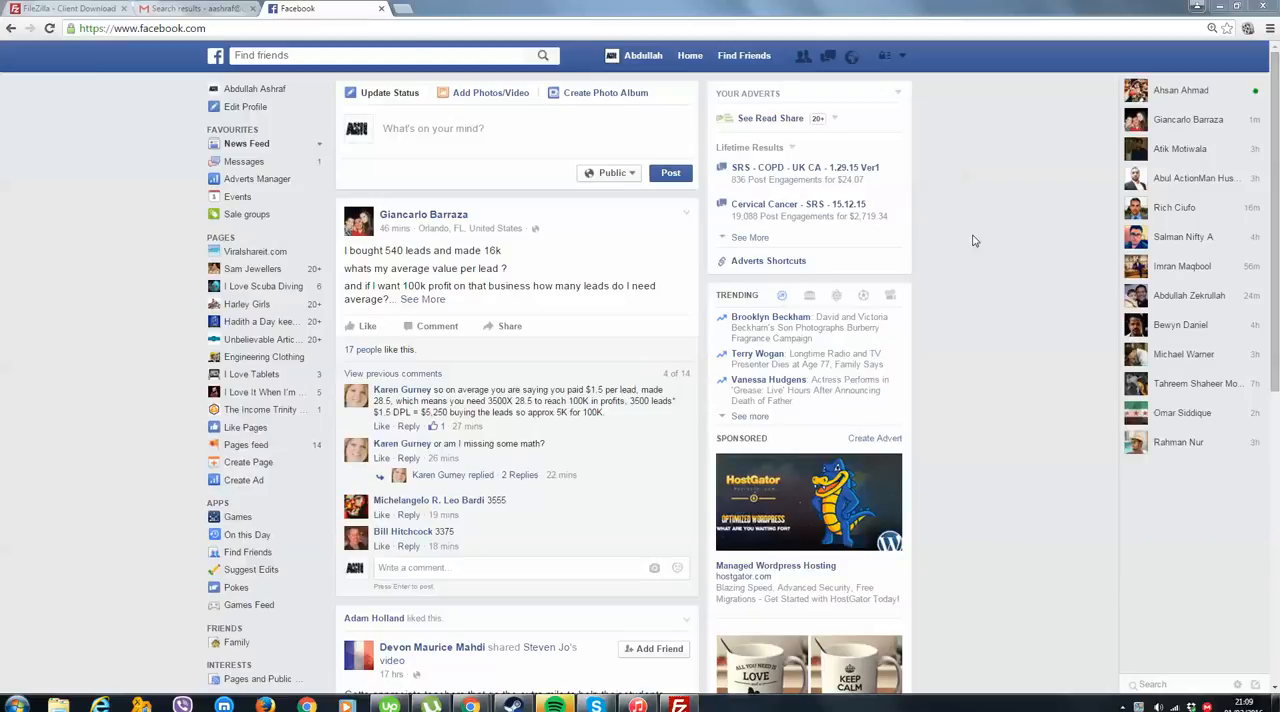
mouse_move(1040, 7)
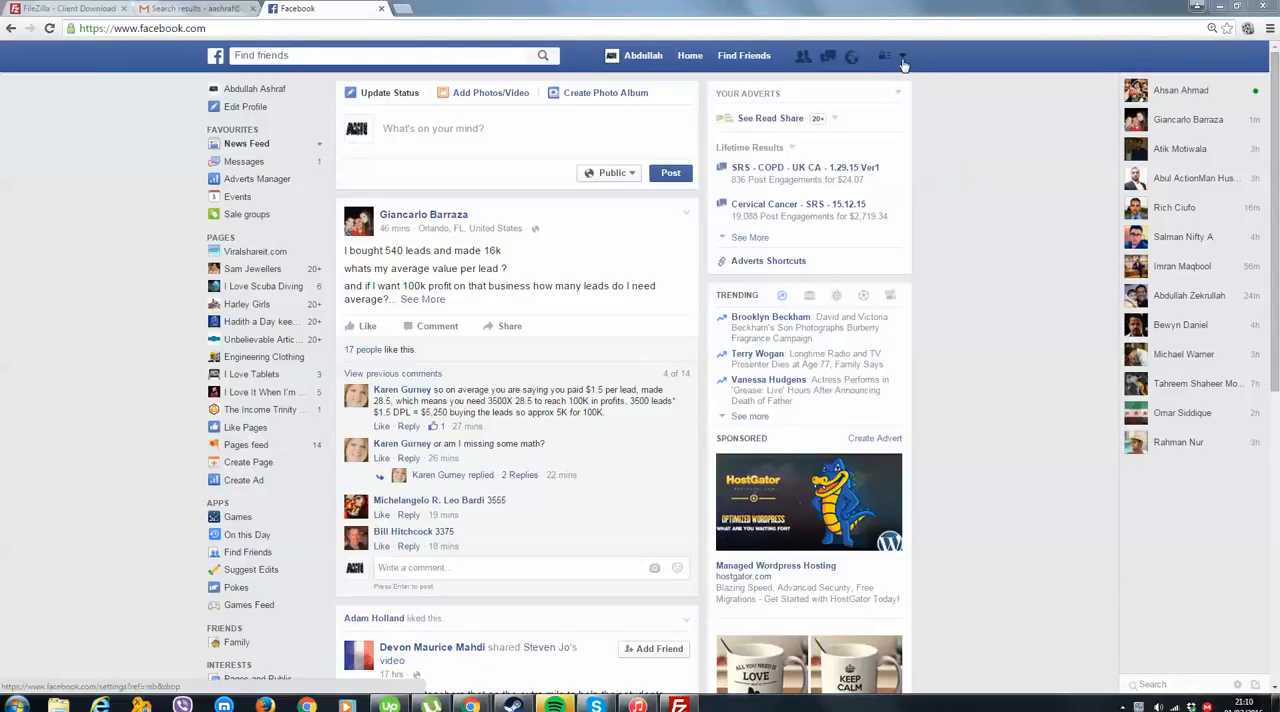
- From the account menu, create a Cause or Community page and name it MindPackage
click(901, 56)
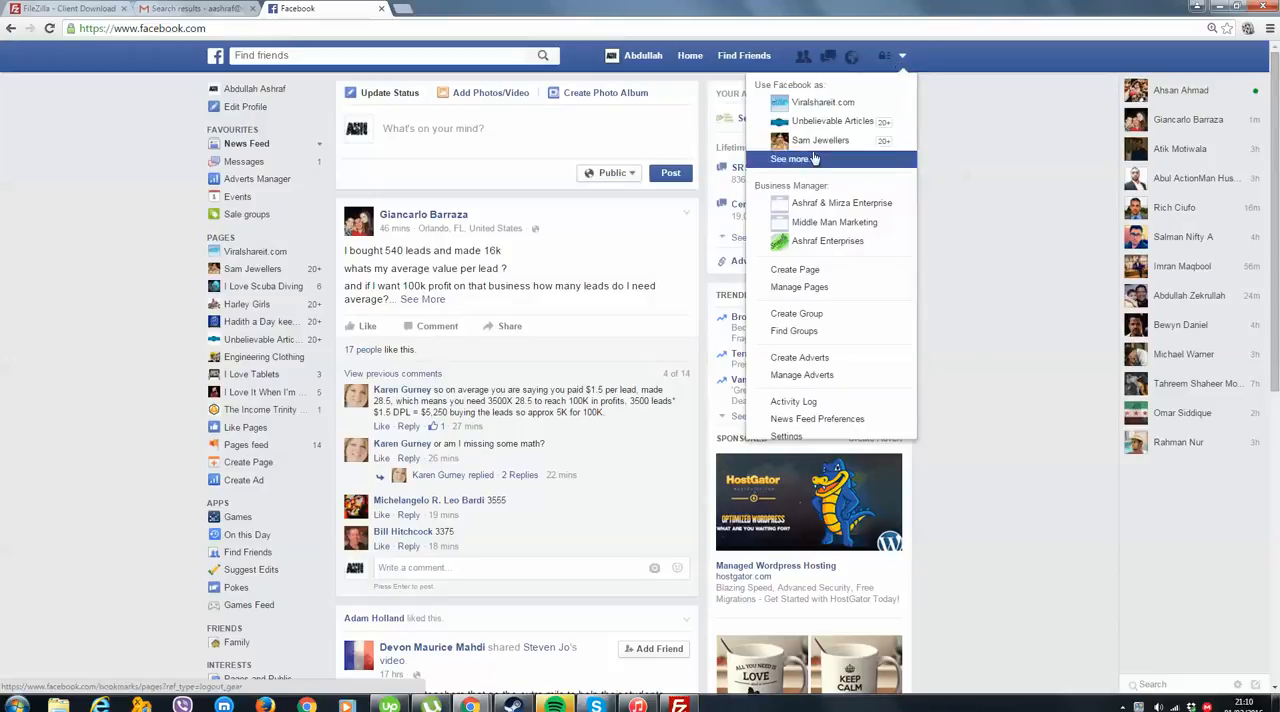
click(795, 269)
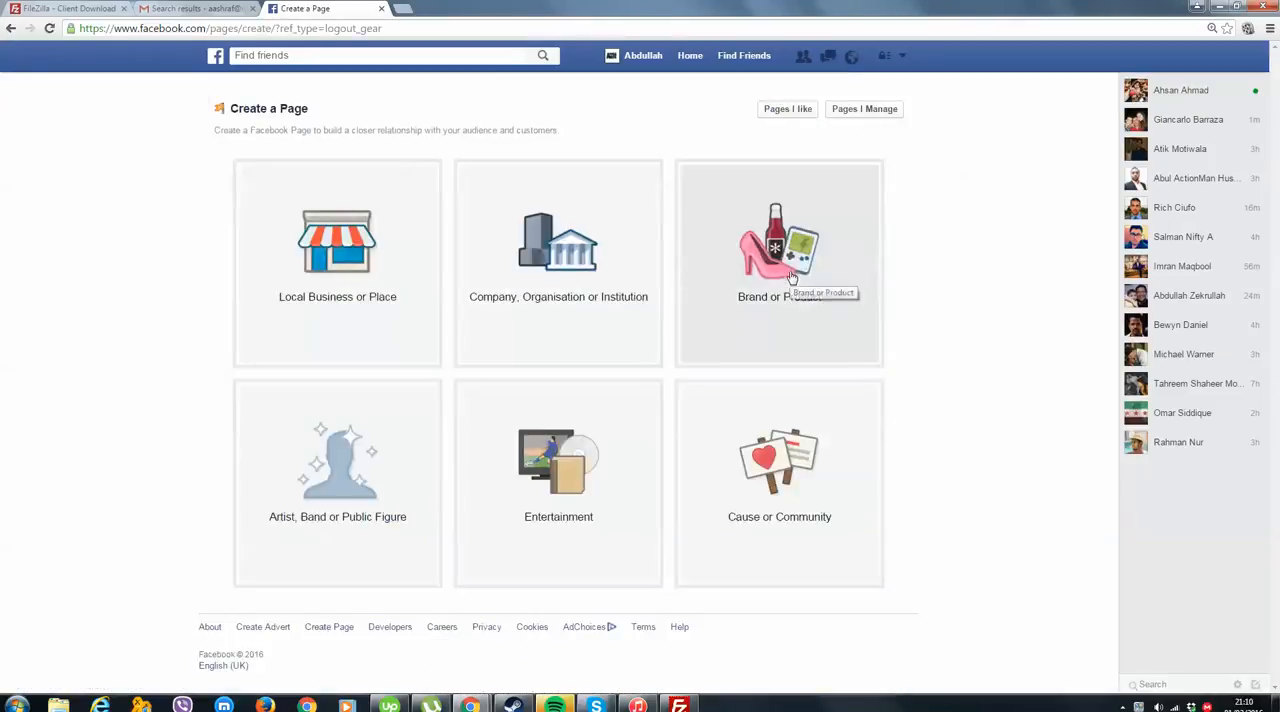
mouse_move(779, 455)
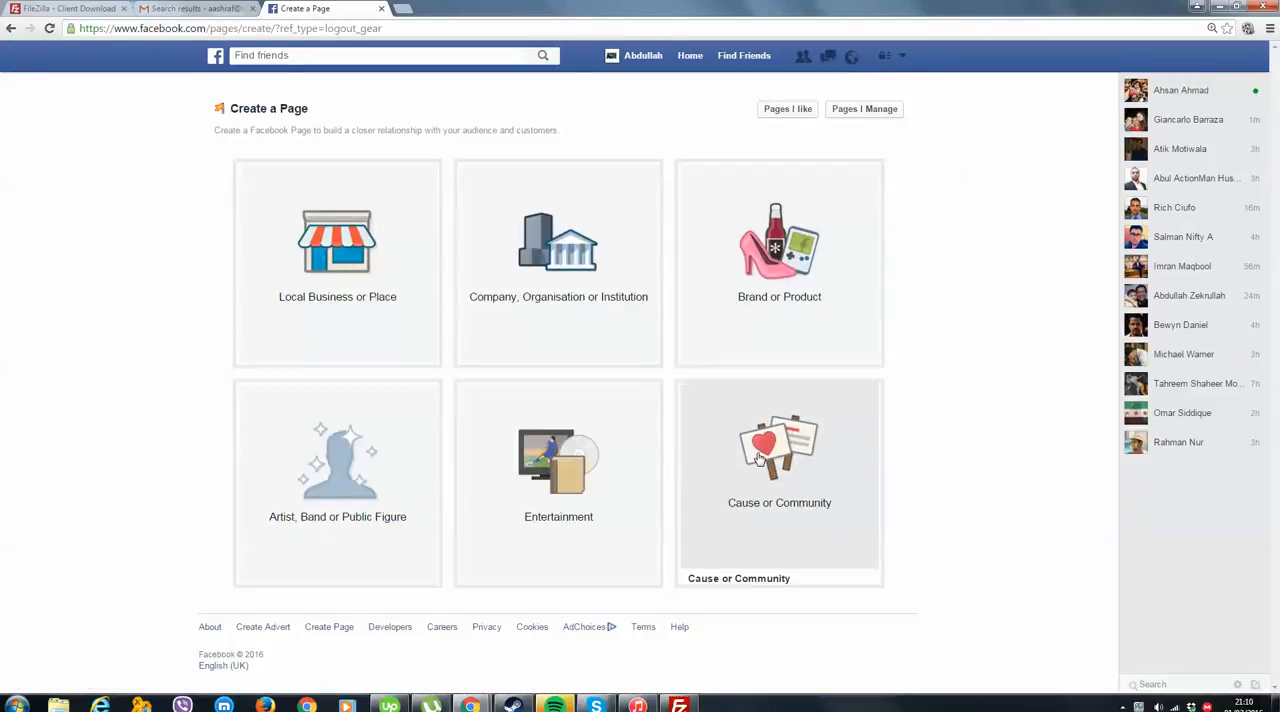
click(779, 470)
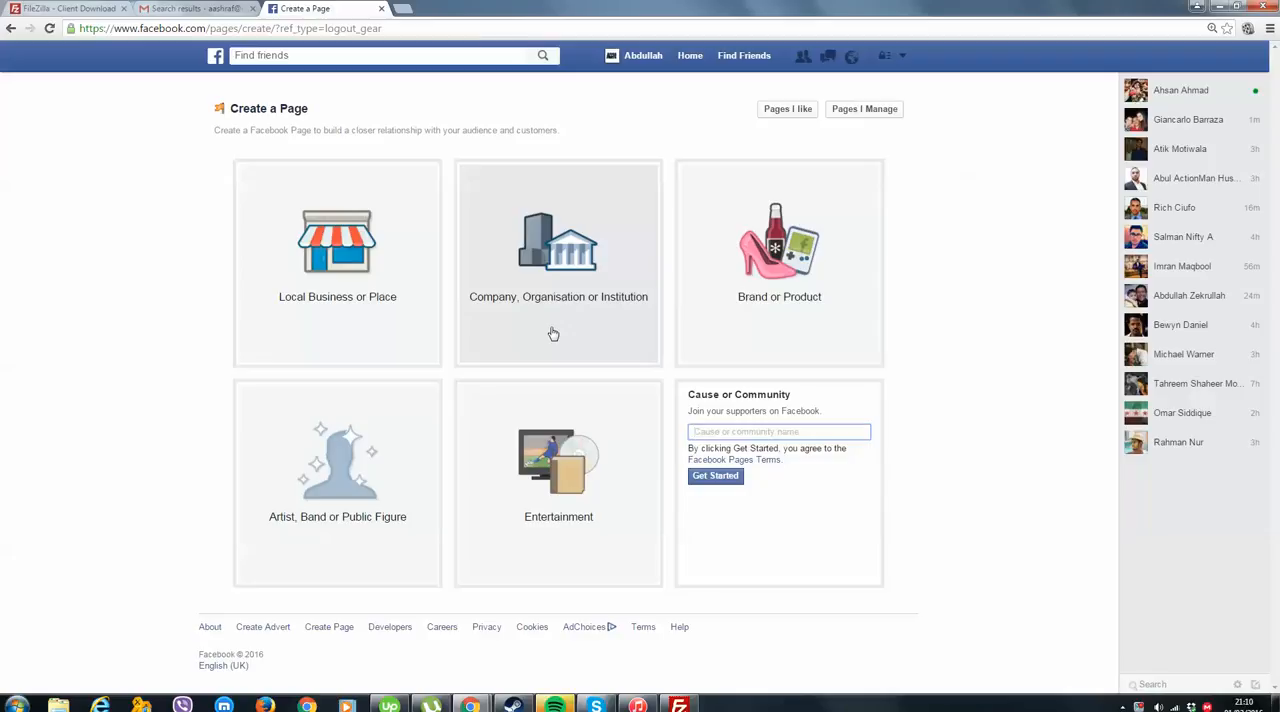
text(MindPackage)
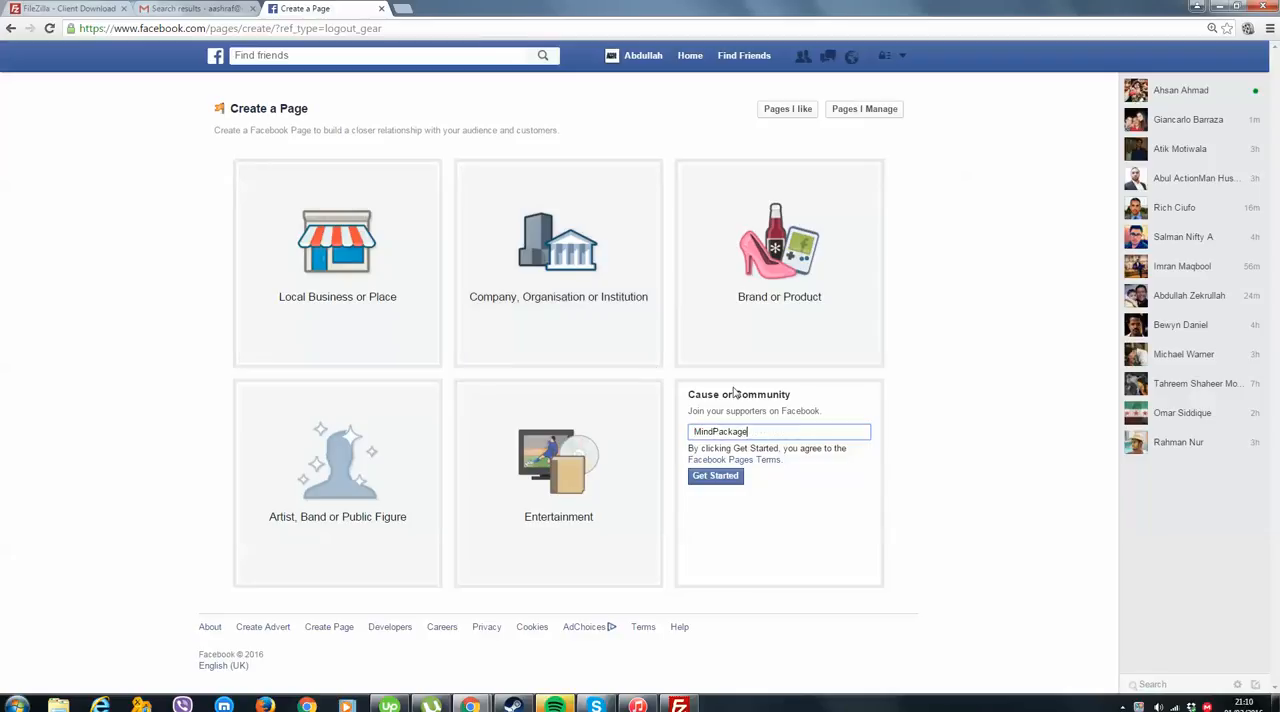
mouse_move(896, 307)
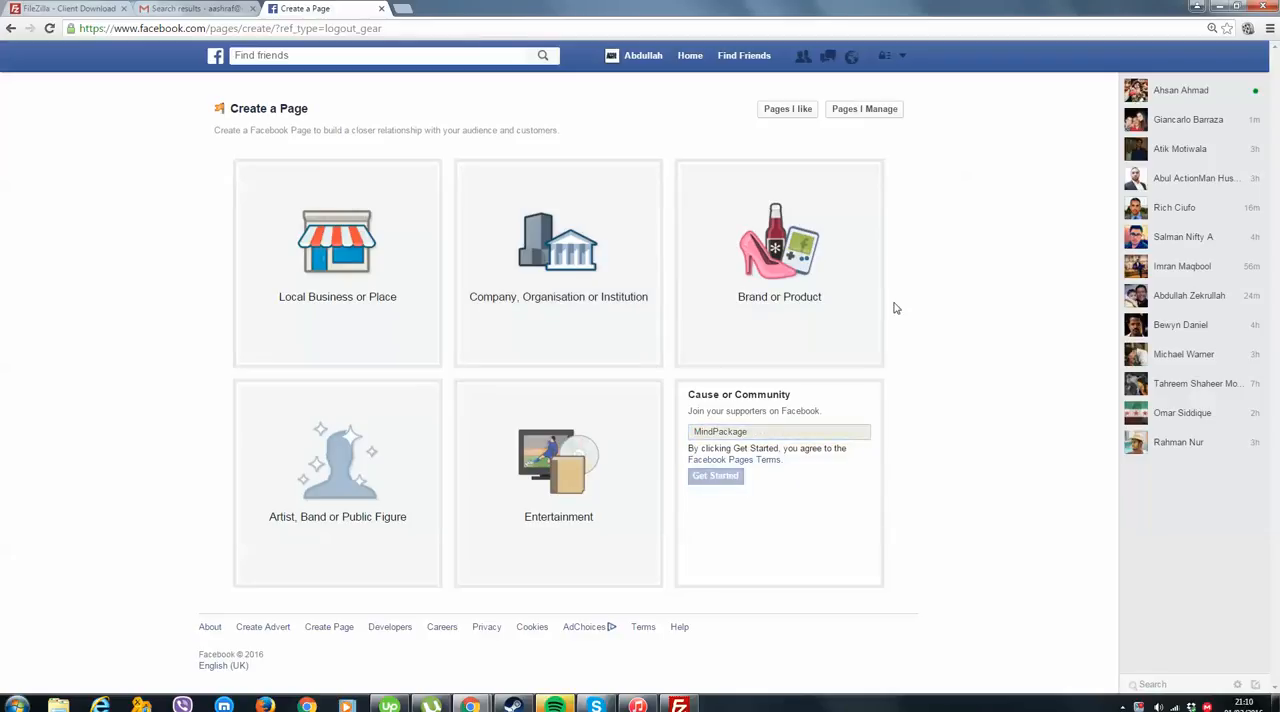
mouse_move(938, 325)
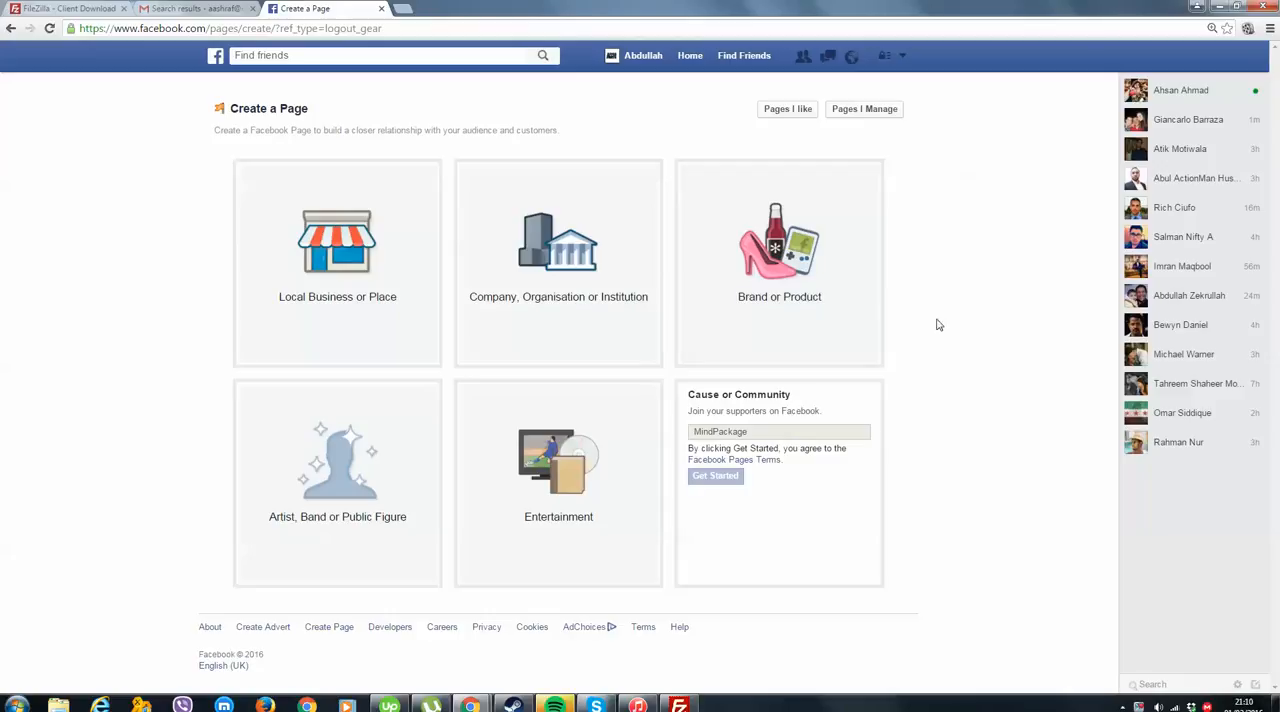
- Enter the About Us description about improving all aspects of life and begin the website field
click(715, 475)
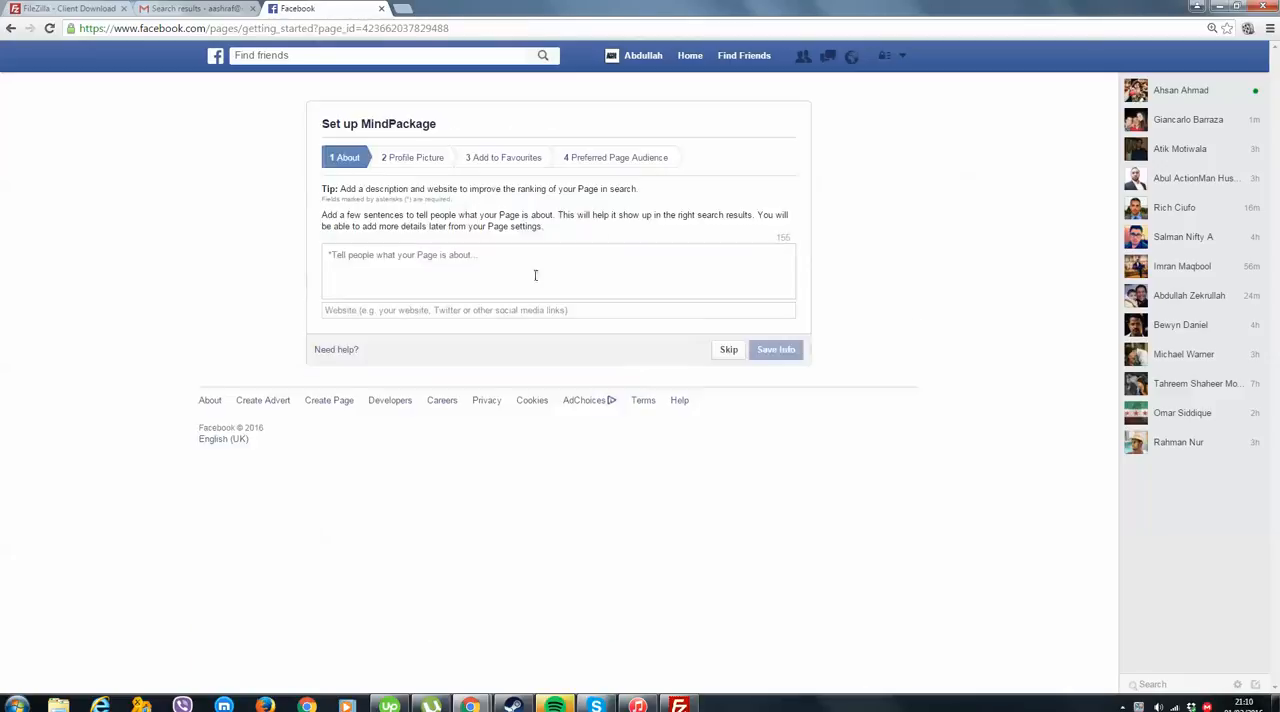
mouse_move(424, 265)
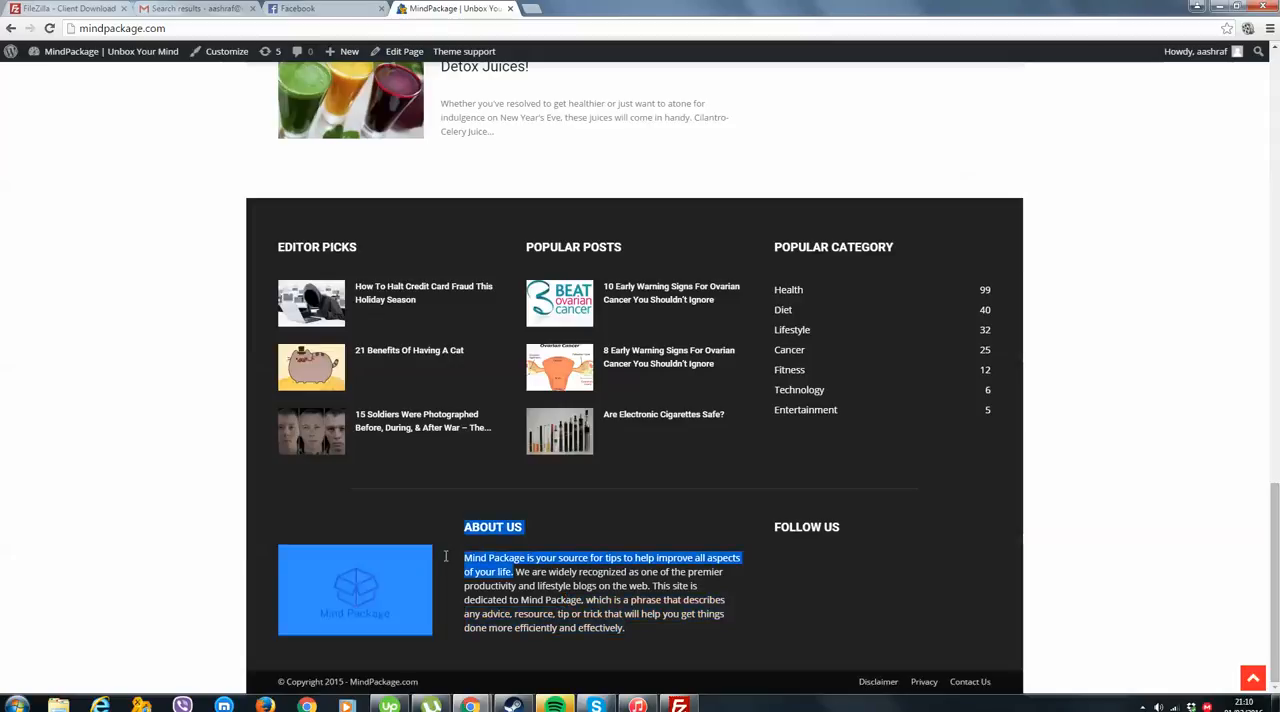
click(310, 8)
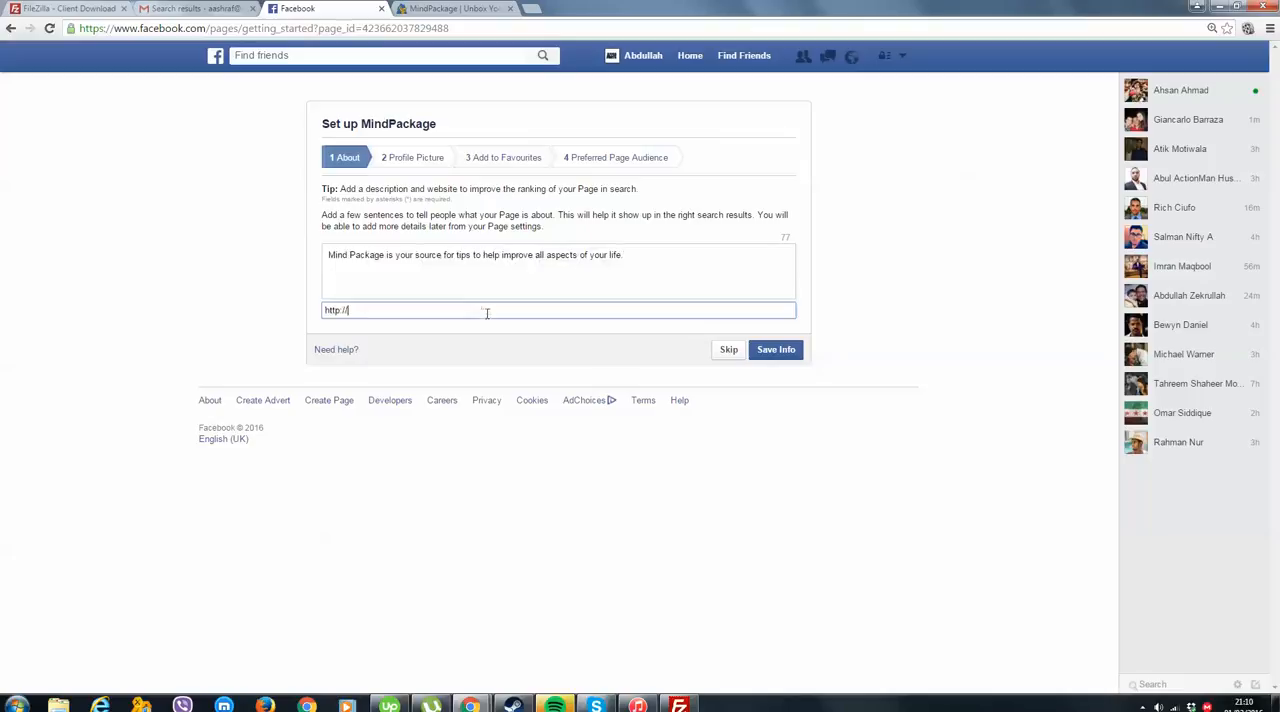
text(mindpa)
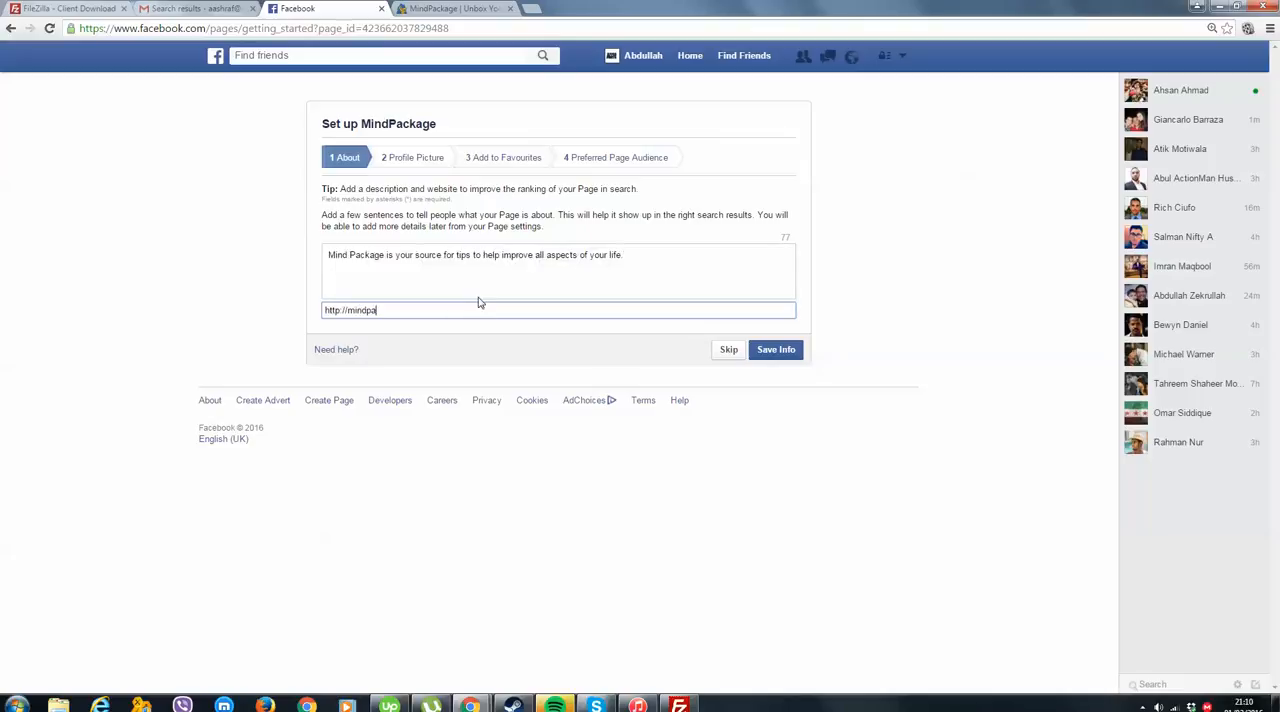
text(ckage.com)
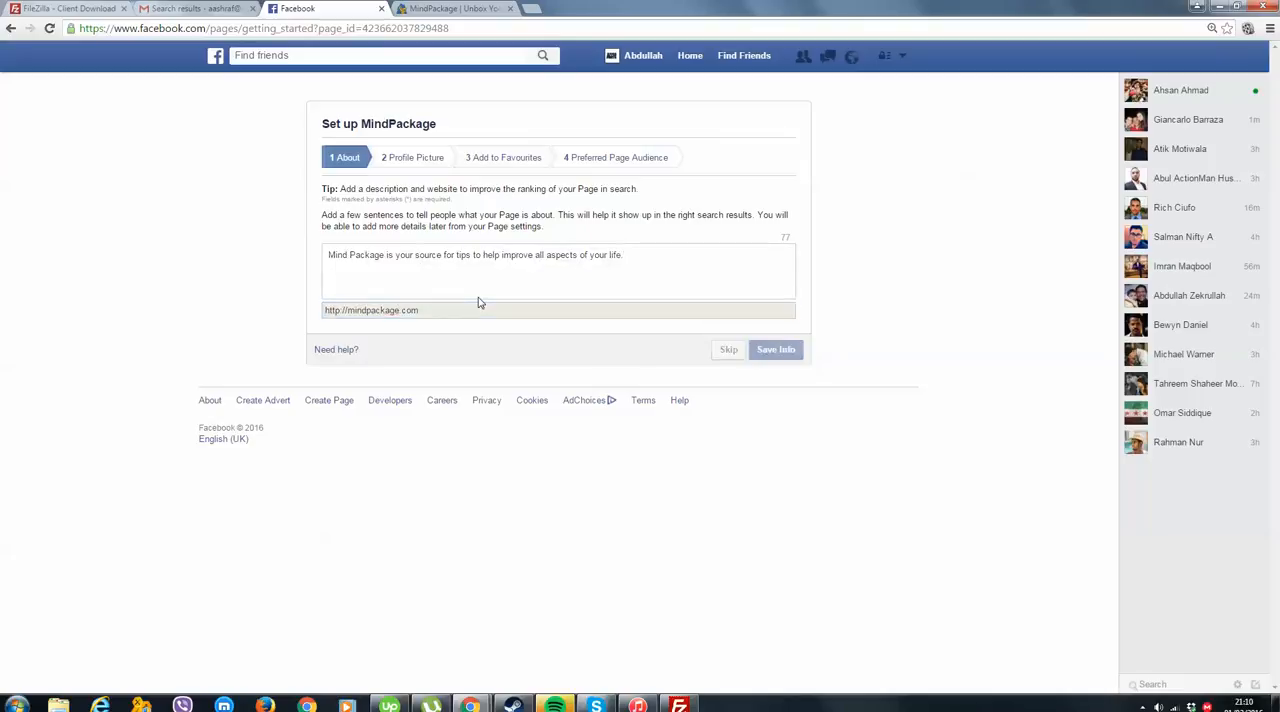
click(775, 349)
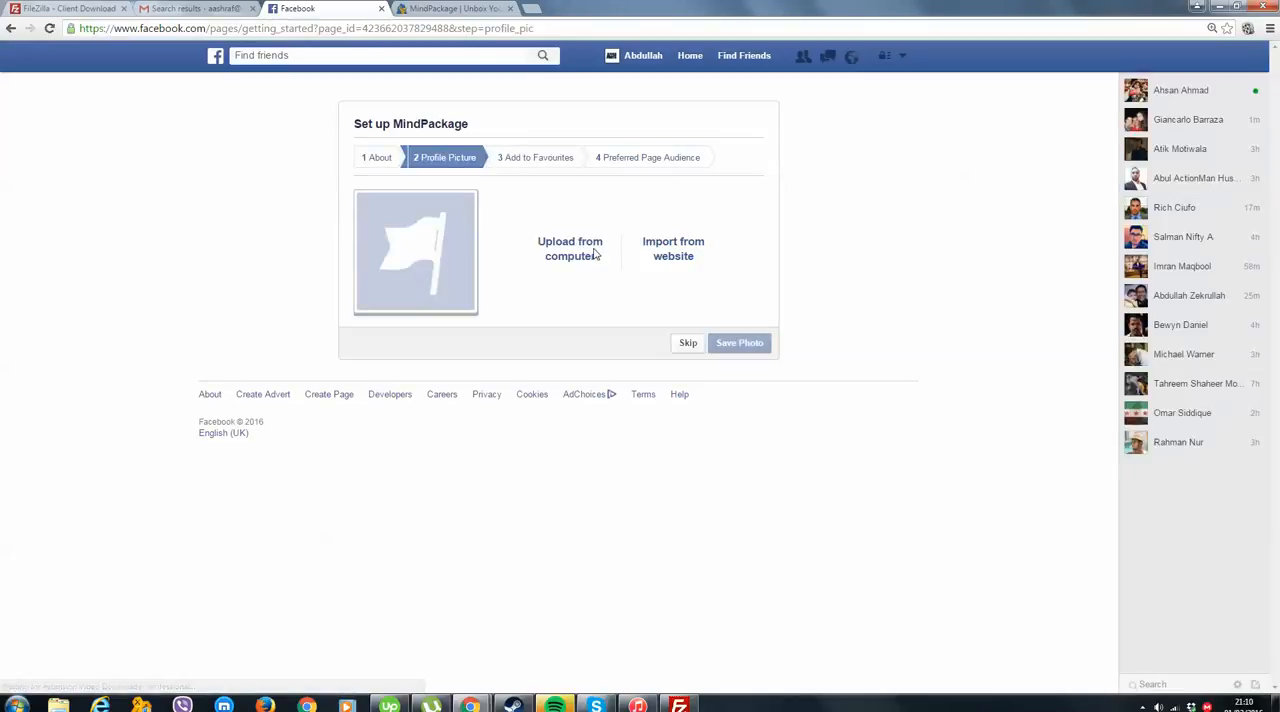
- Upload the LOGO FOR MP image from the computer as the profile picture
click(570, 248)
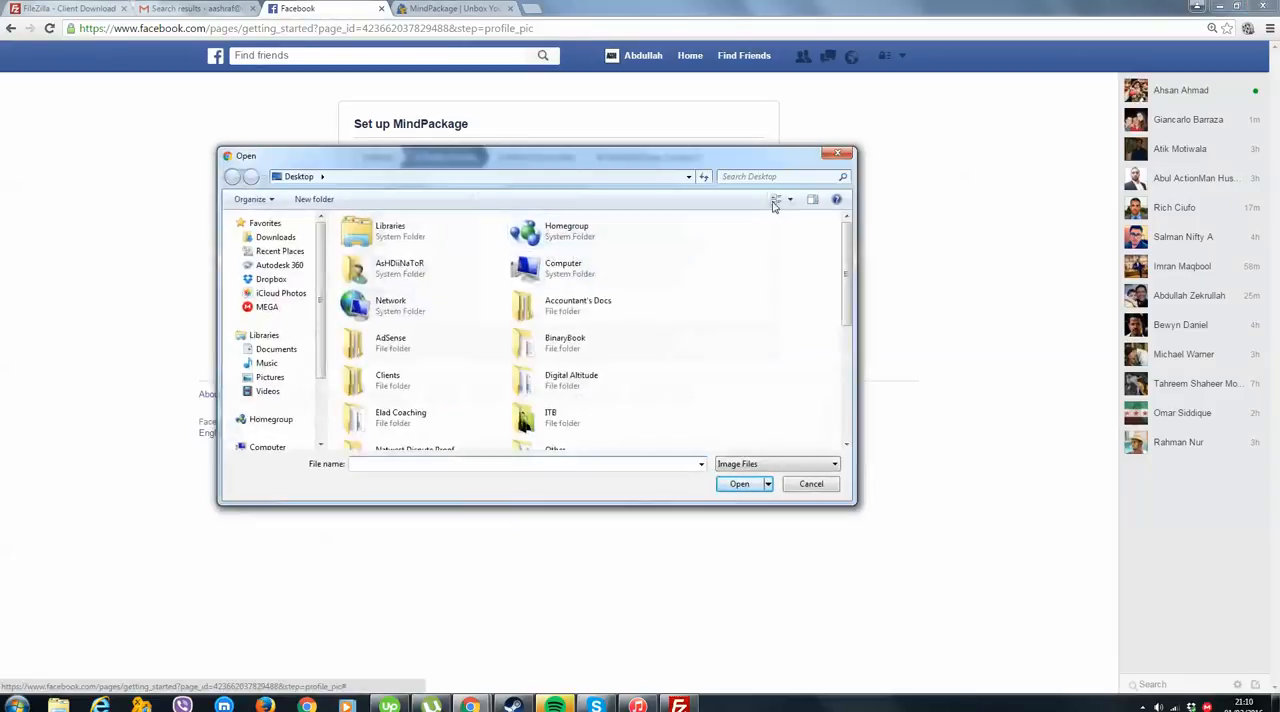
click(571, 357)
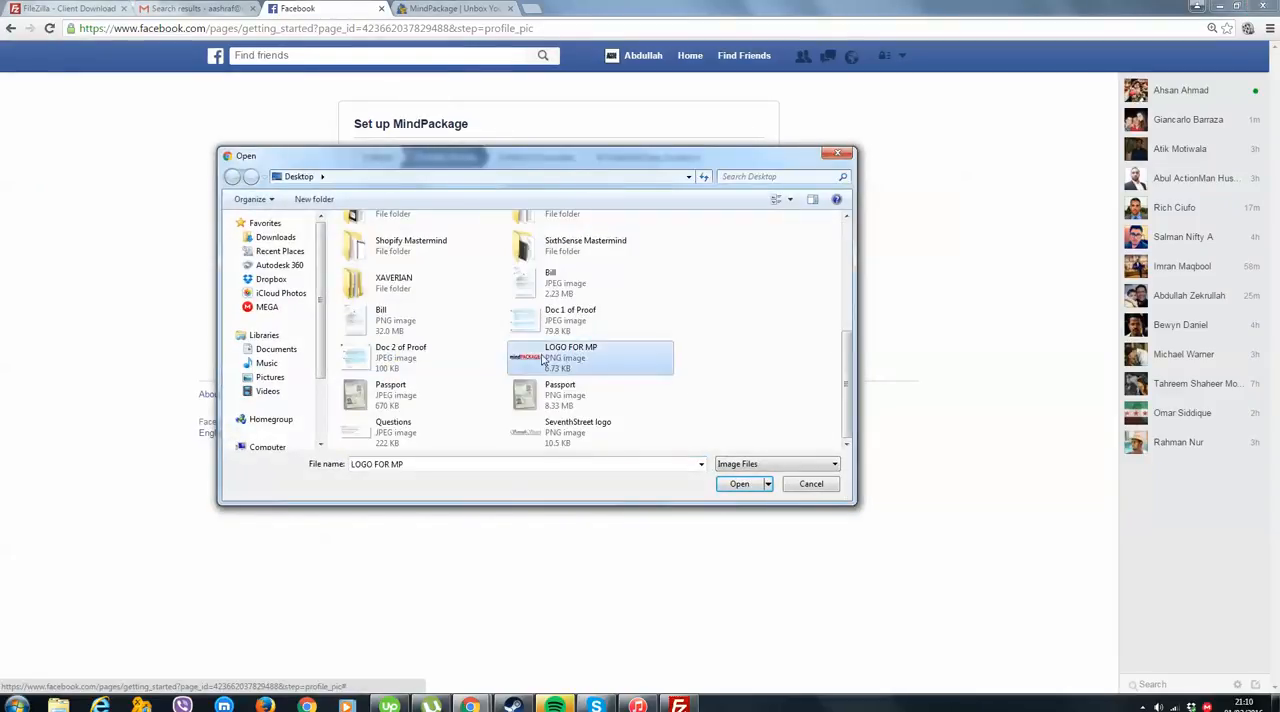
click(739, 483)
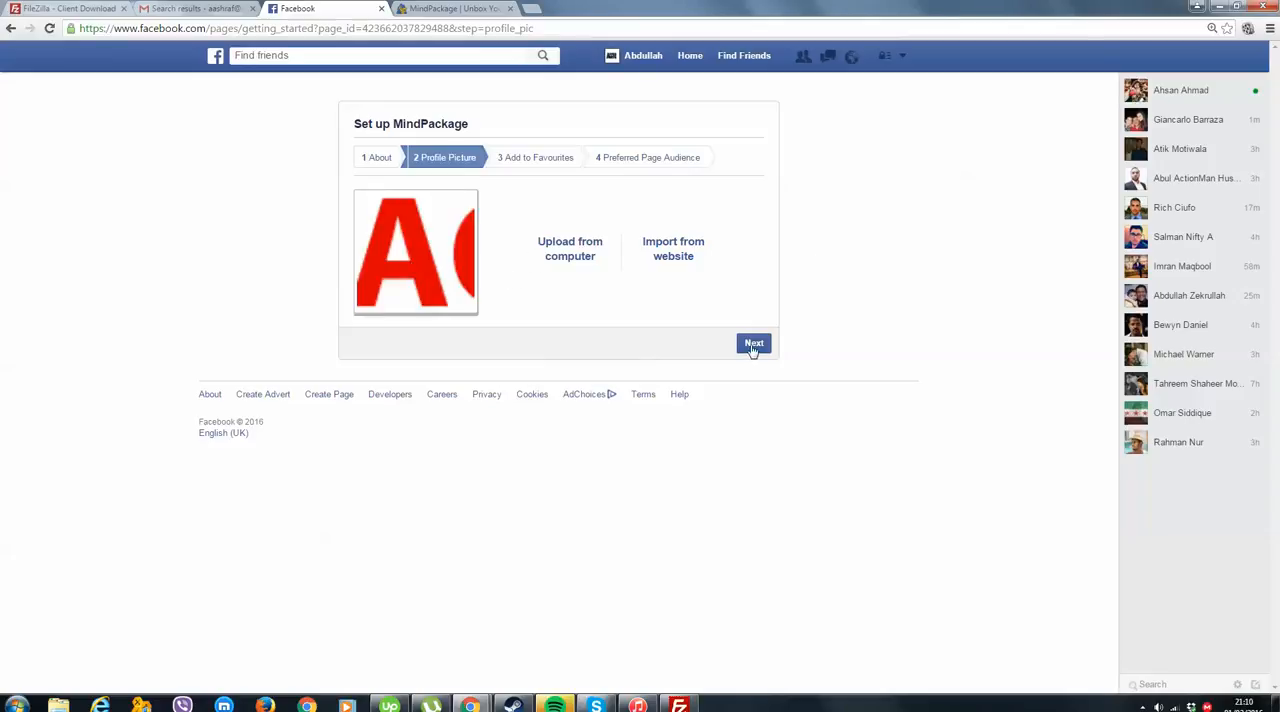
click(754, 343)
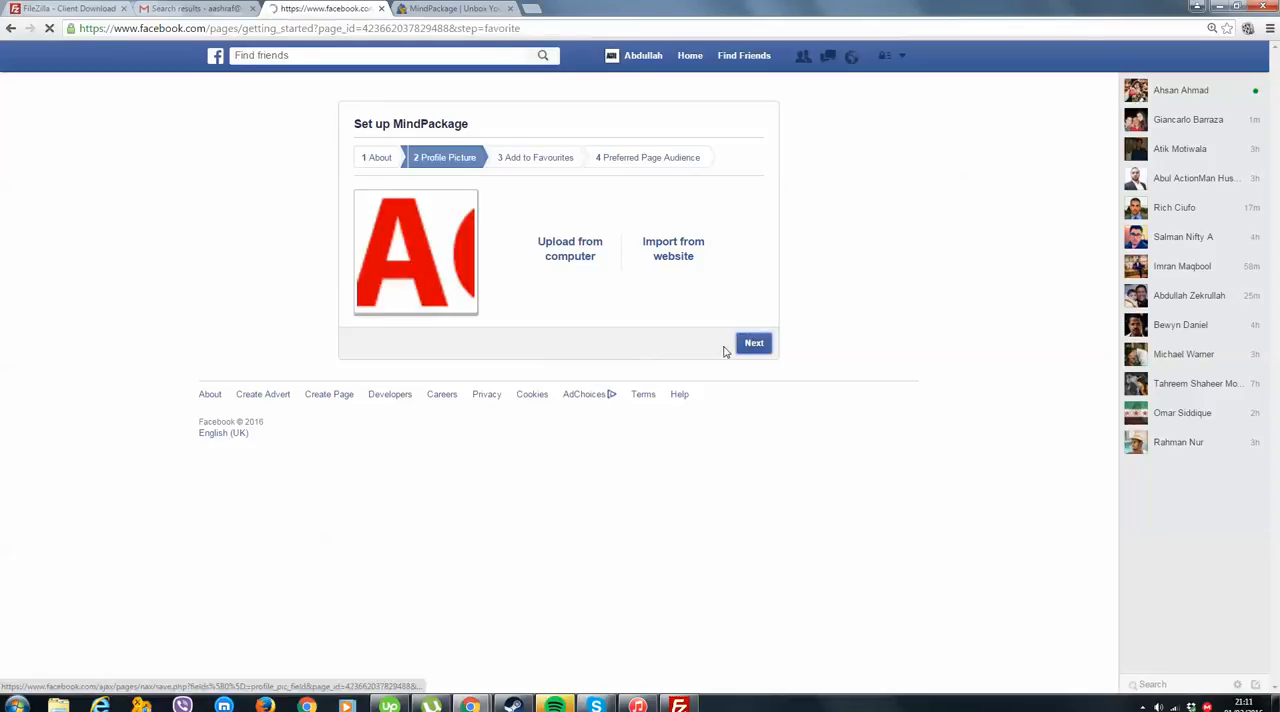
- Skip the favourites and preferred audience steps to finish setup and land on the page
click(754, 343)
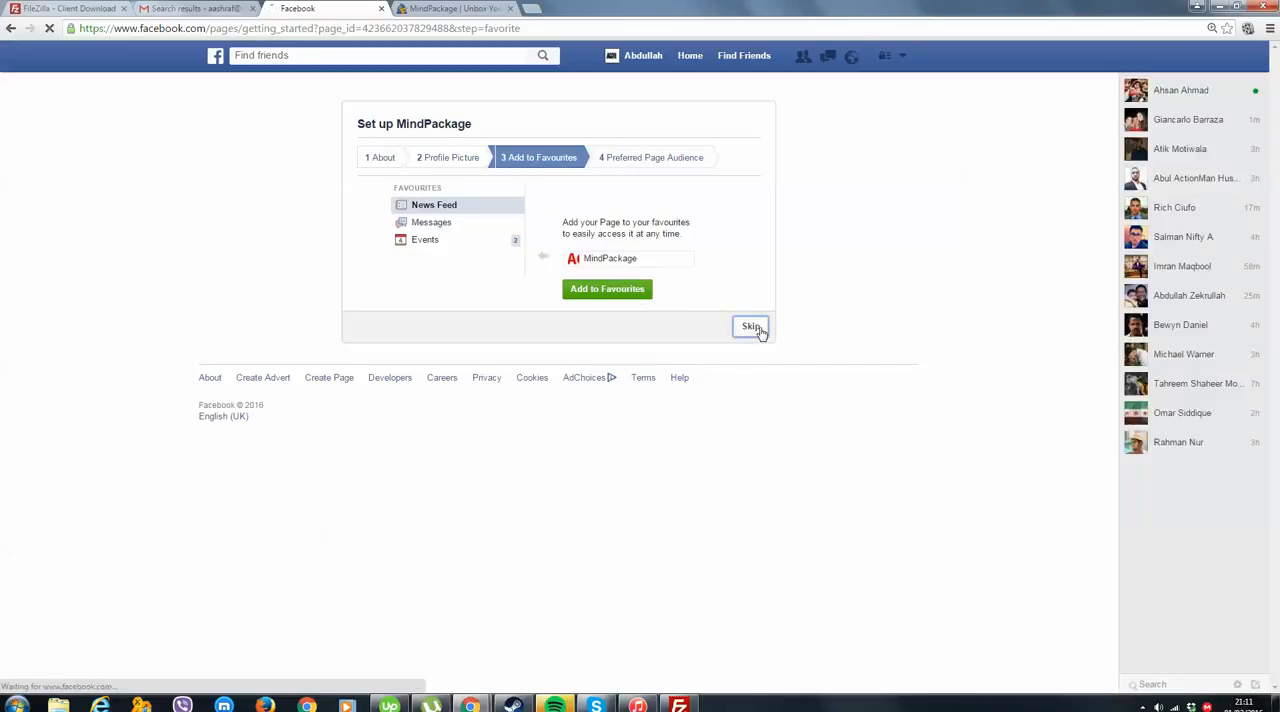
click(751, 326)
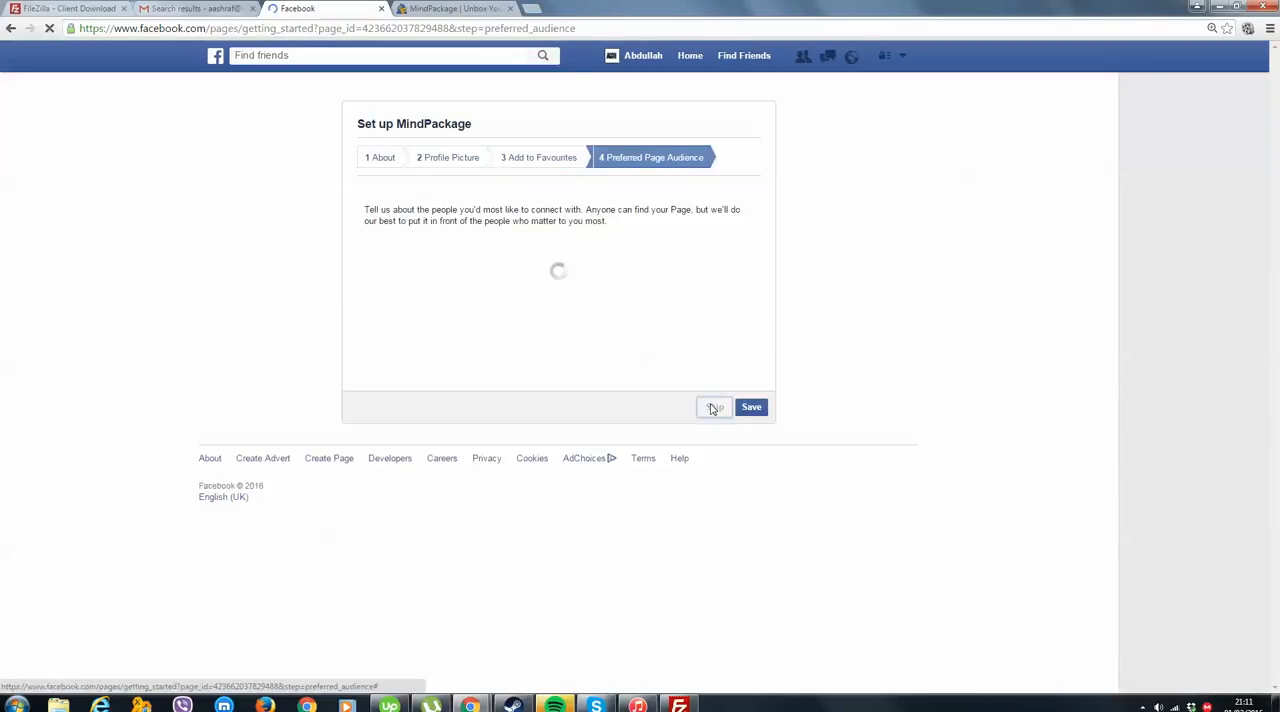
click(713, 407)
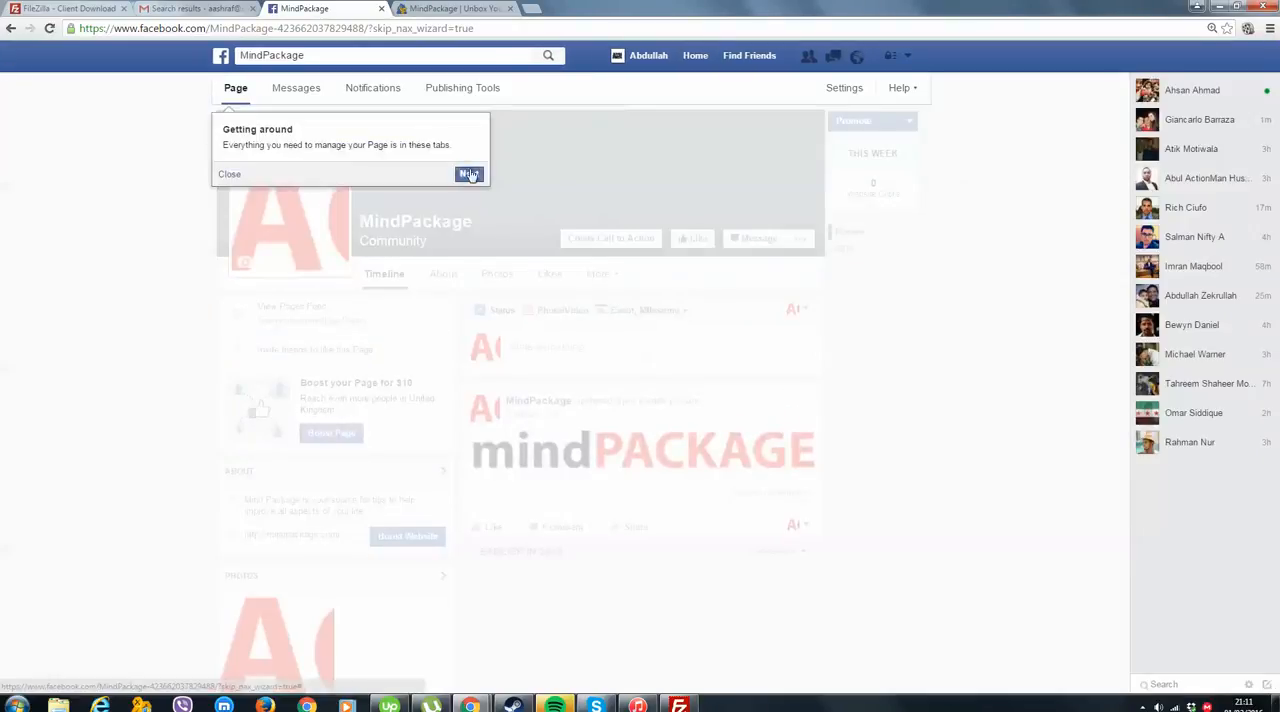
- Dismiss the page tour, try an existing photo as cover and acknowledge the 400 by 150 minimum-size warning
click(468, 174)
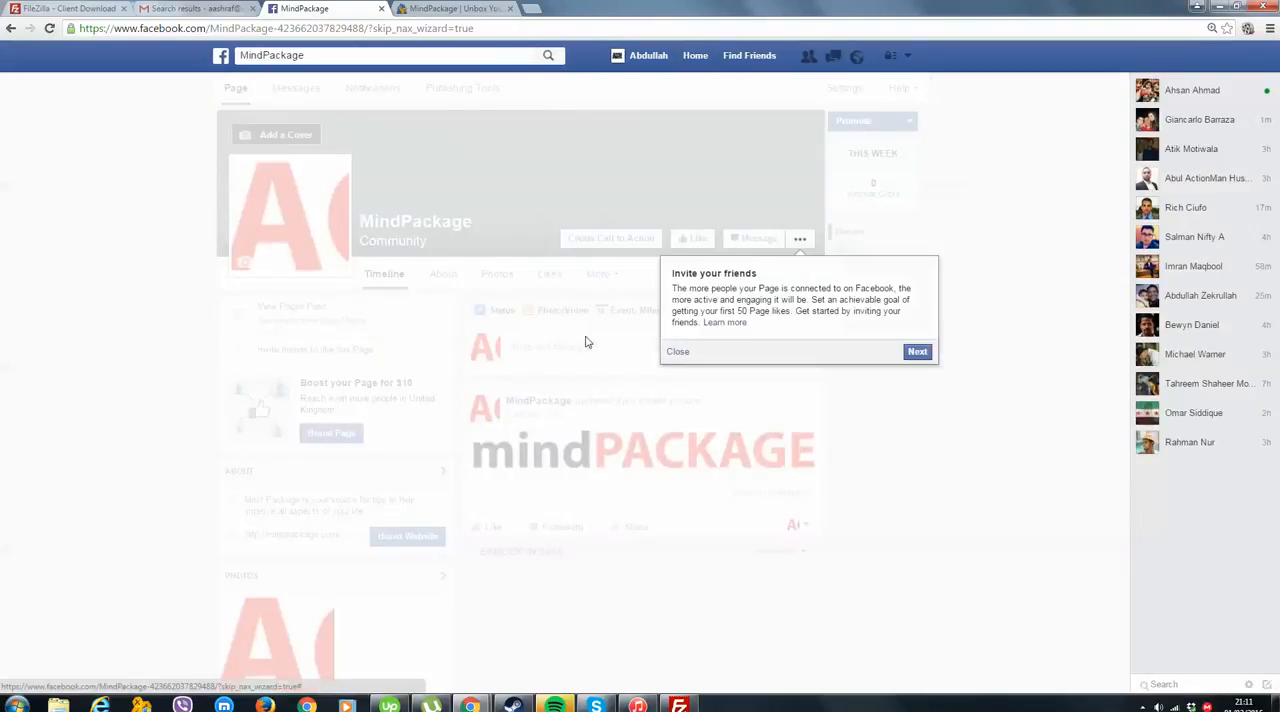
click(677, 351)
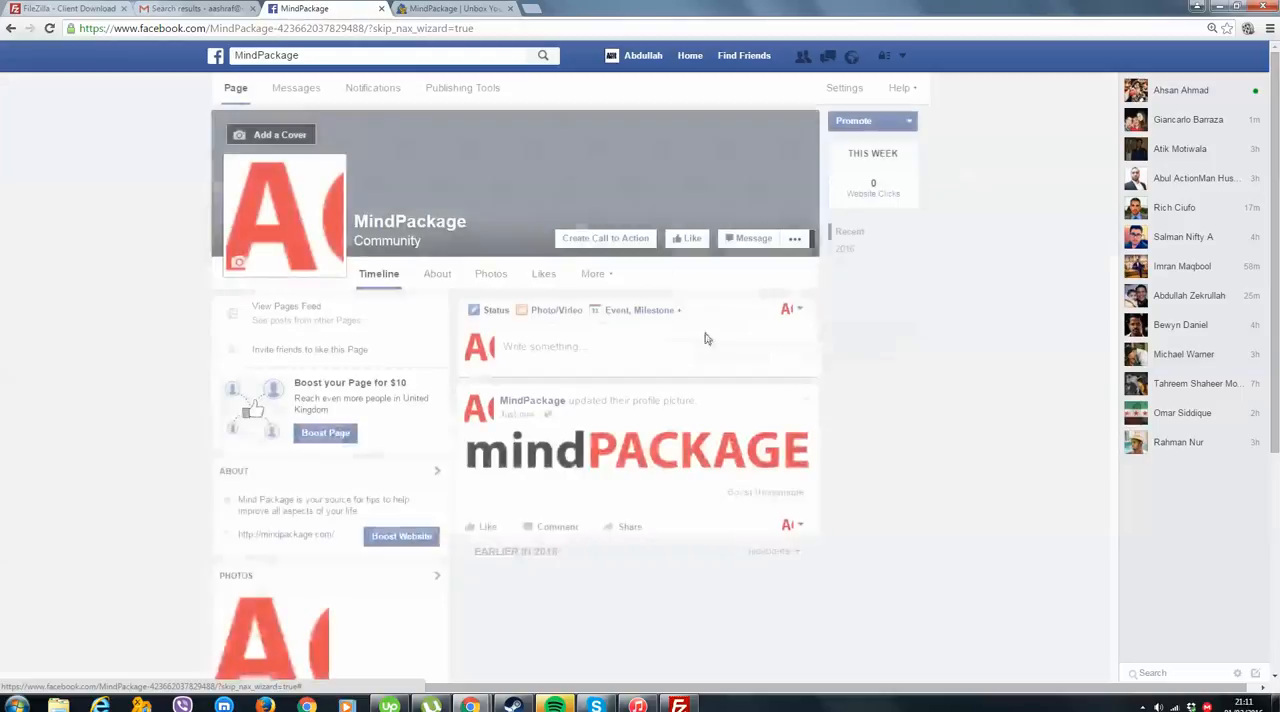
click(280, 134)
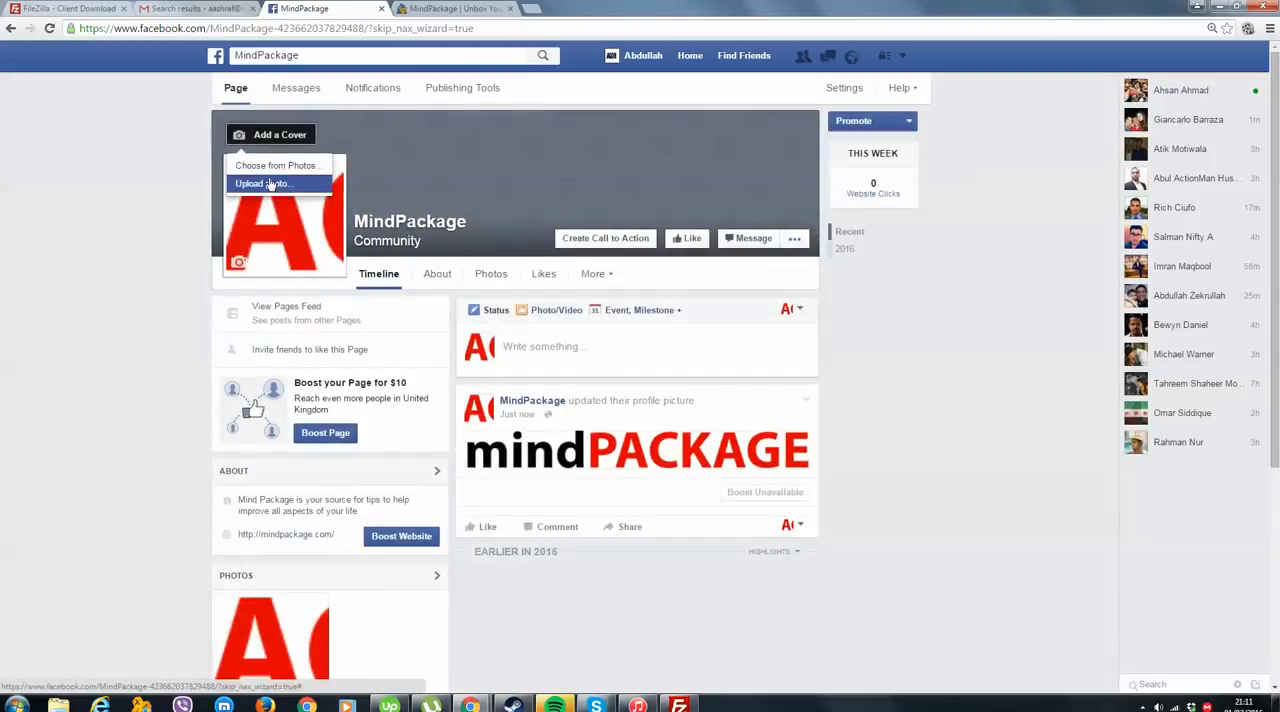
click(277, 165)
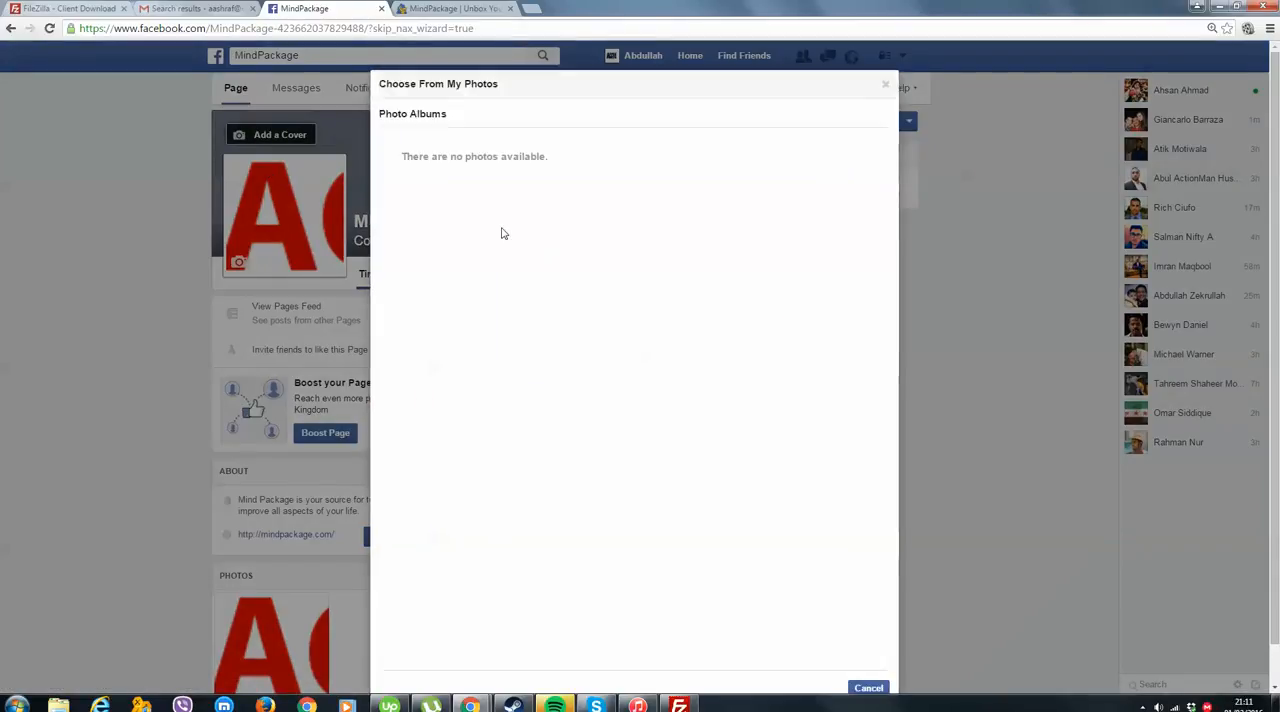
click(867, 688)
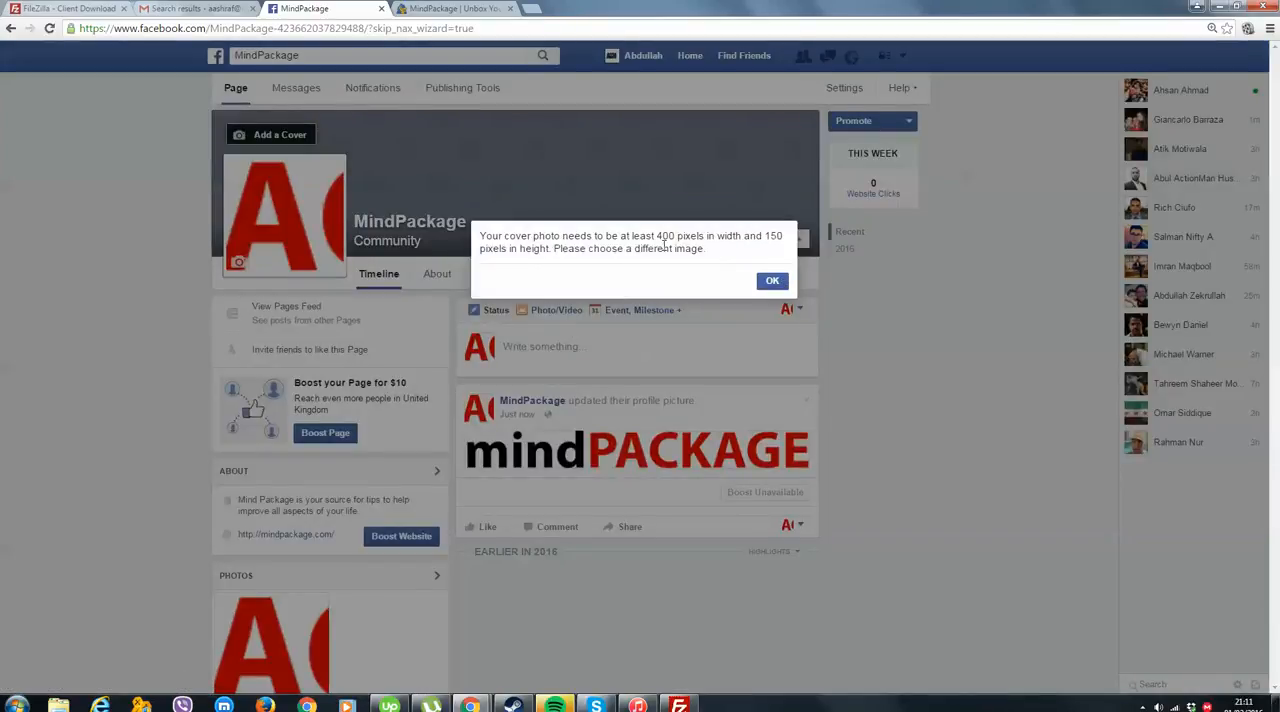
click(772, 280)
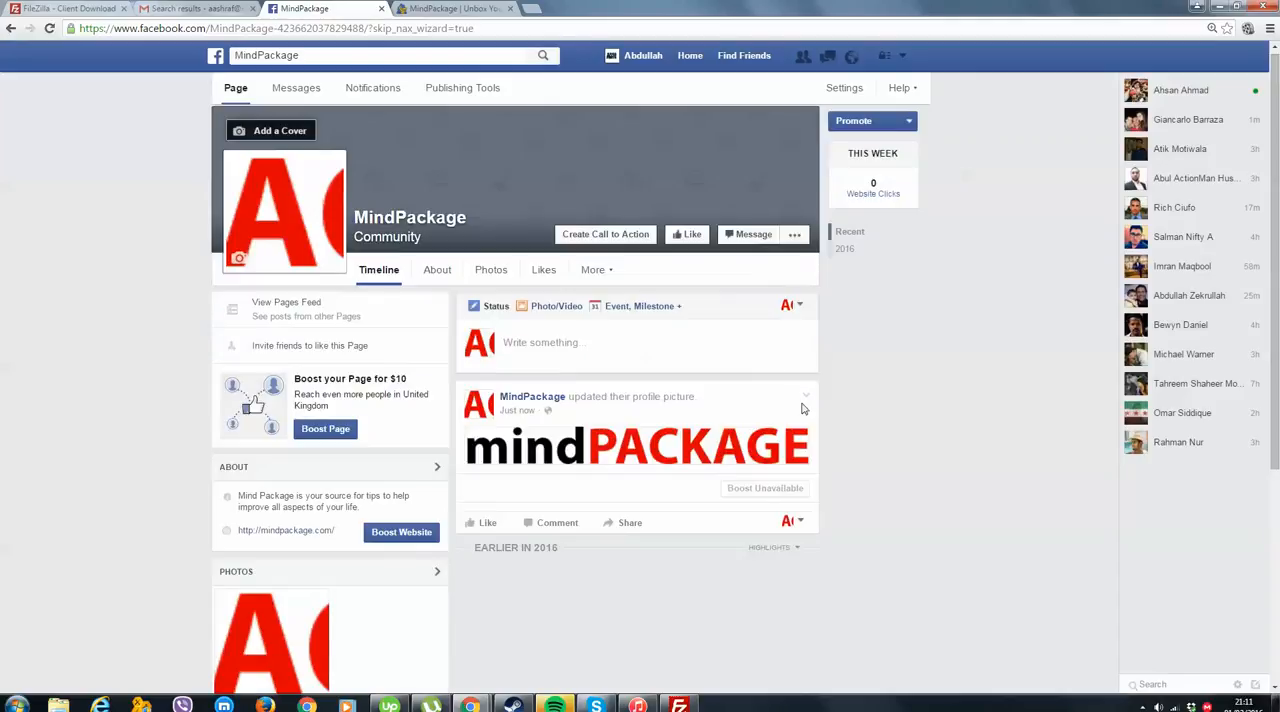
click(805, 396)
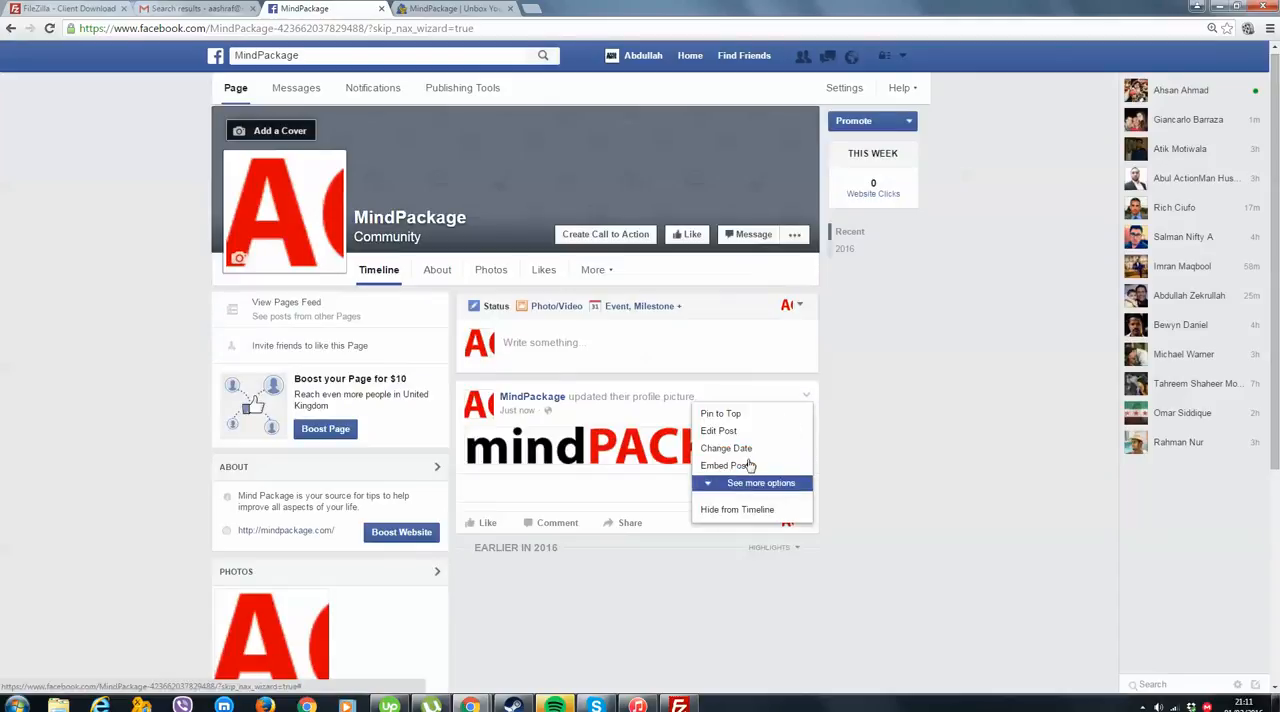
click(761, 483)
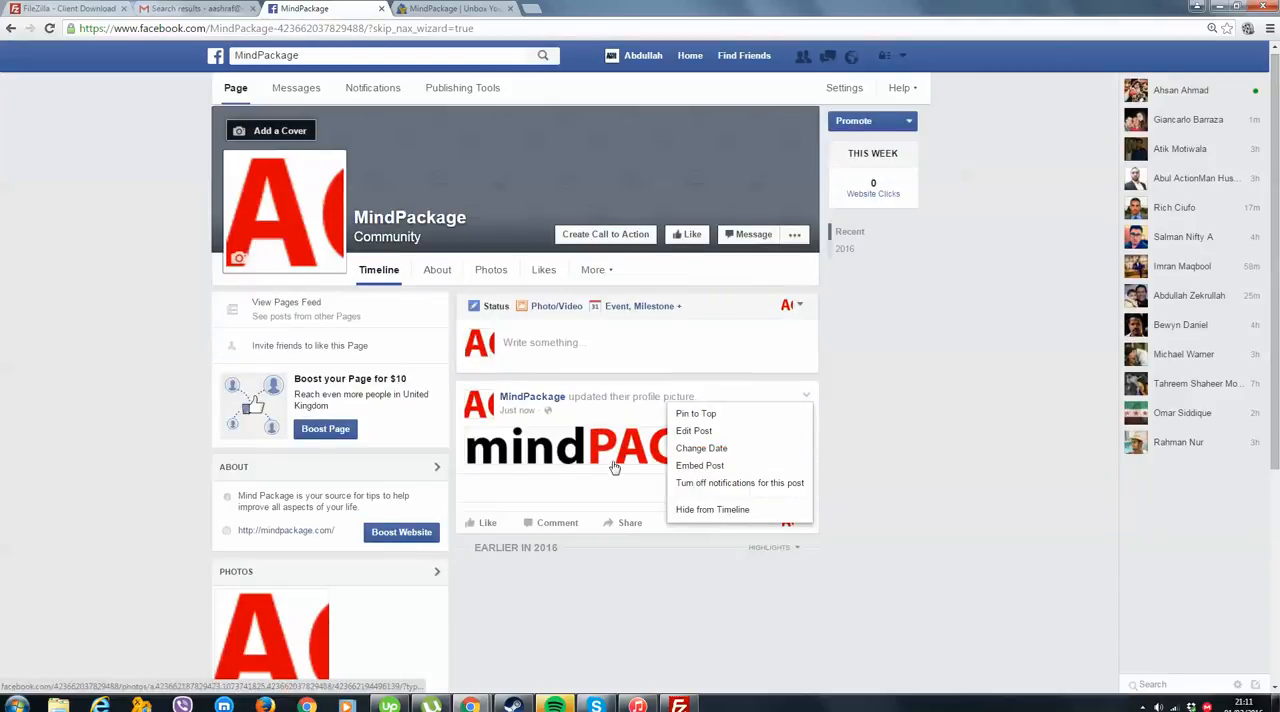
click(568, 446)
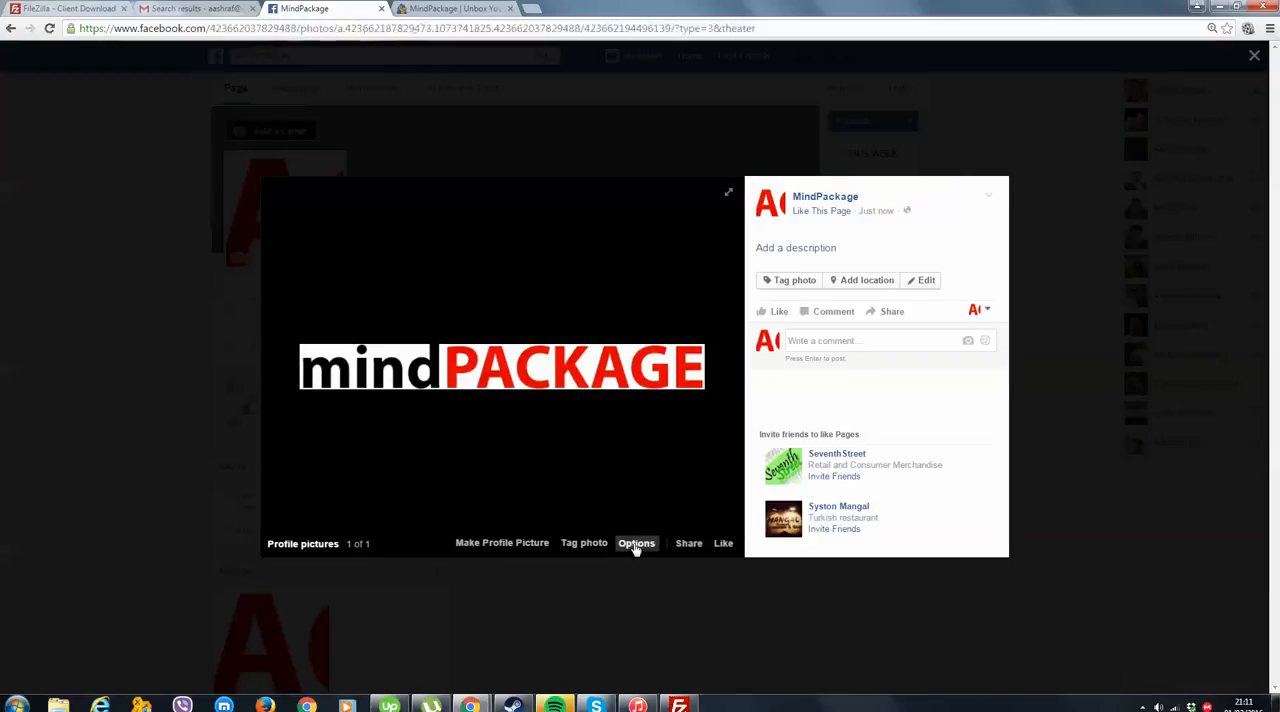
click(636, 543)
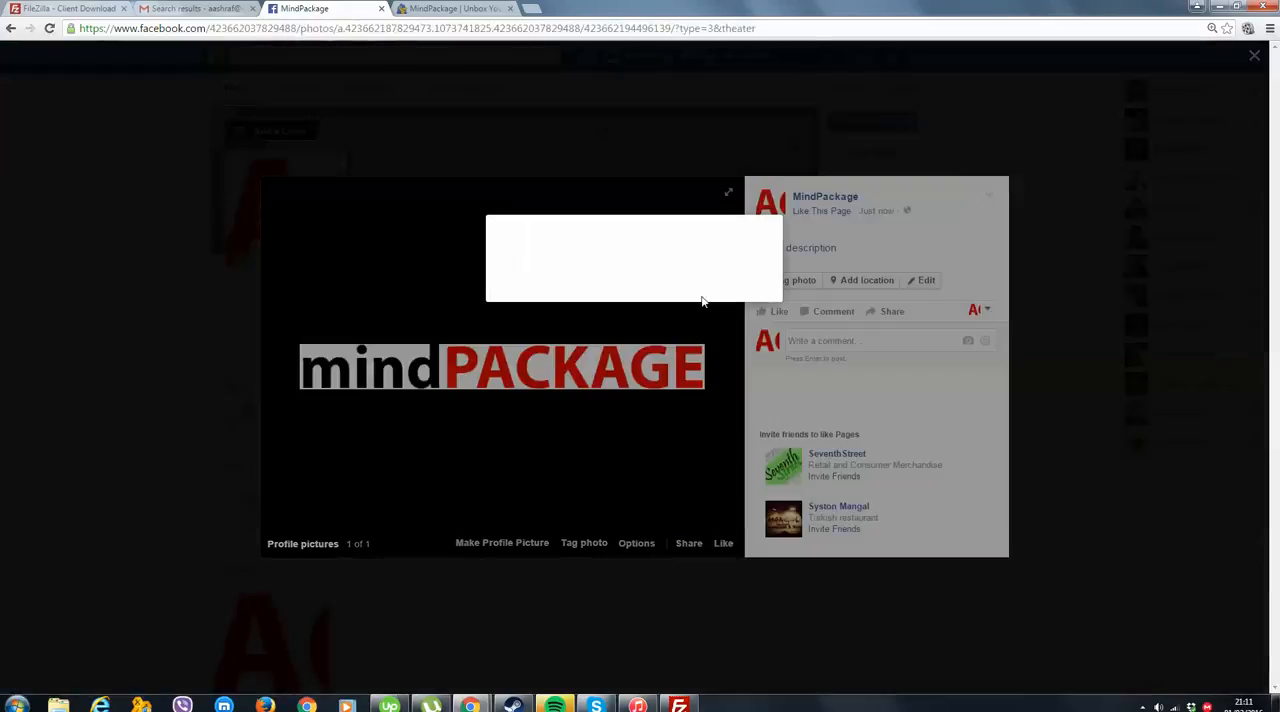
click(1254, 55)
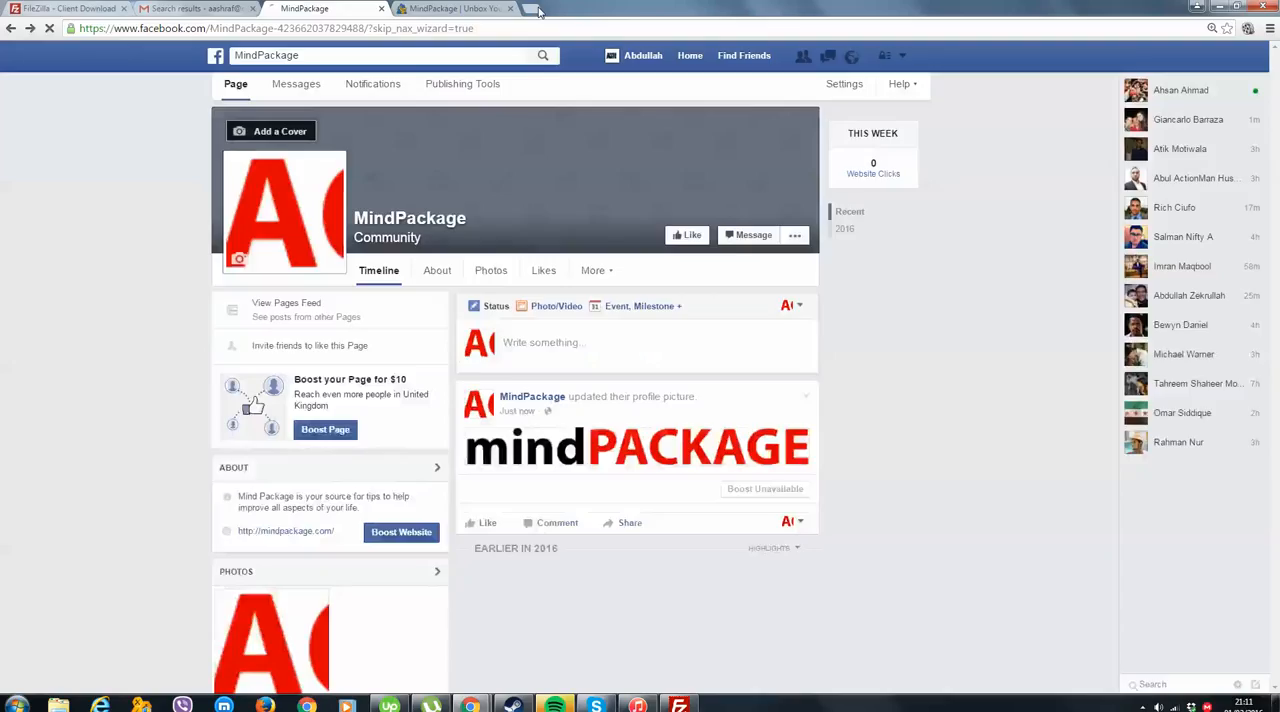
- Google 'fb profile pic dimensions', finding 160x160 display size with 180x180 minimum
text(fb)
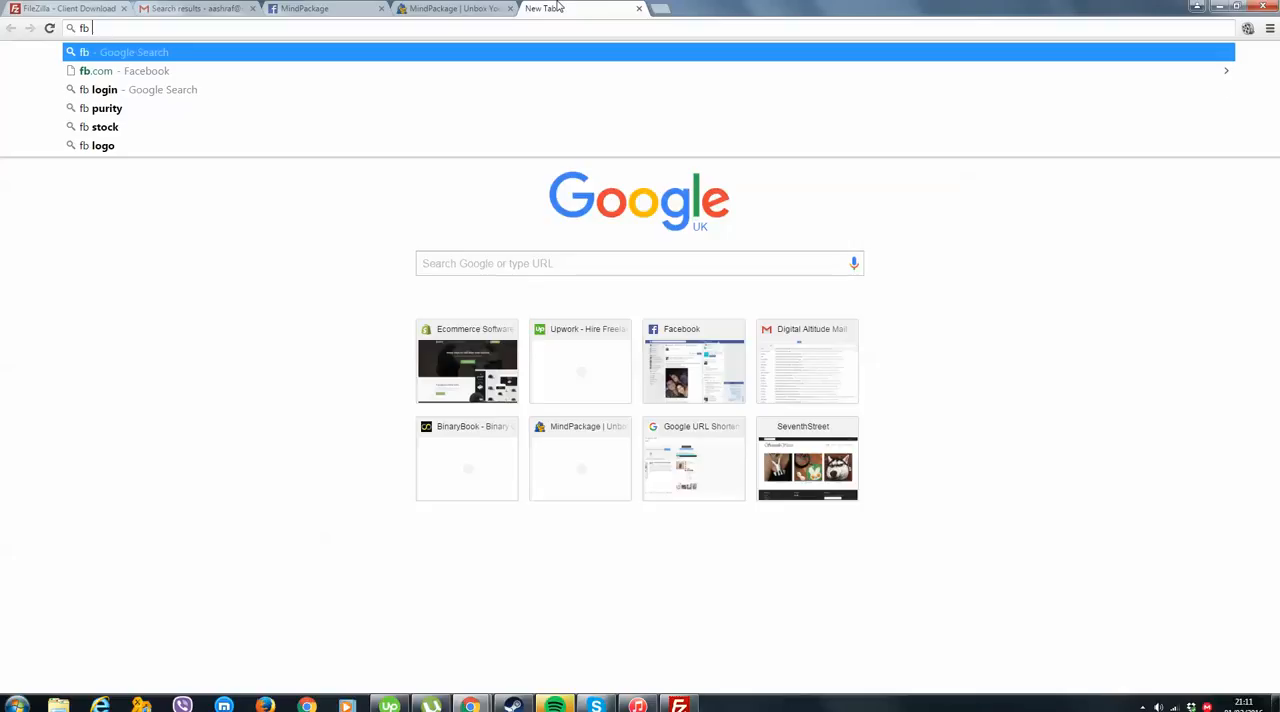
text(profile pic)
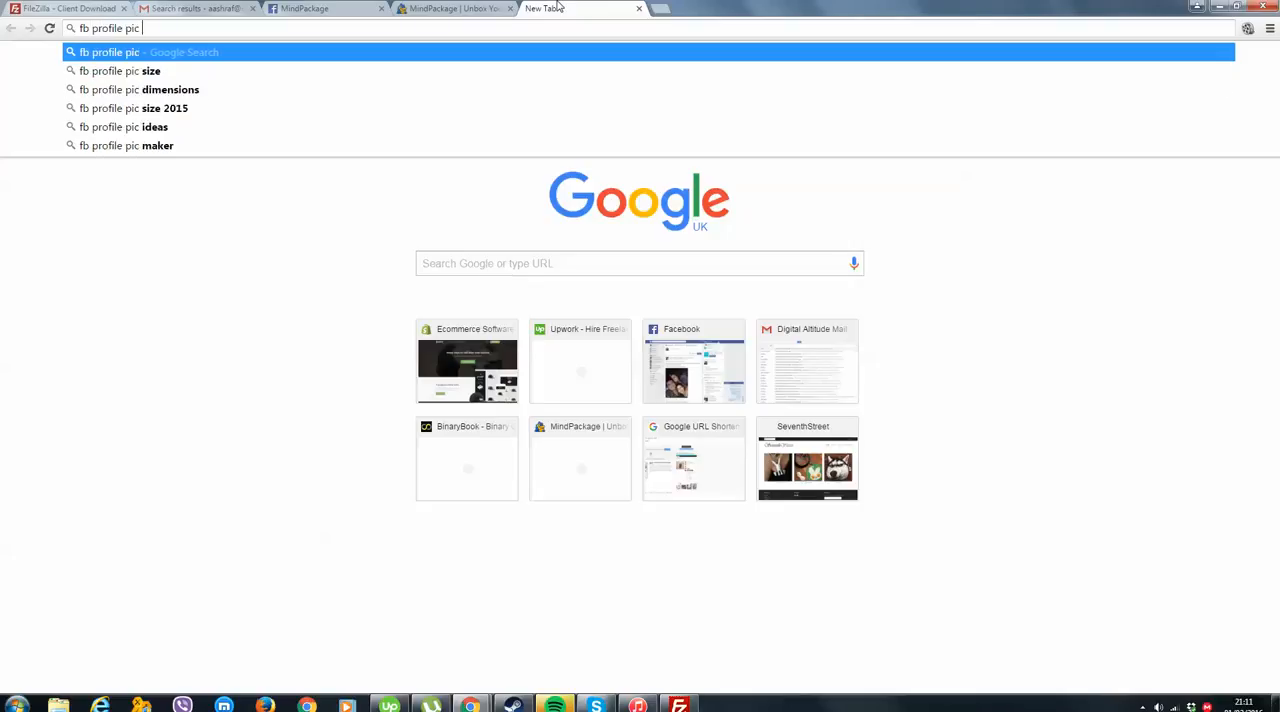
click(170, 89)
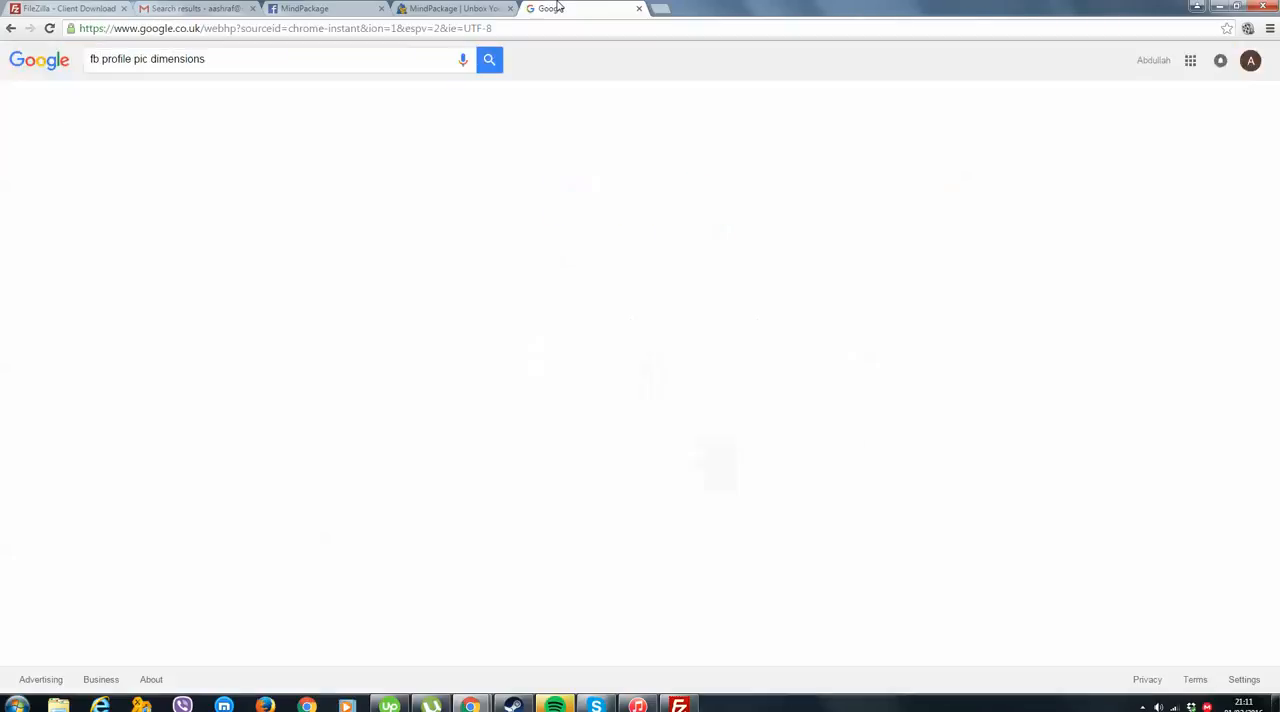
click(489, 59)
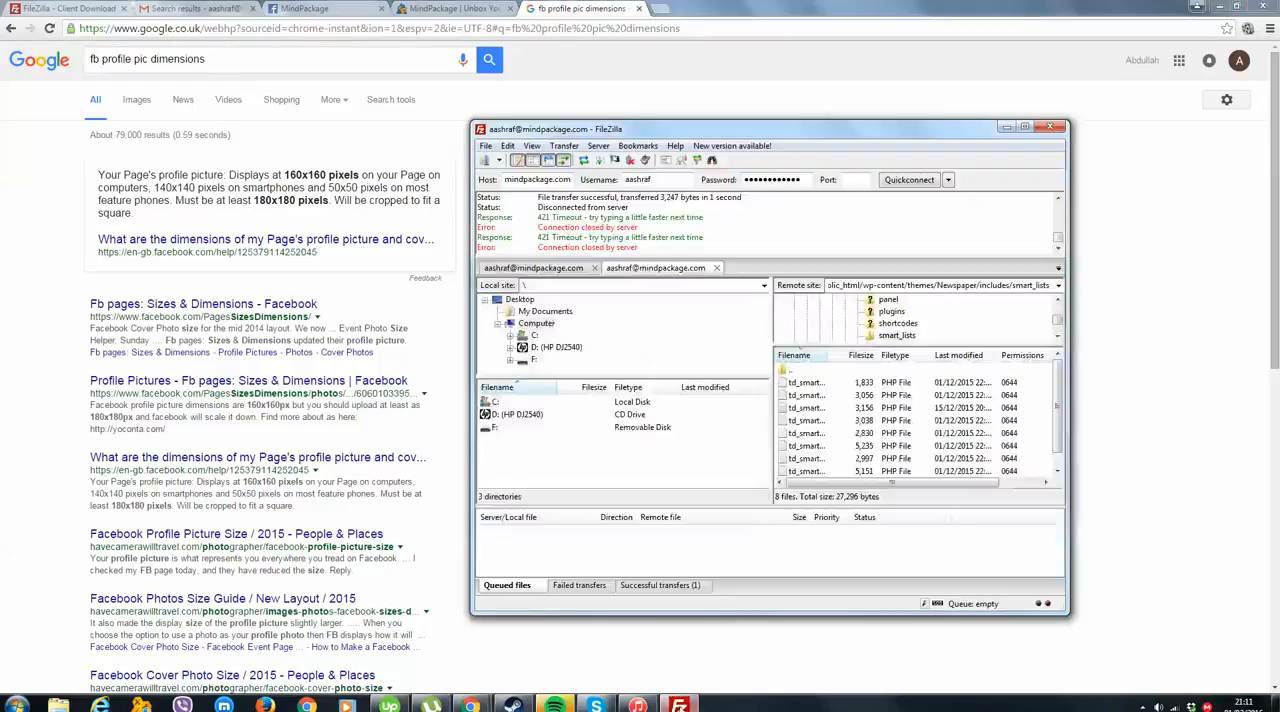
click(16, 705)
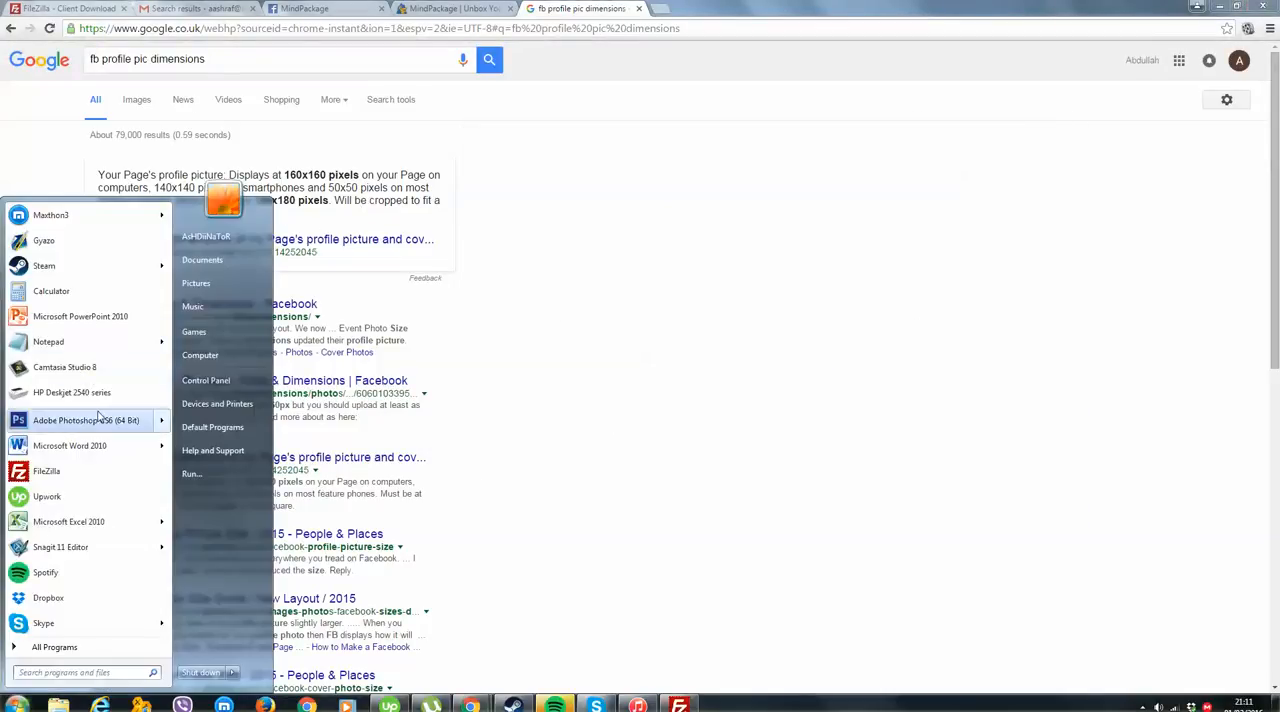
- Launch Photoshop, create a 180x180 document, load LOGO FOR MP, then create an 800x180 document
click(86, 420)
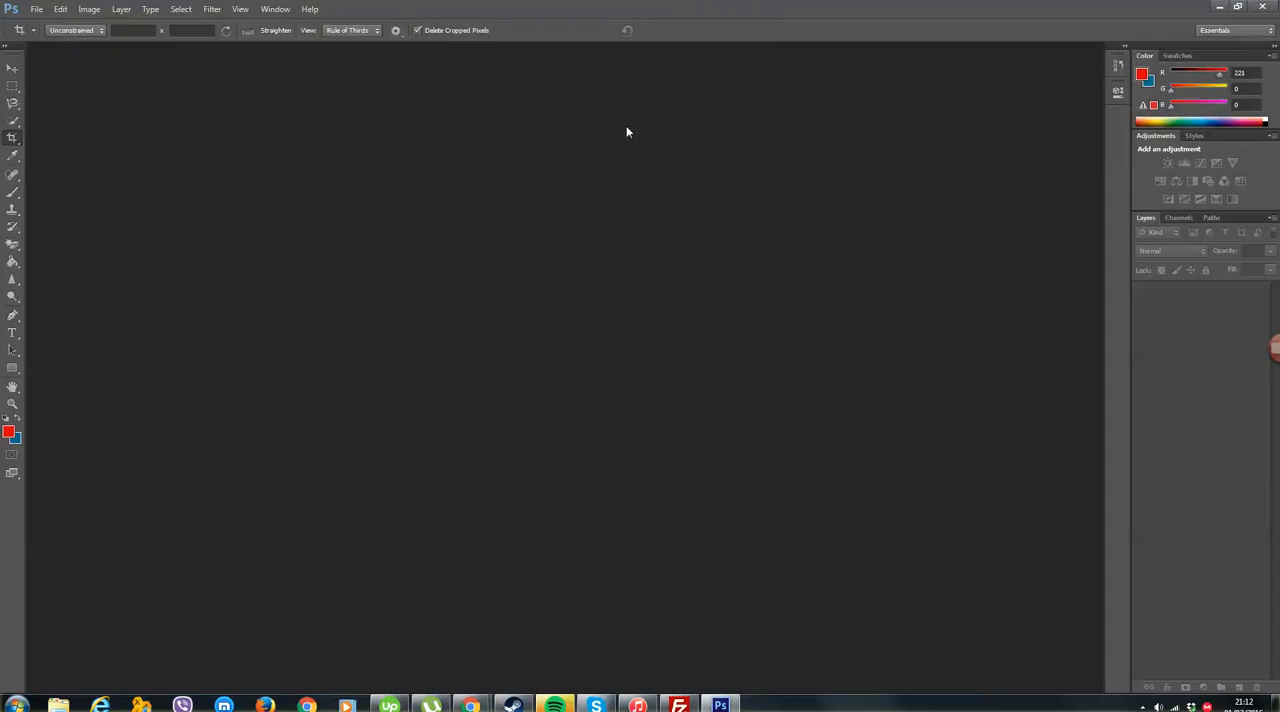
click(36, 9)
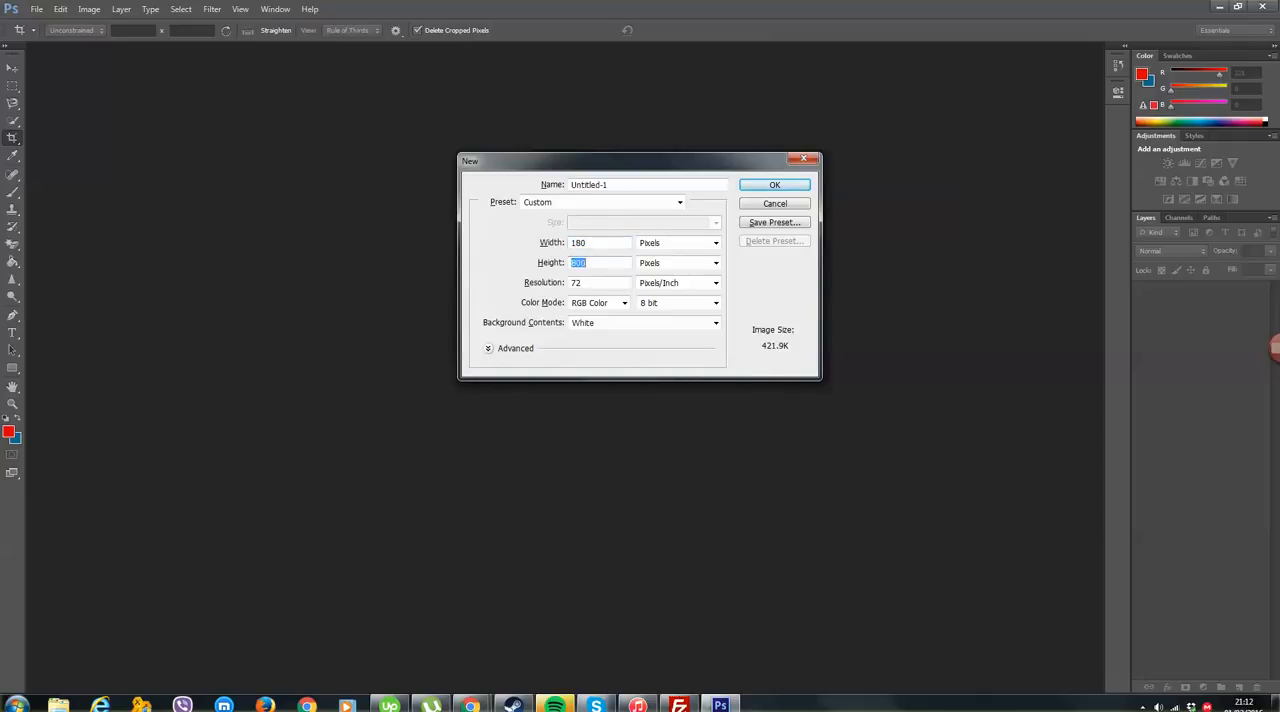
click(774, 184)
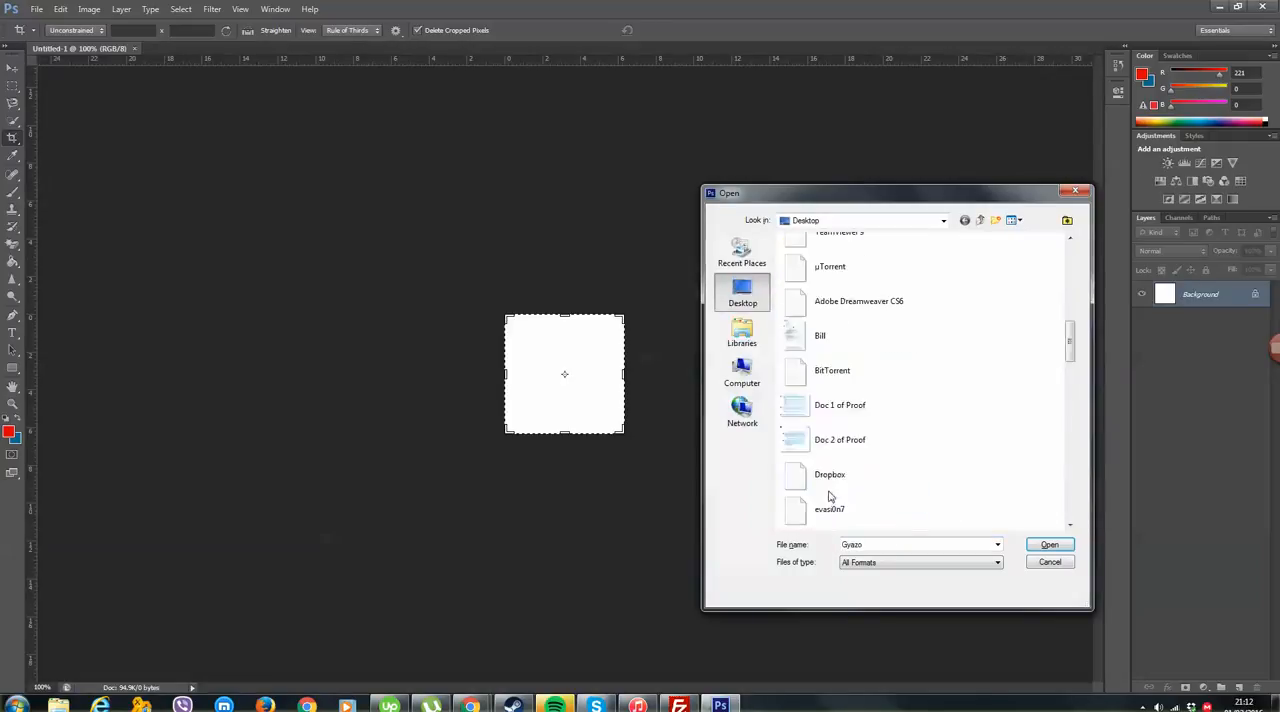
click(1049, 544)
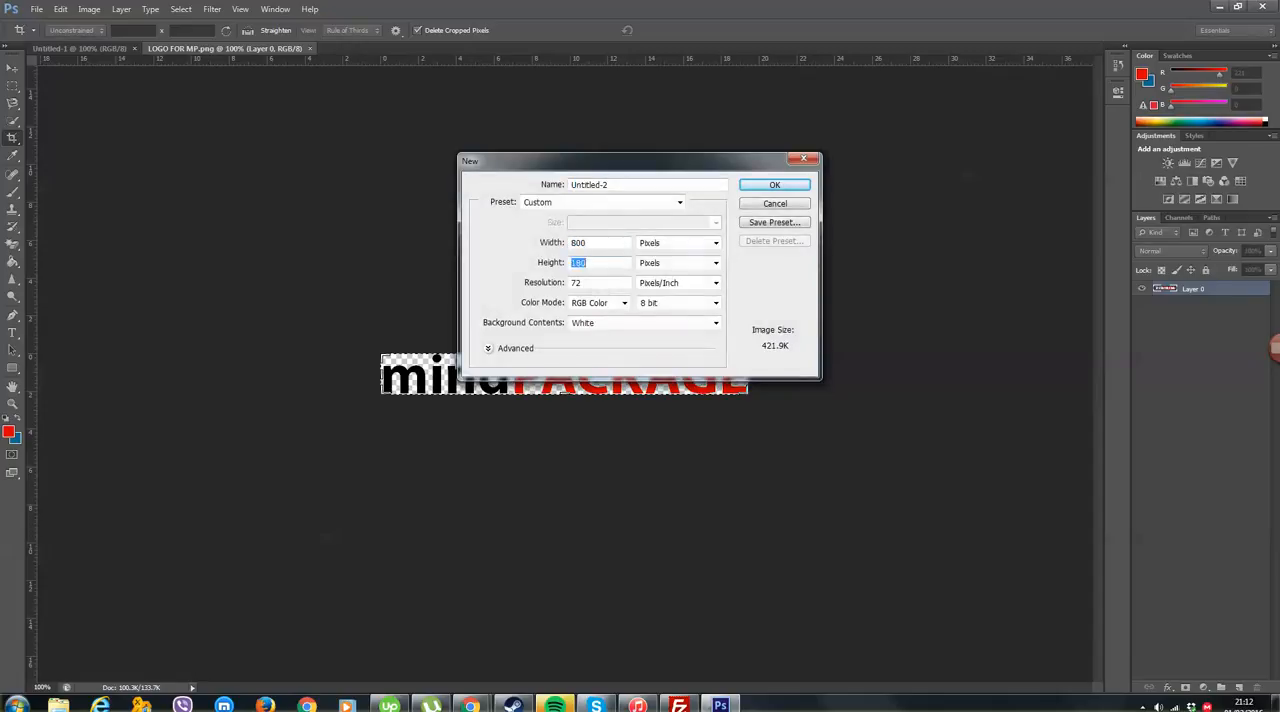
click(774, 184)
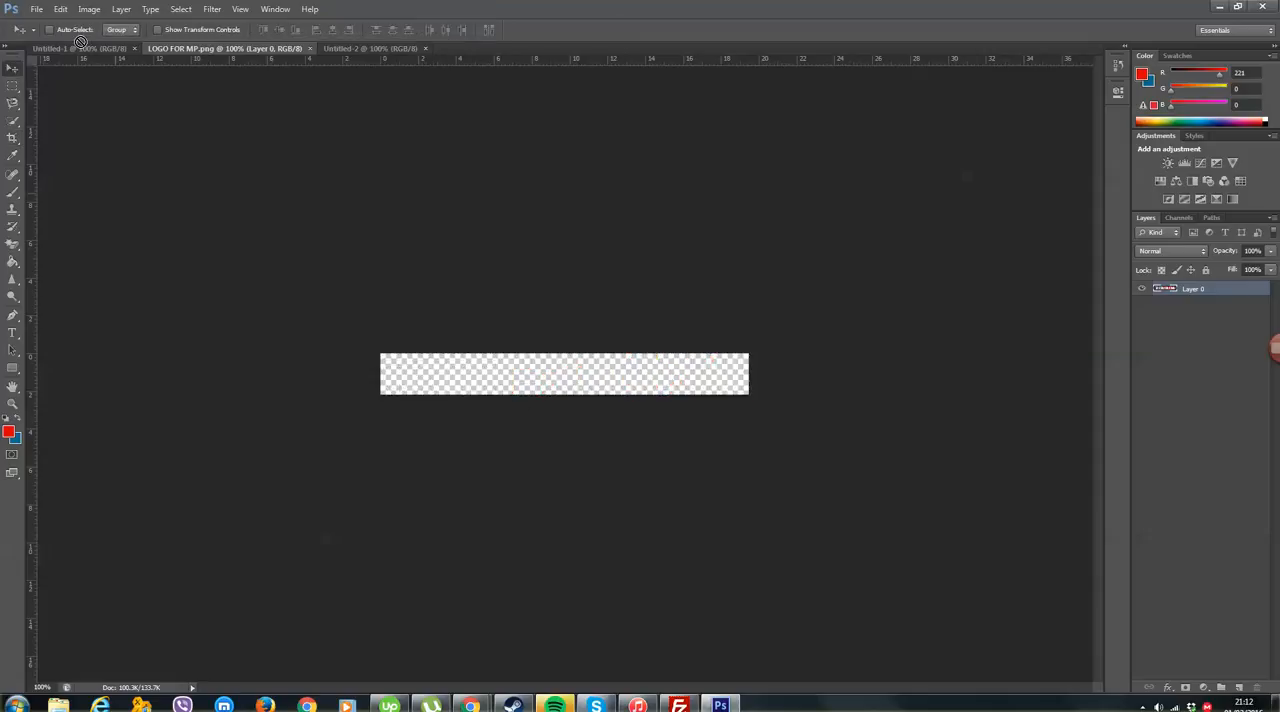
- Paste the logo into the 180x180 canvas and move the word PACKAGE down beneath mind
click(55, 48)
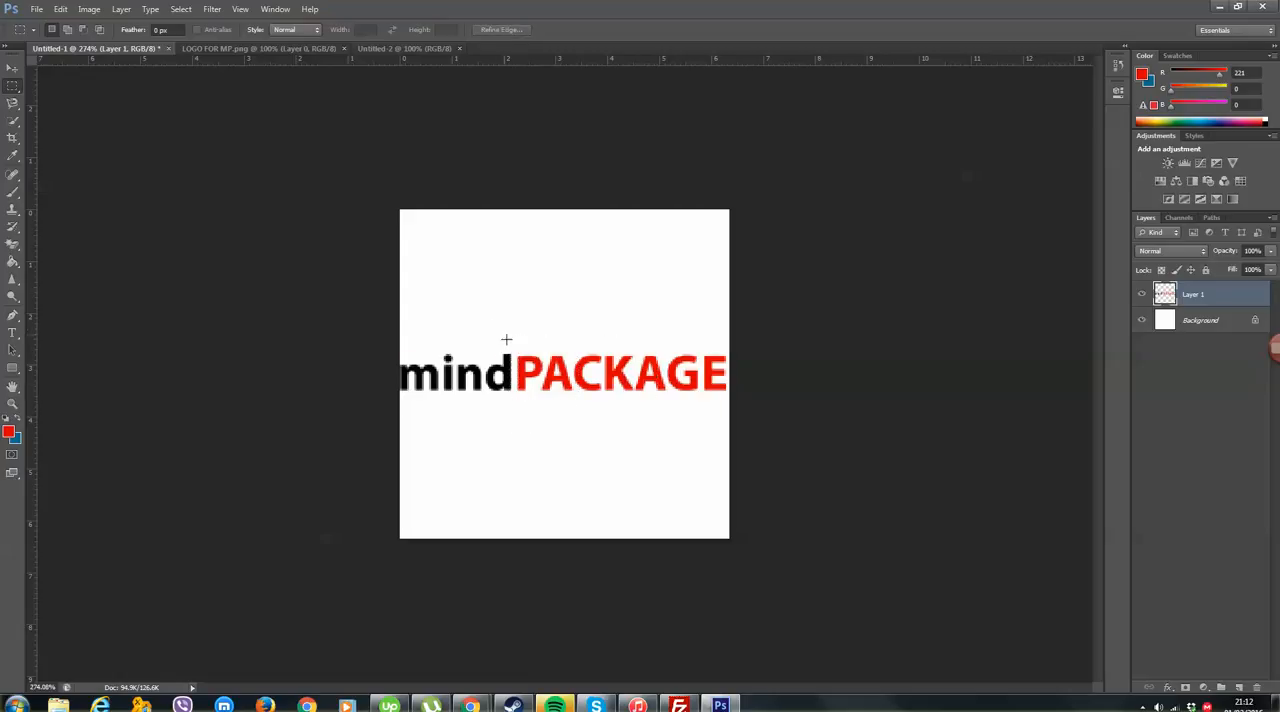
drag(513, 340, 718, 407)
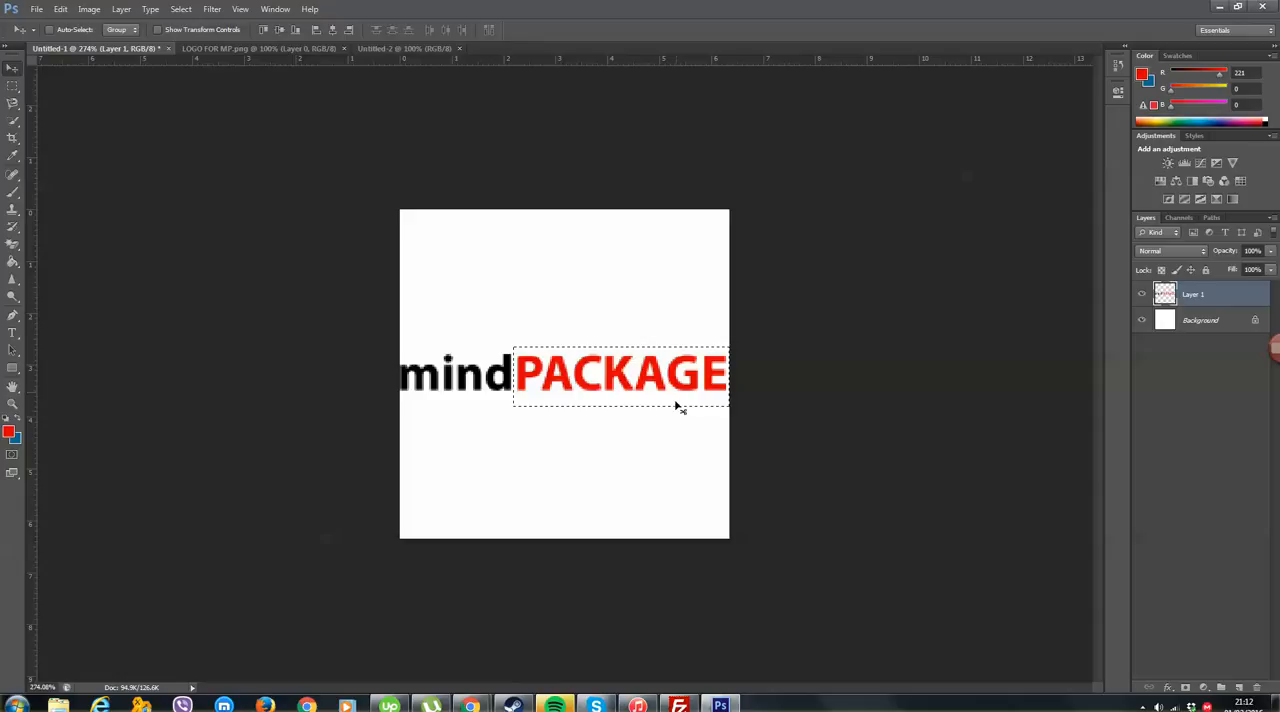
drag(620, 373, 535, 407)
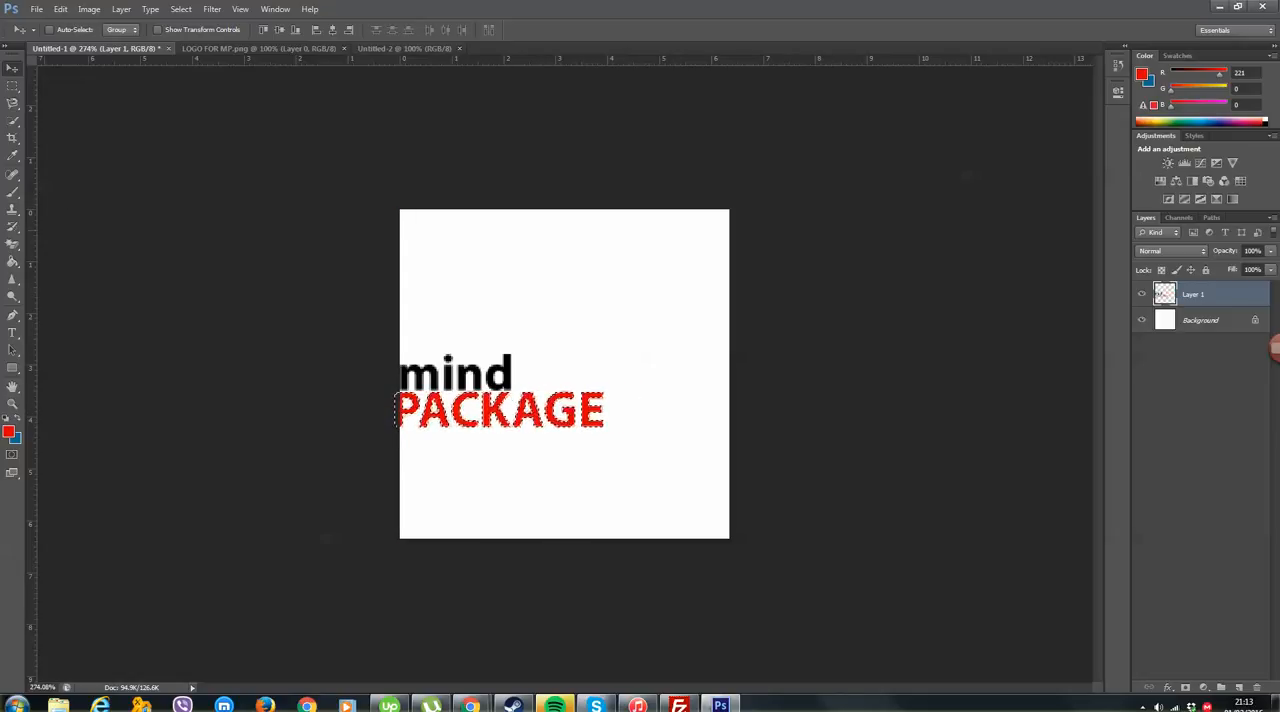
right_click(535, 410)
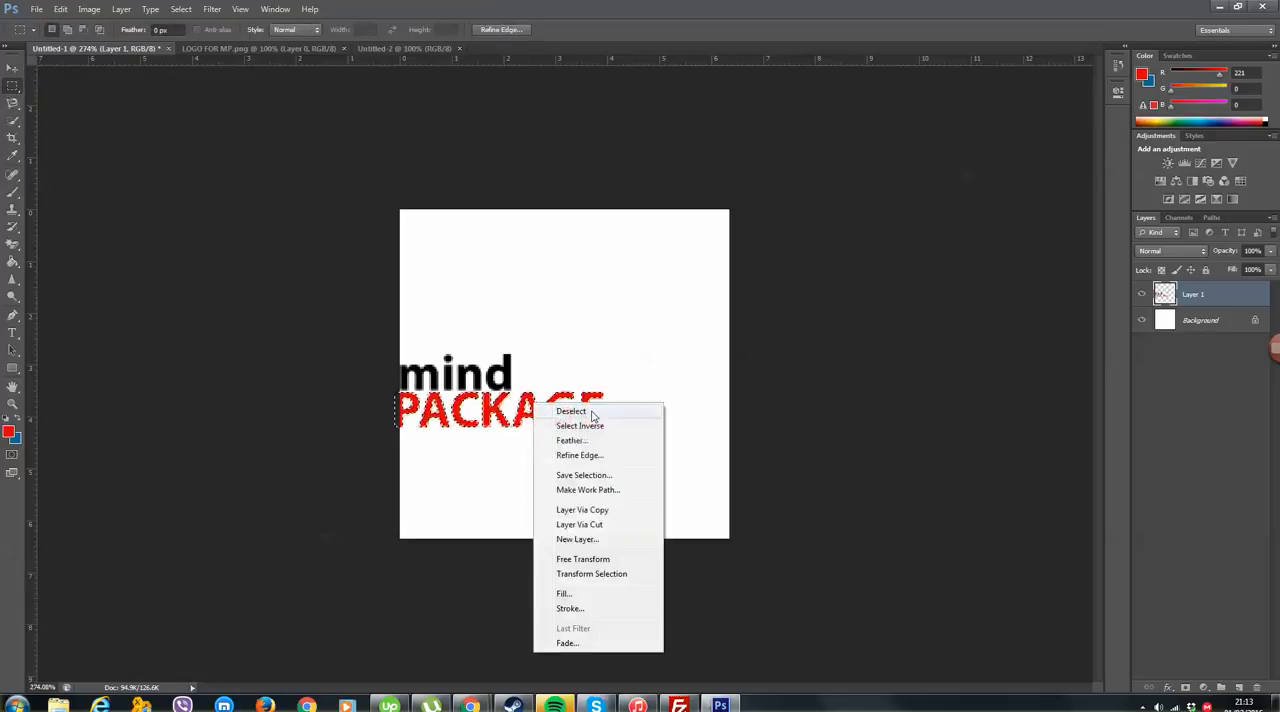
click(571, 411)
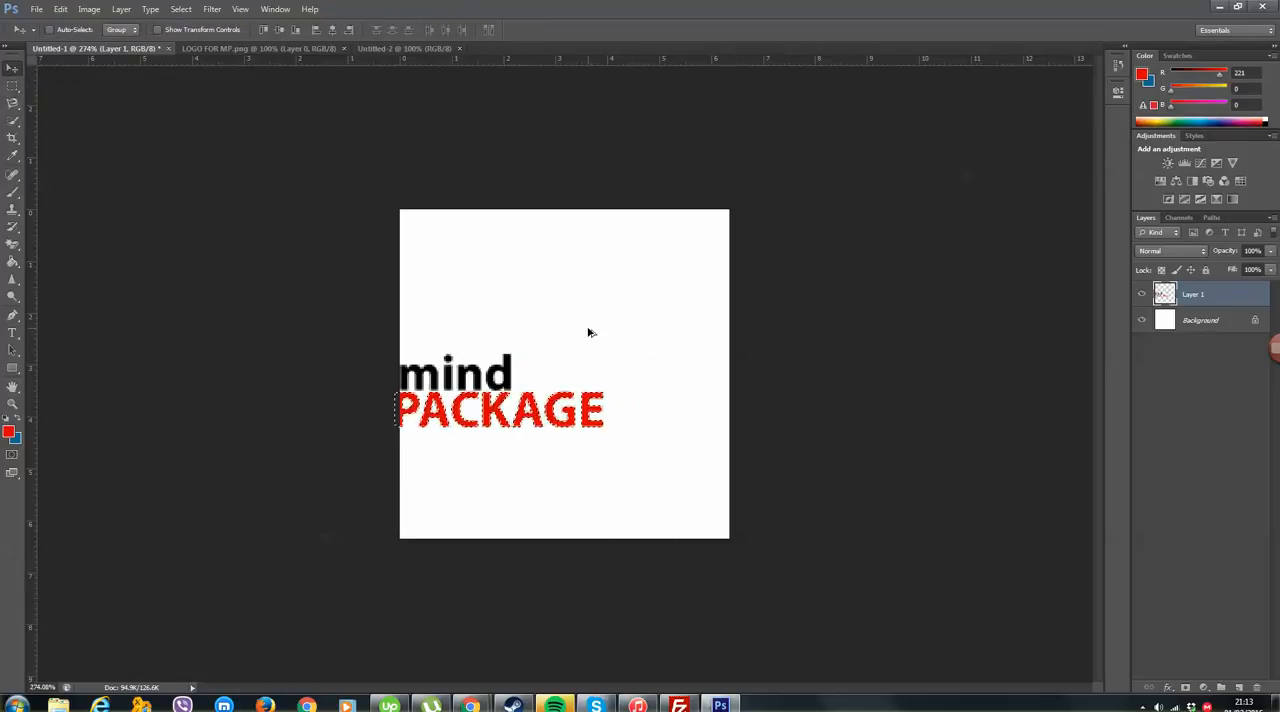
drag(500, 408, 548, 408)
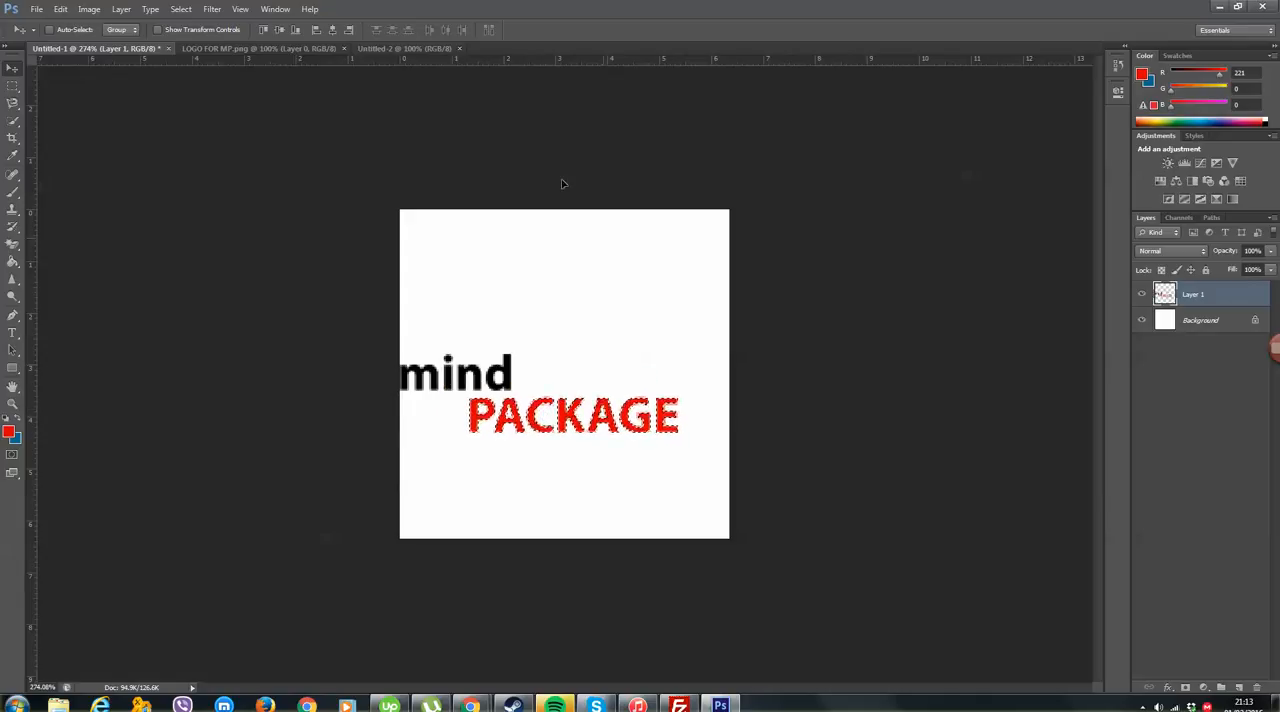
- Move the word mind so it sits centred above PACKAGE
click(13, 86)
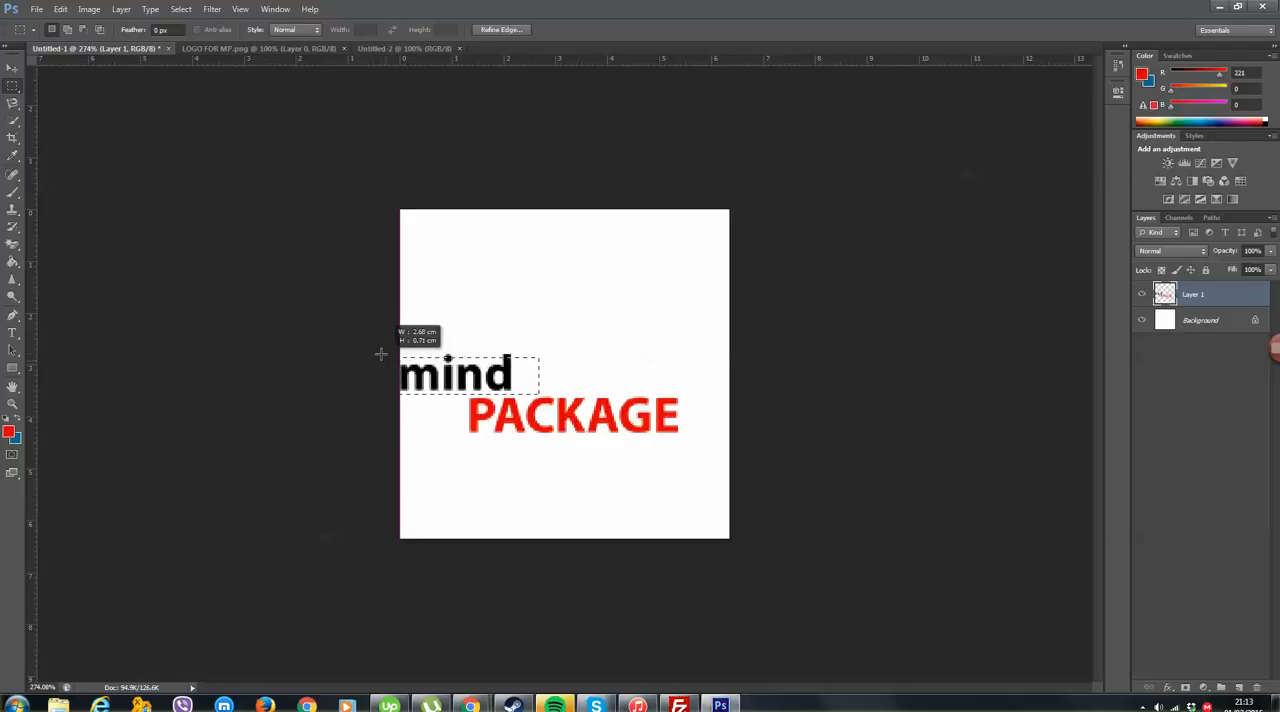
click(13, 68)
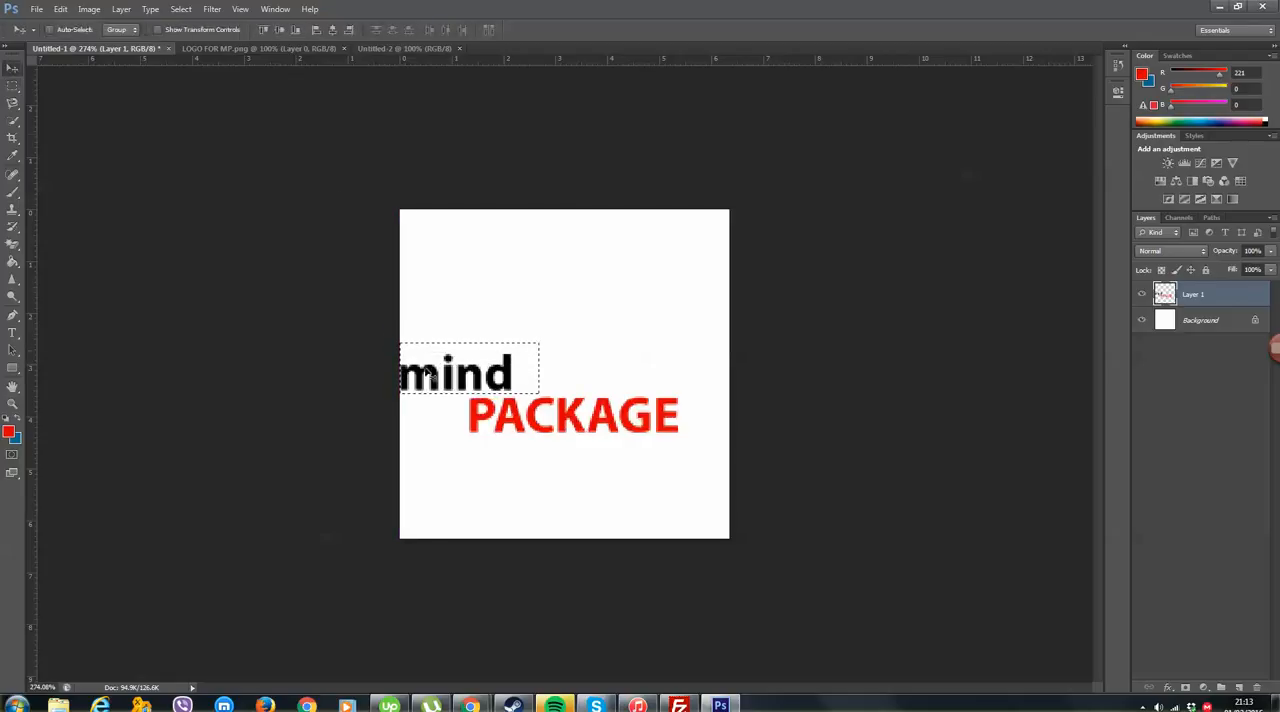
drag(455, 373, 523, 380)
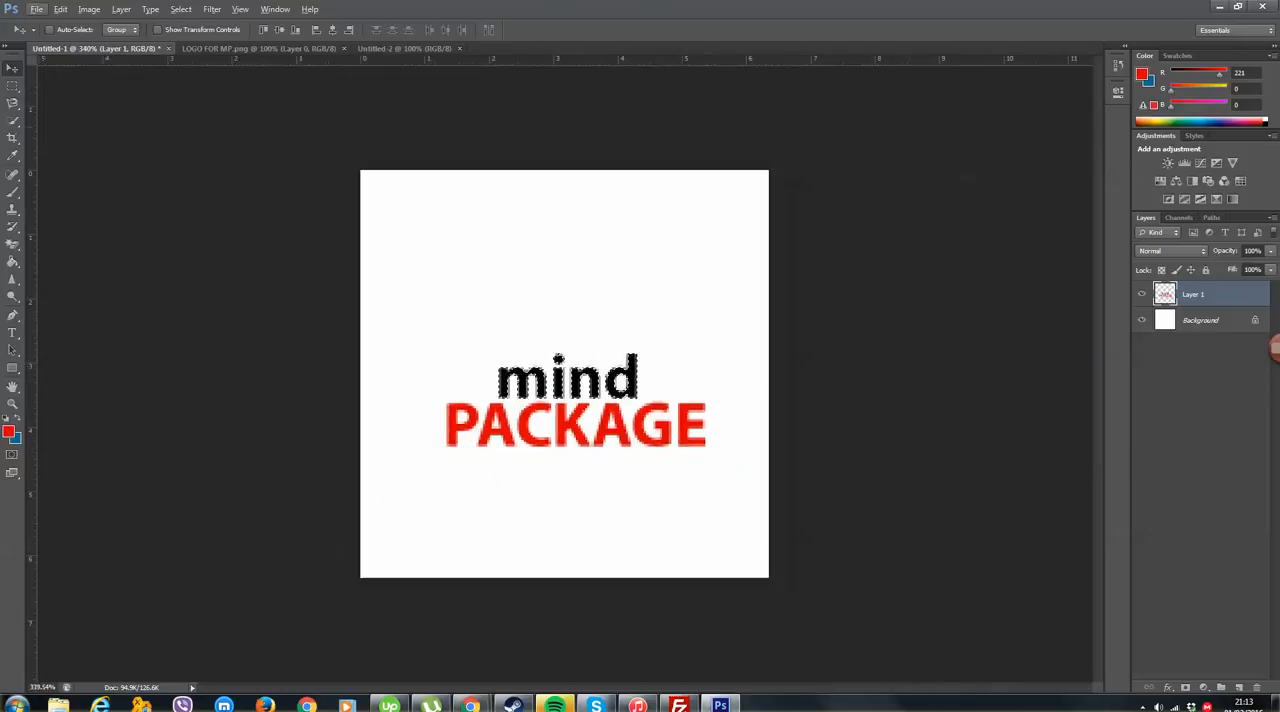
- Unlock the background layer and brush it half blue, half red behind the logo
click(13, 85)
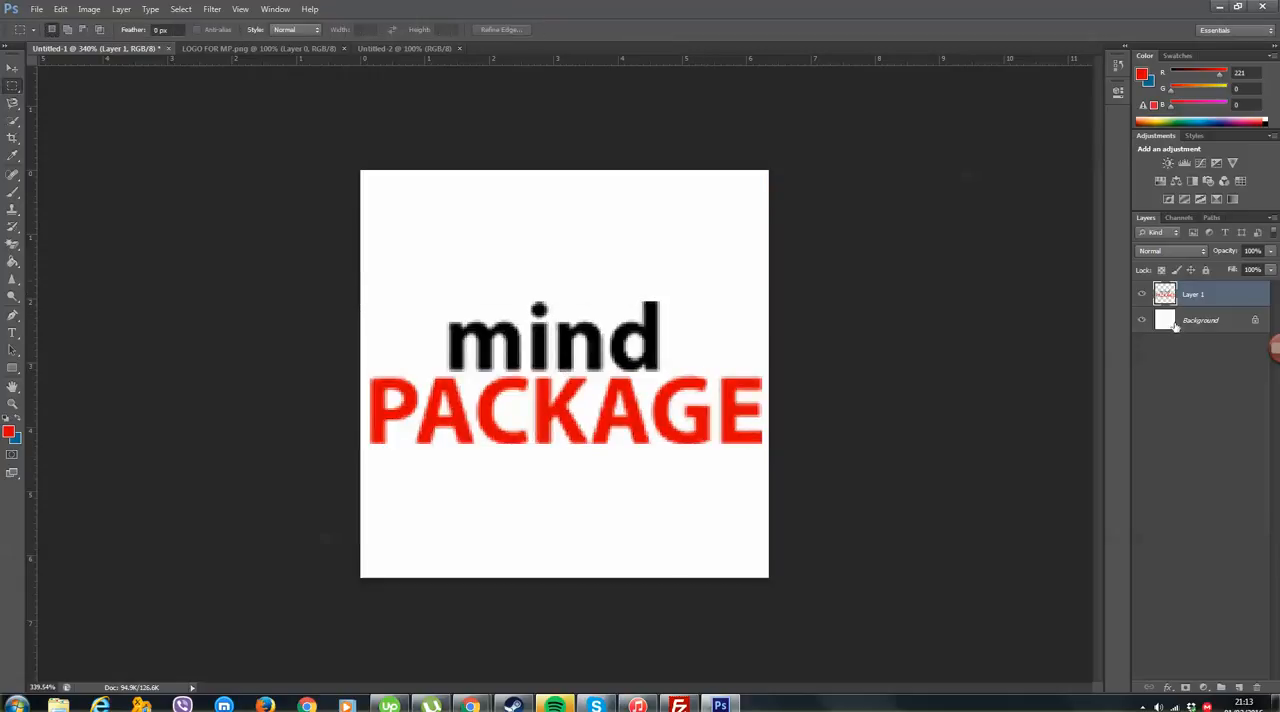
double_click(1200, 320)
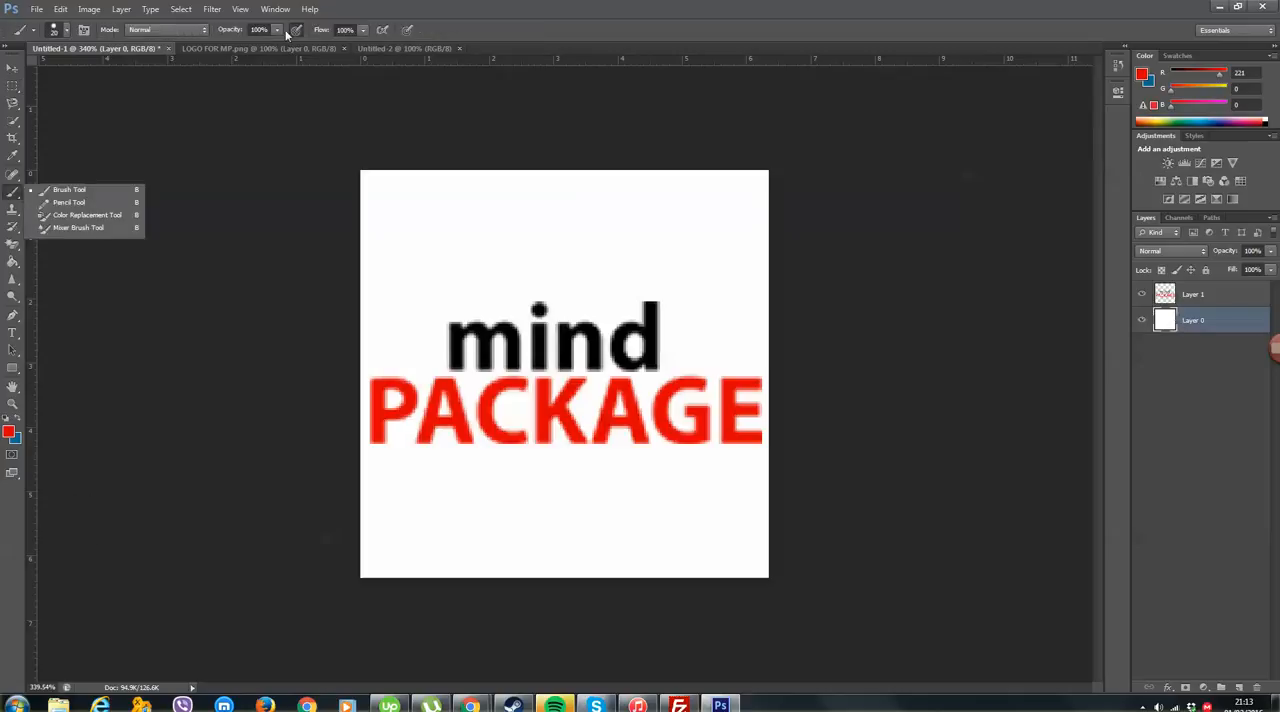
click(35, 29)
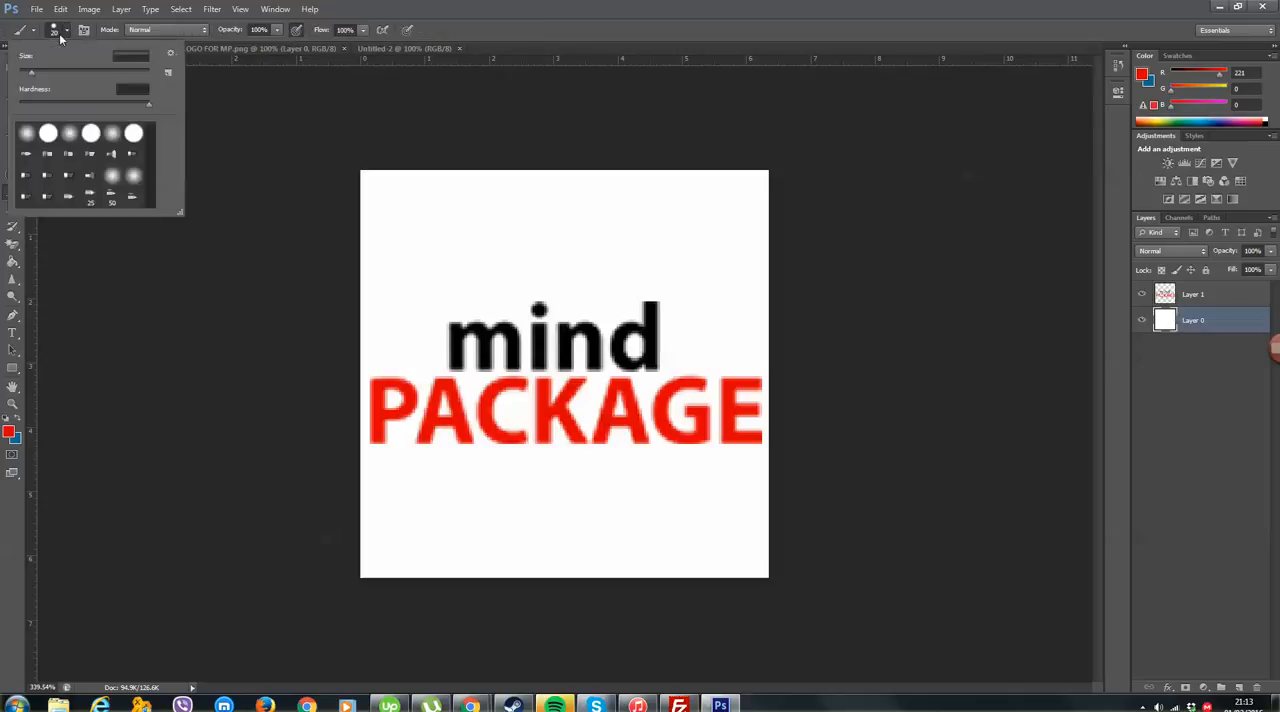
click(25, 133)
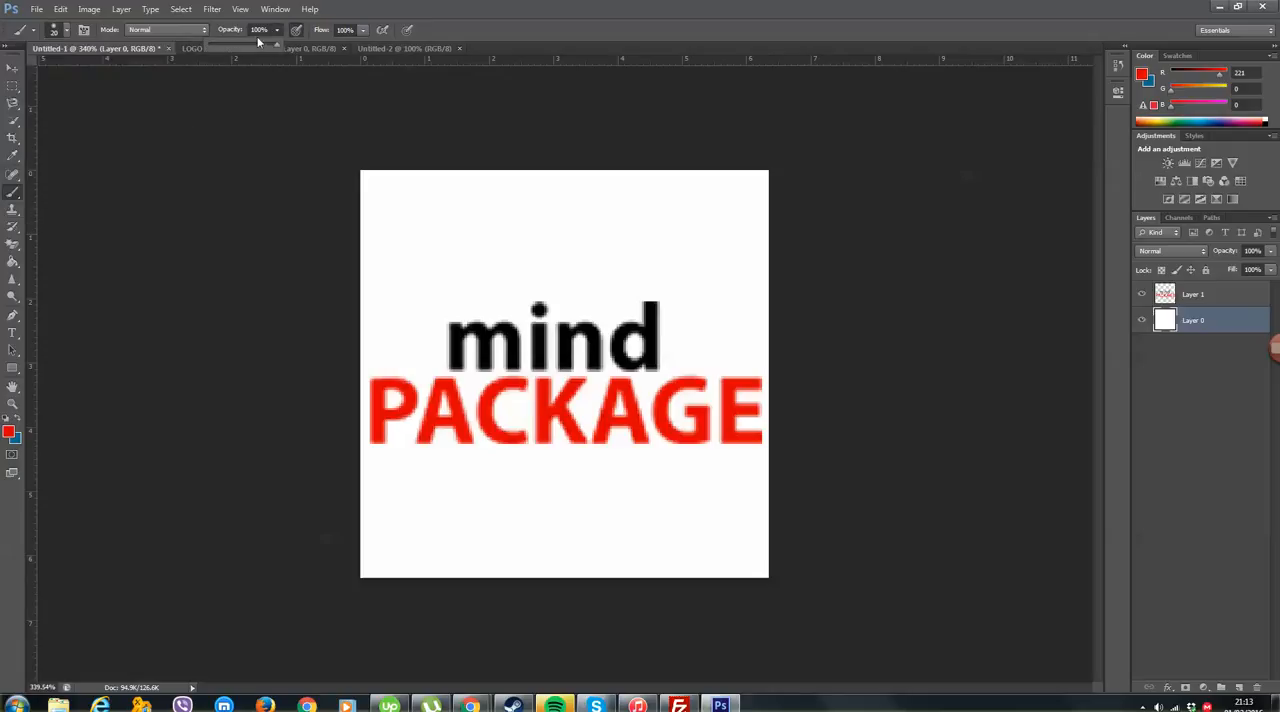
click(259, 29)
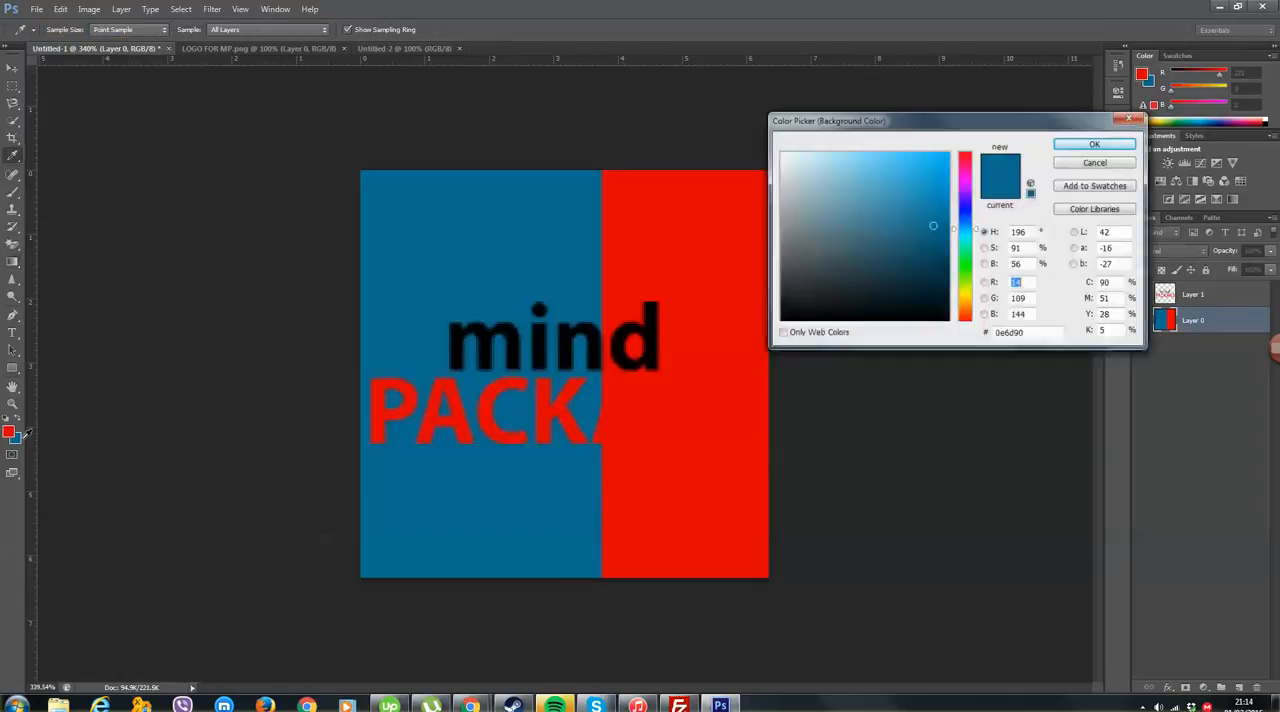
- Draw a red-to-white gradient on Layer 0 over a new white-filled Layer 2
click(1093, 144)
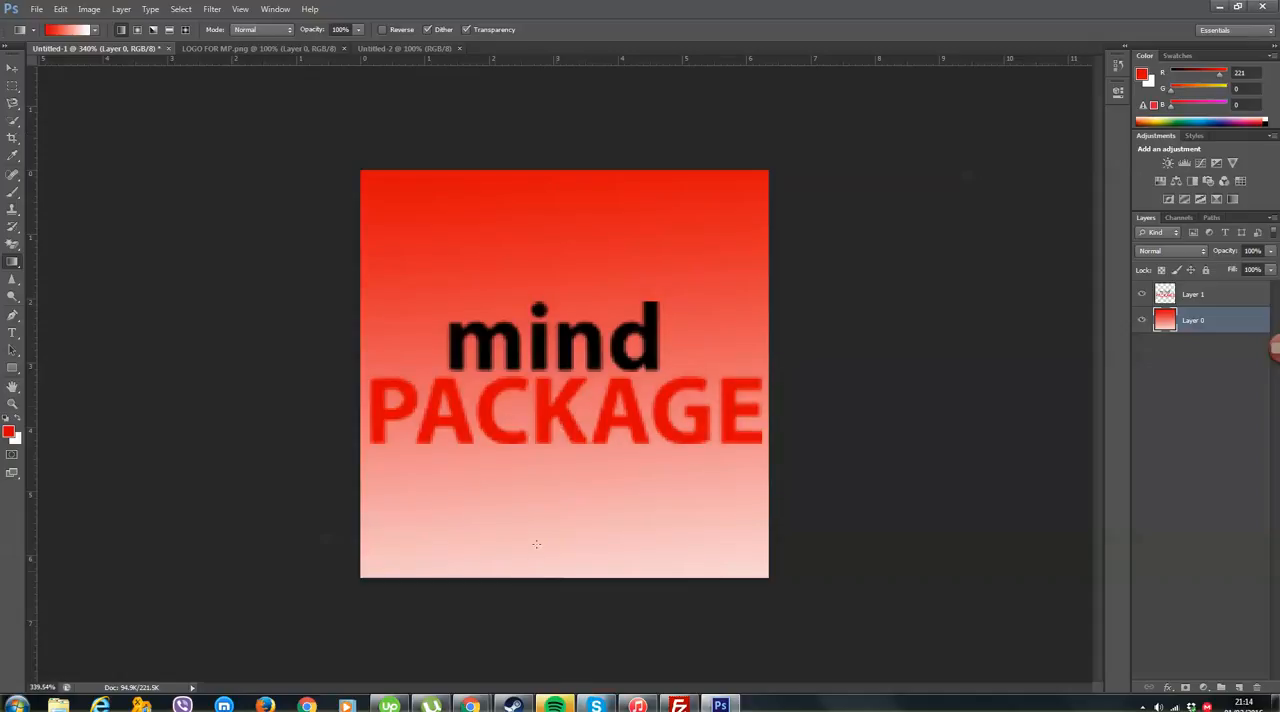
mouse_move(259, 47)
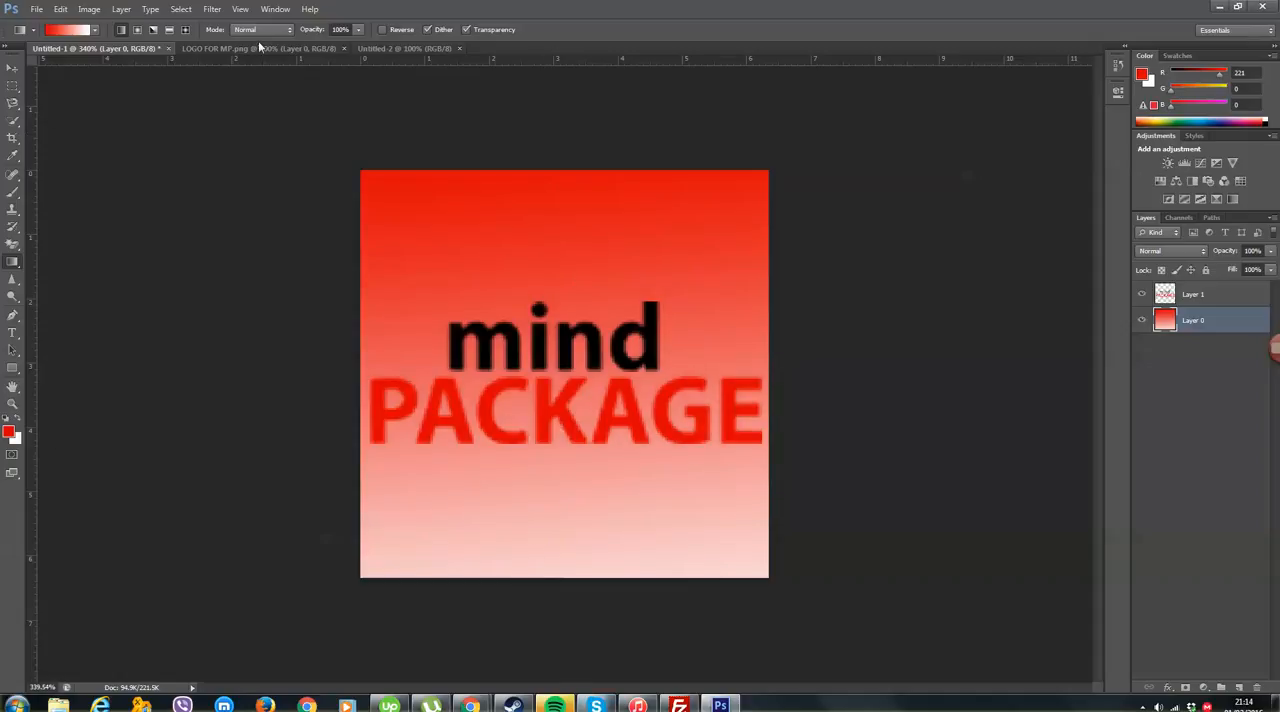
triple_click(340, 29)
text(50)
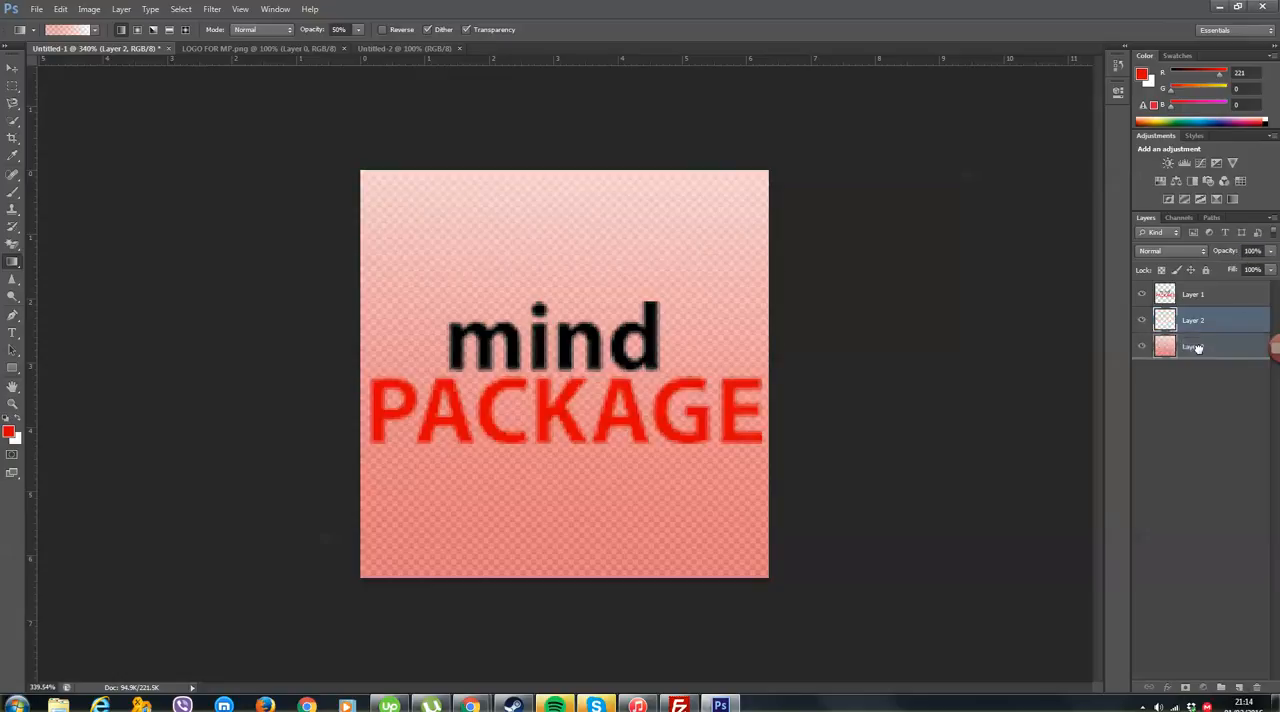
click(13, 261)
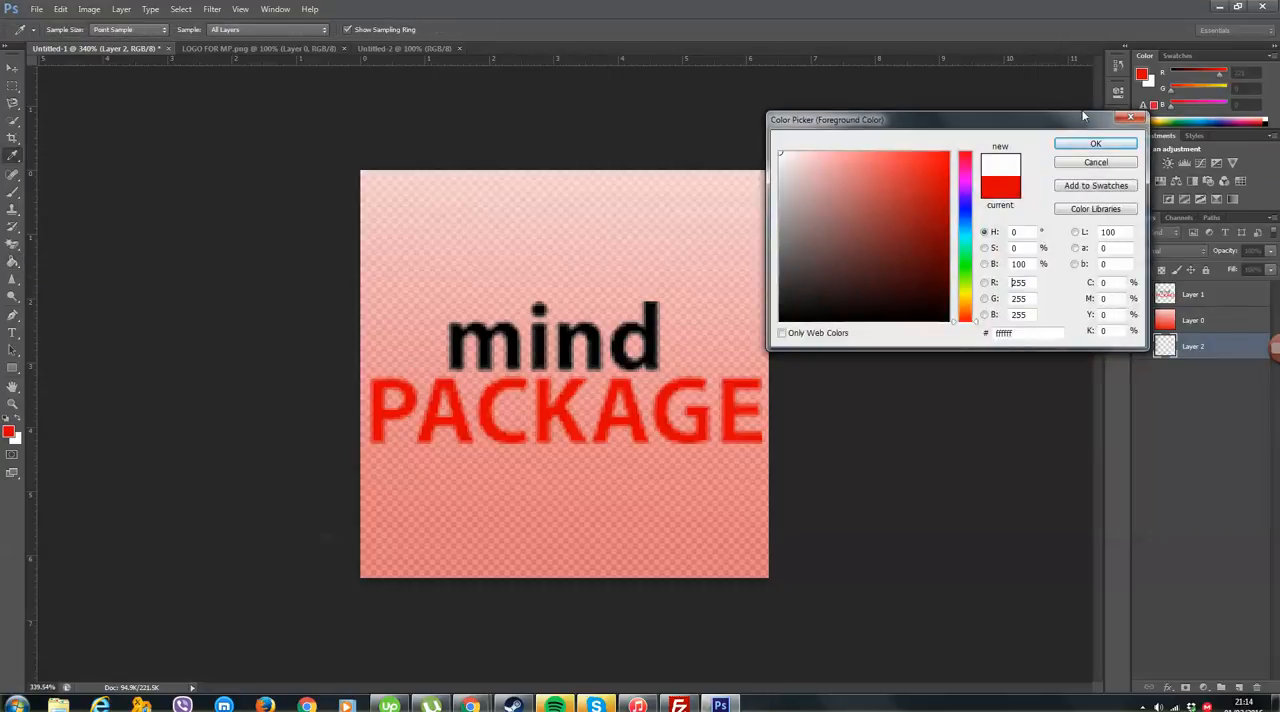
click(1095, 143)
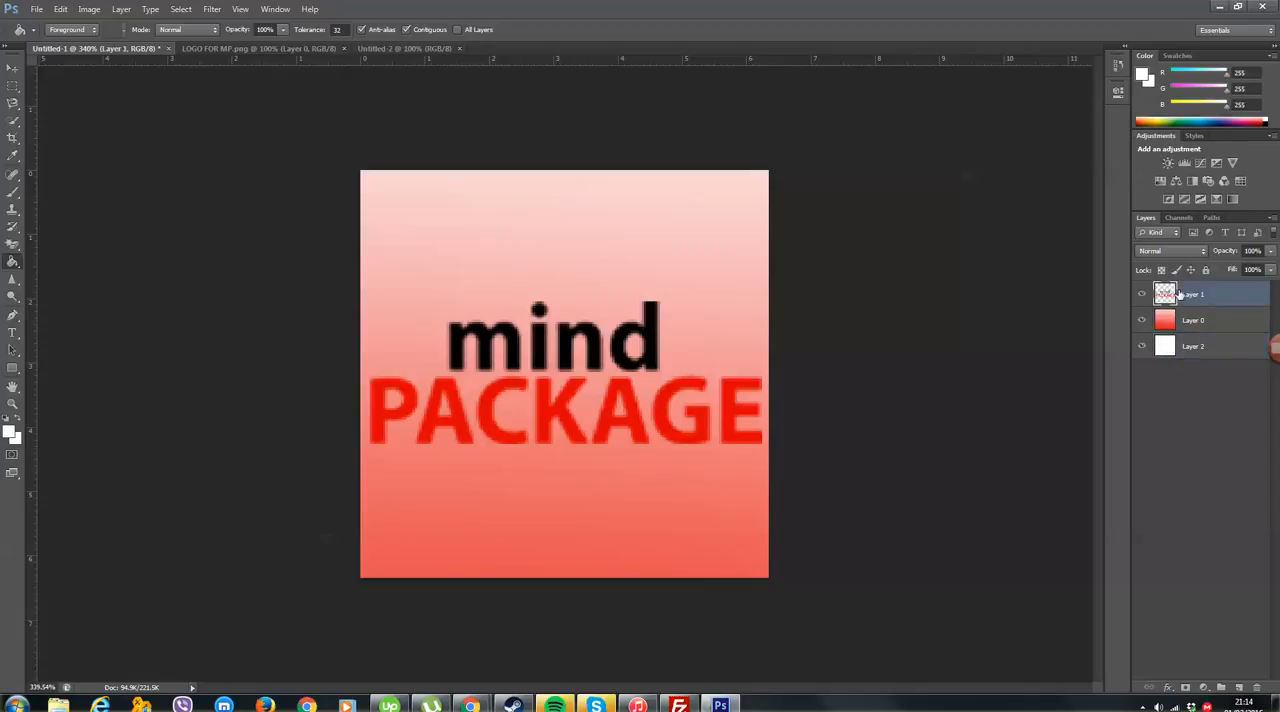
mouse_move(58, 231)
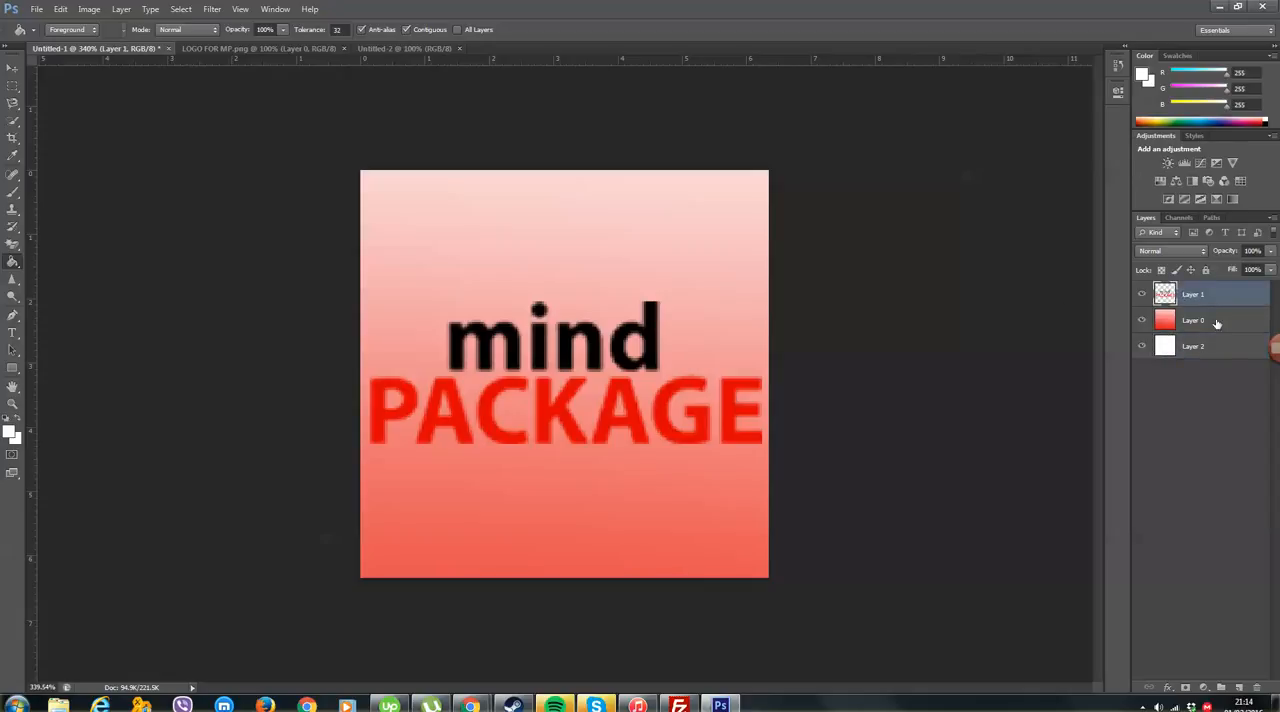
- Set Layer 0 to 75% opacity and choose a light red foreground for the gradient
click(1192, 320)
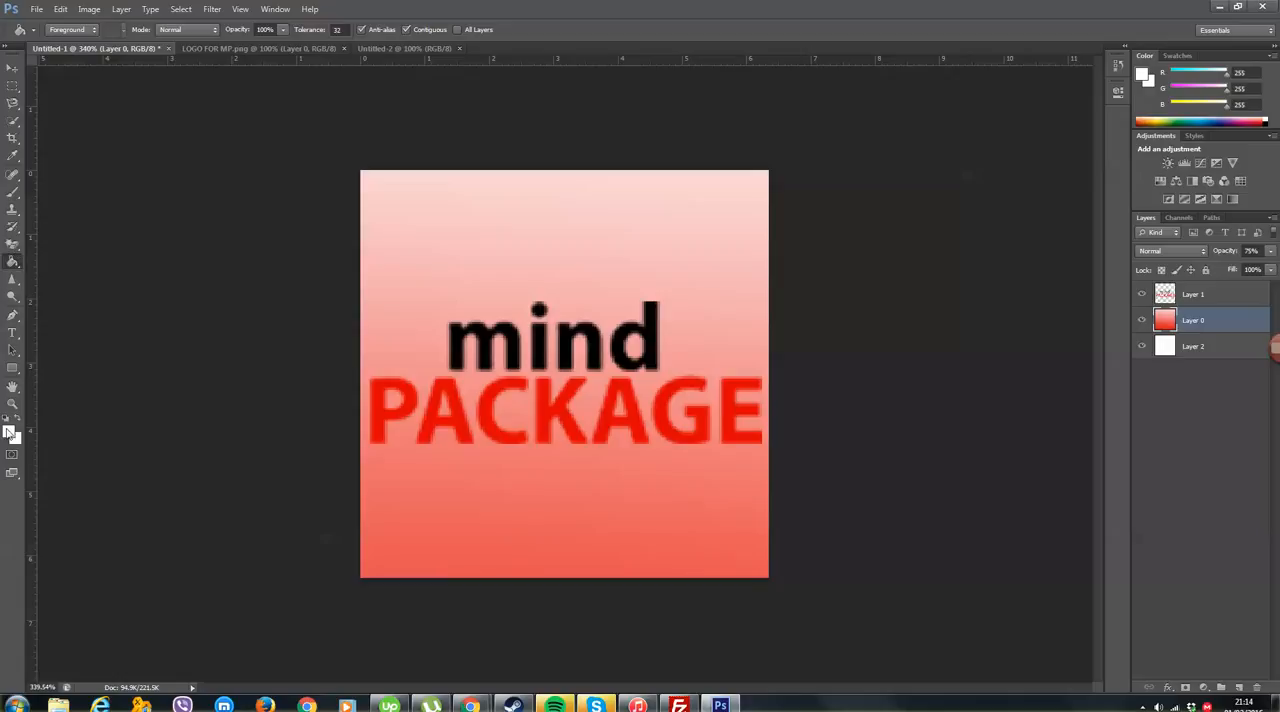
click(11, 431)
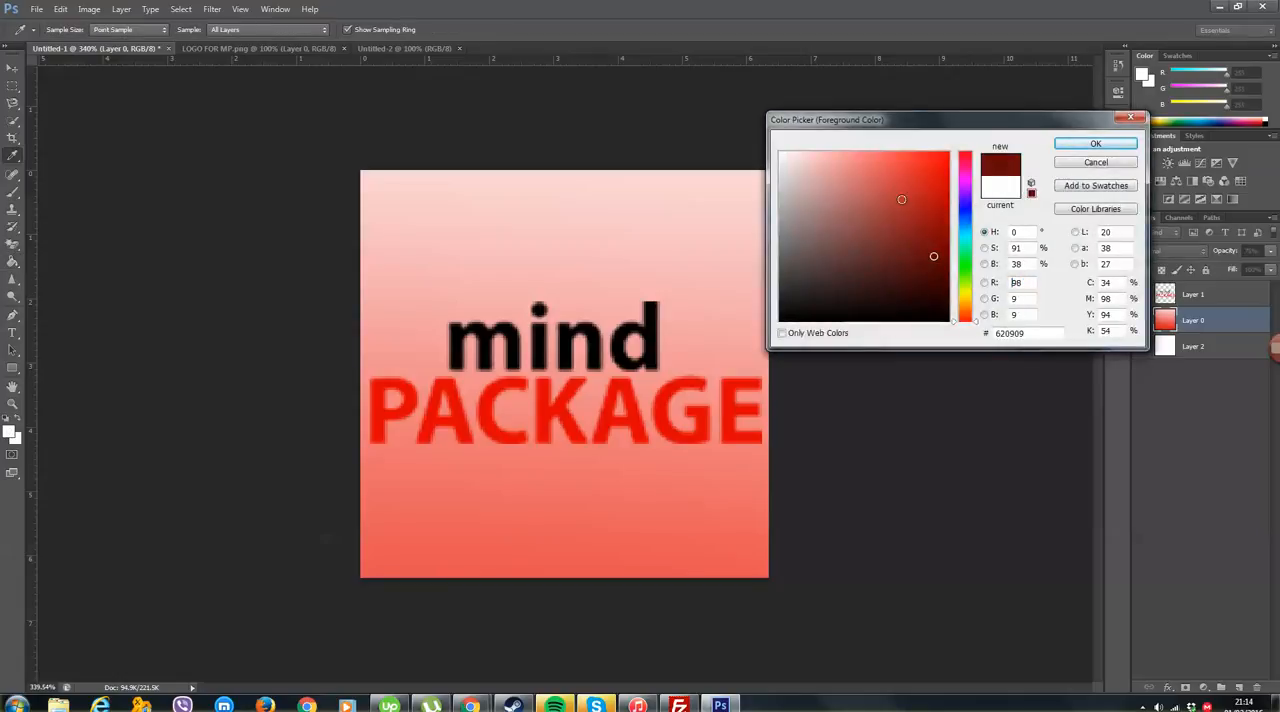
click(864, 171)
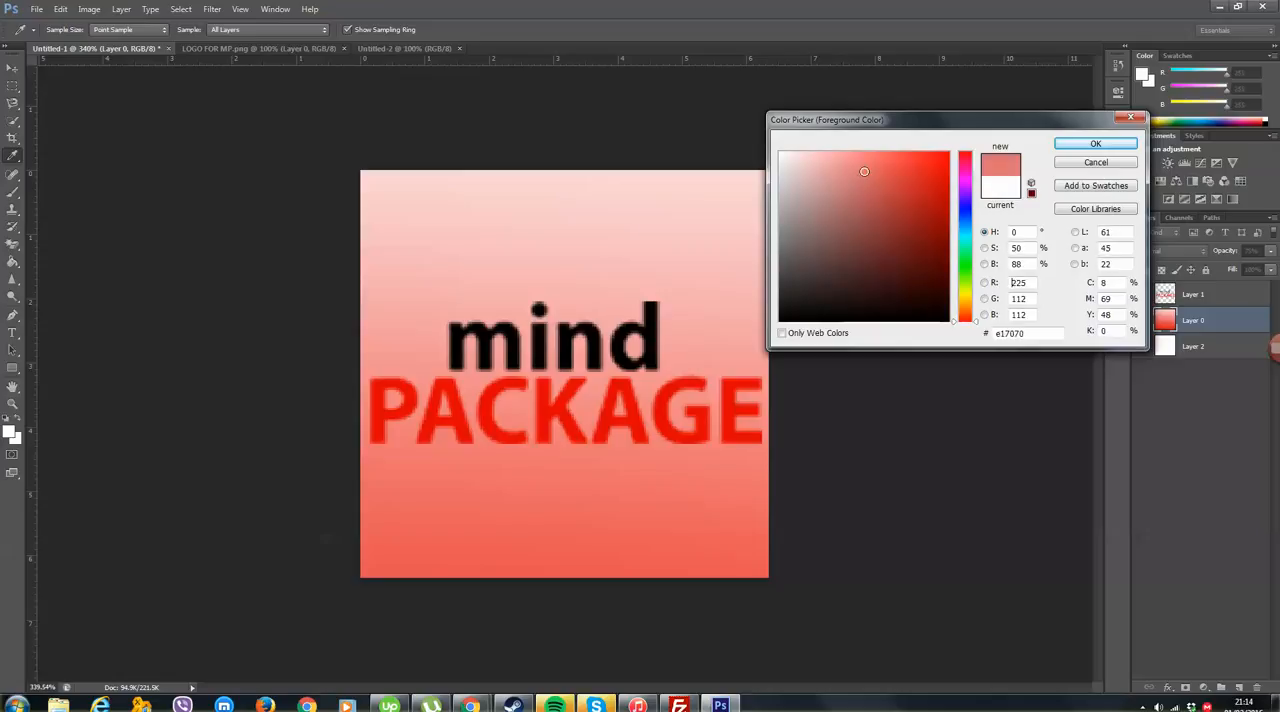
click(1094, 143)
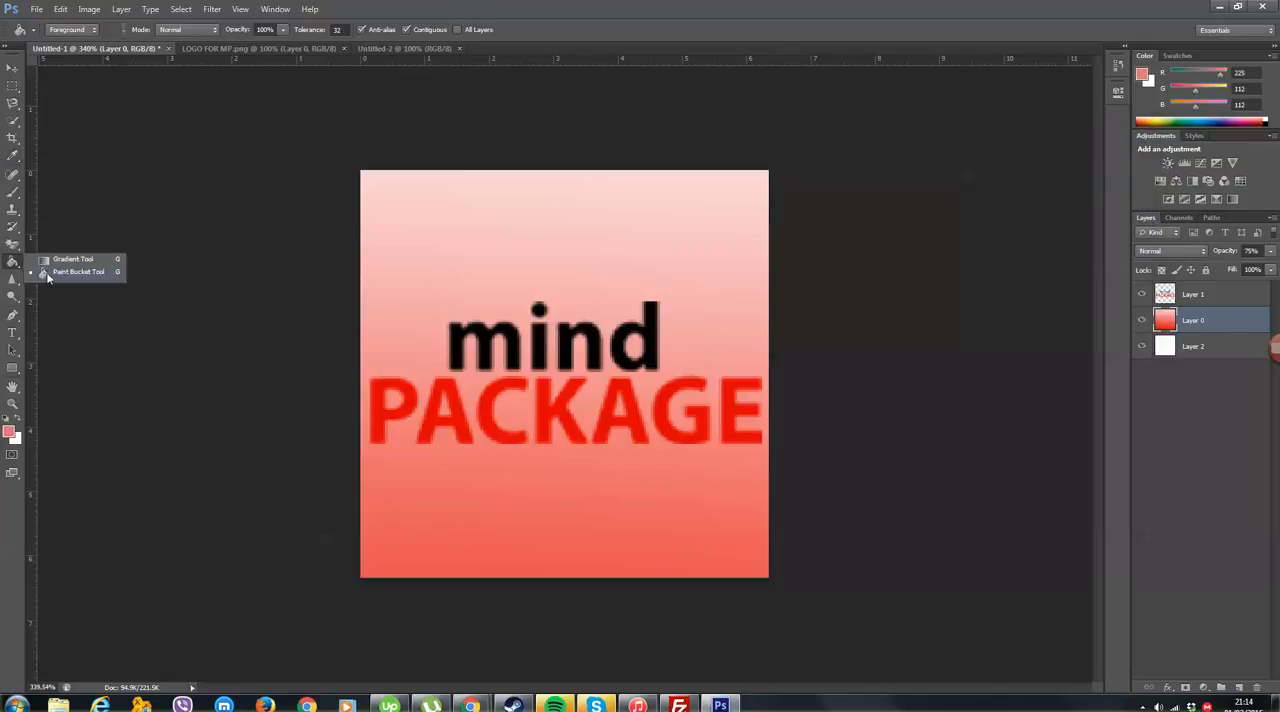
click(73, 259)
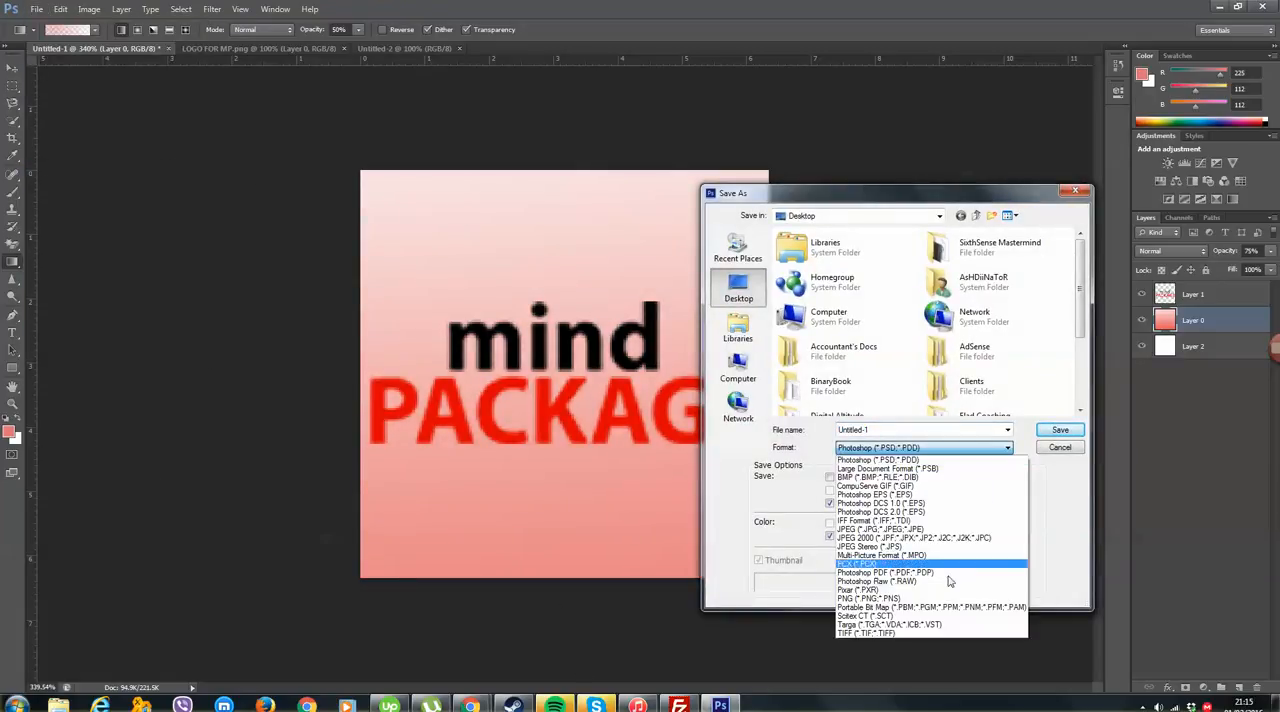
- Save the pink logo as a PNG file on the Desktop
click(869, 598)
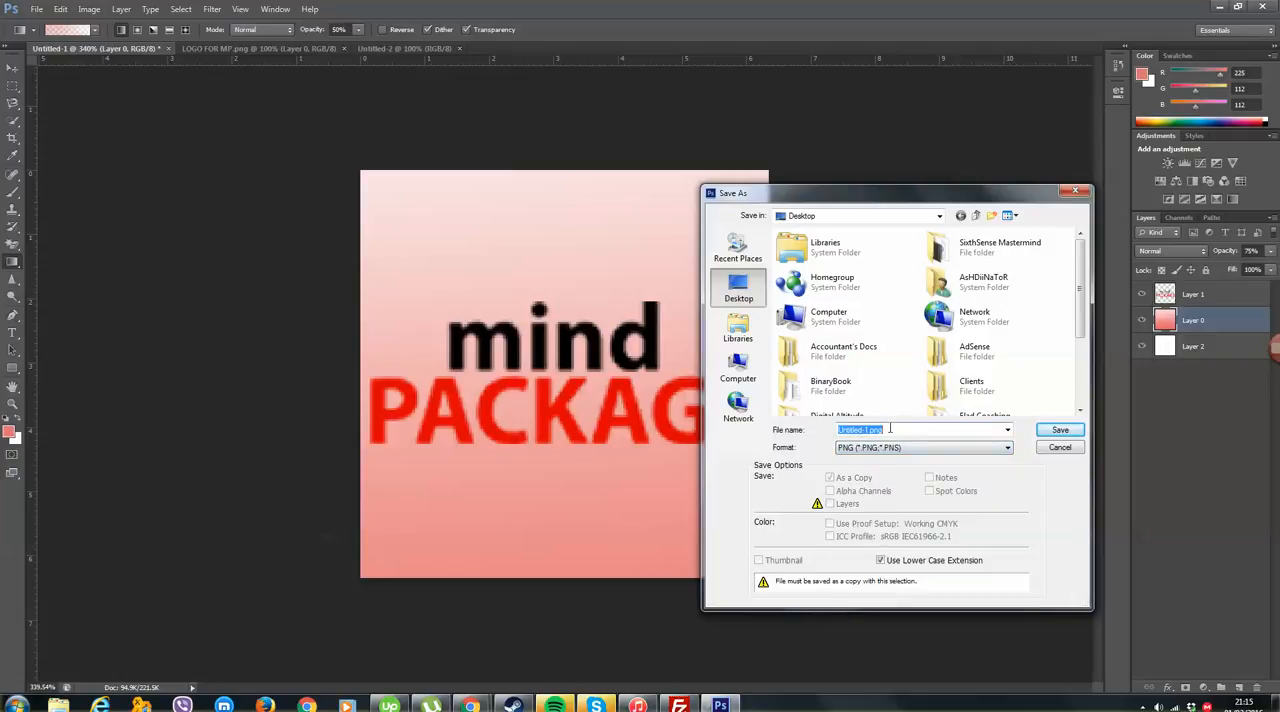
click(1059, 447)
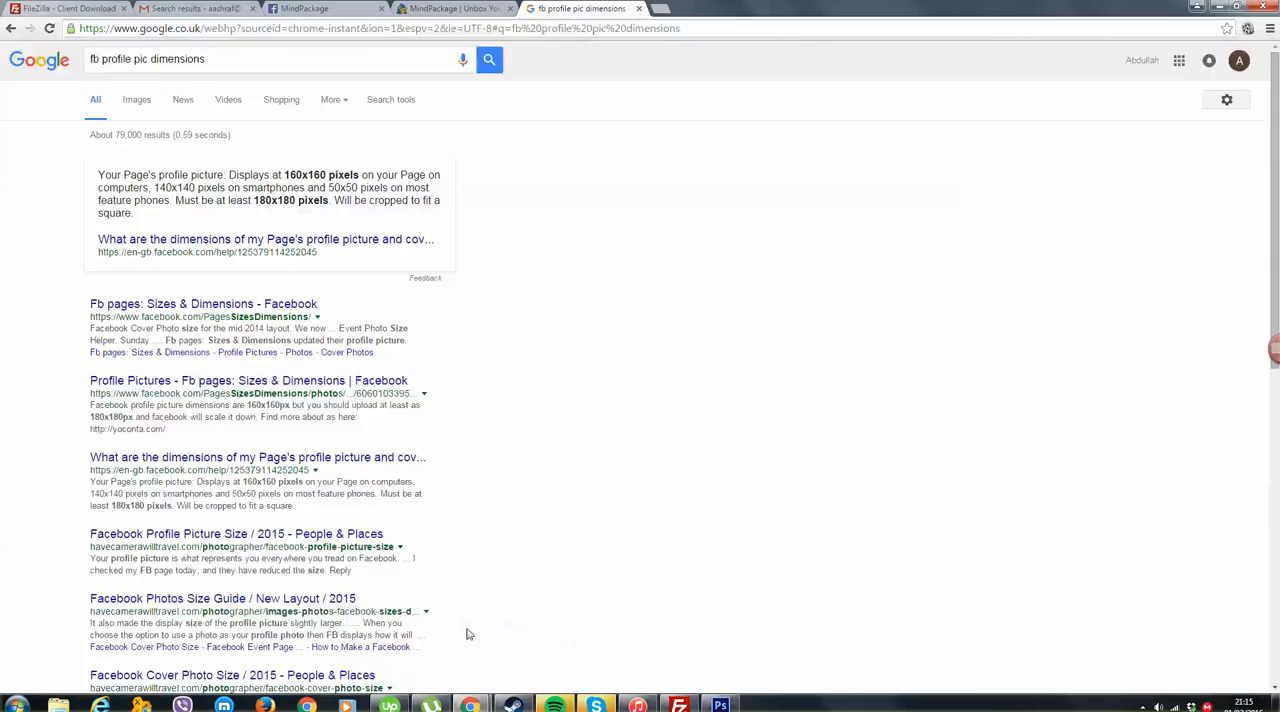
- Upload the saved pink mindPACKAGE logo PNG as the MindPackage page's profile picture
click(310, 8)
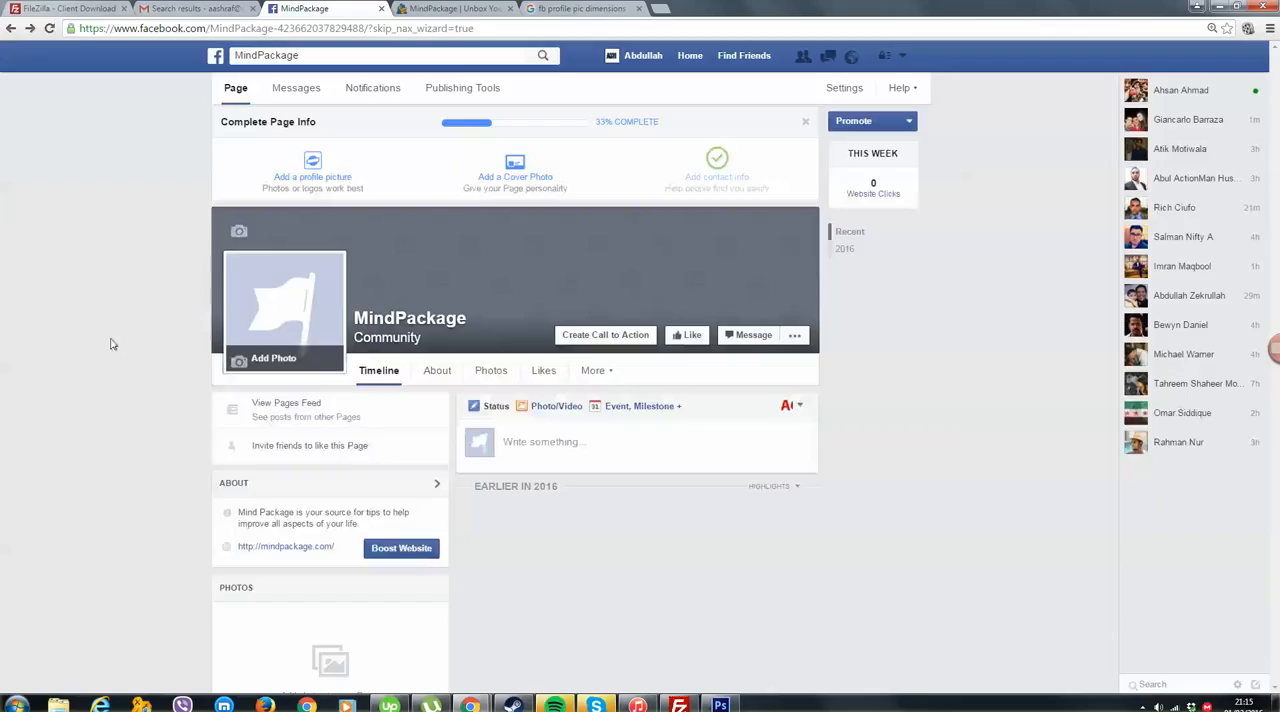
click(273, 358)
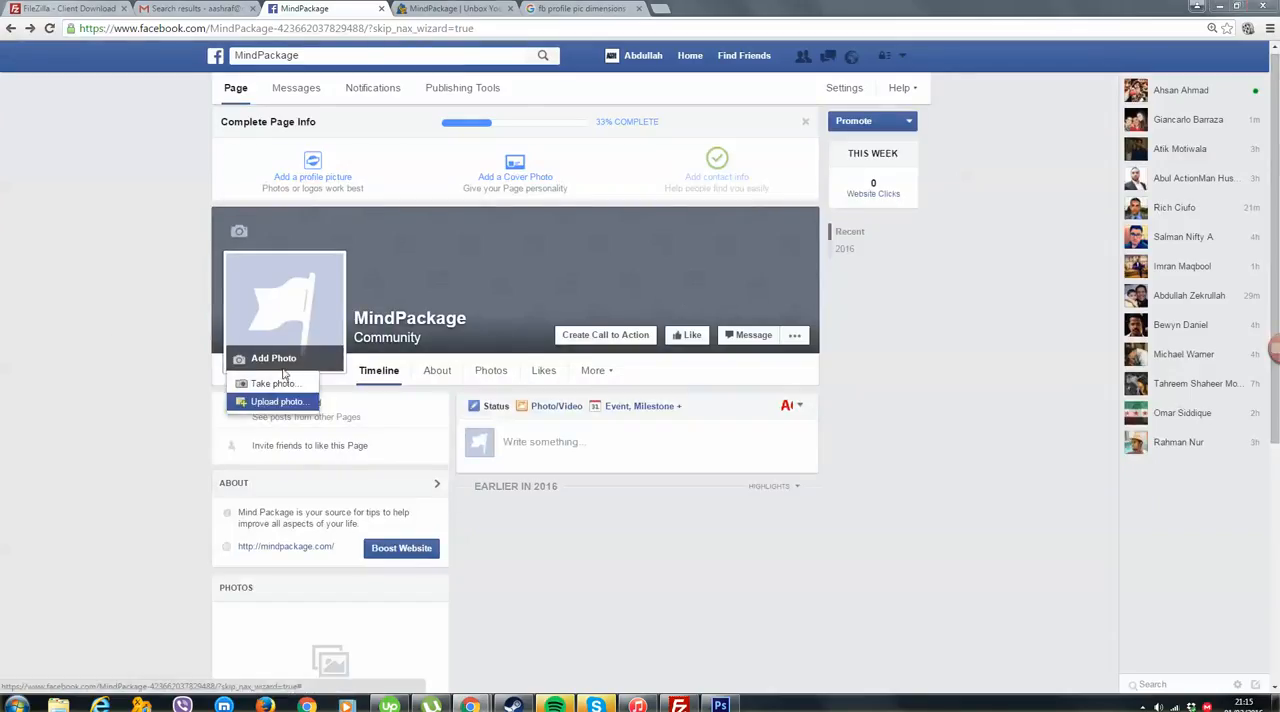
click(278, 401)
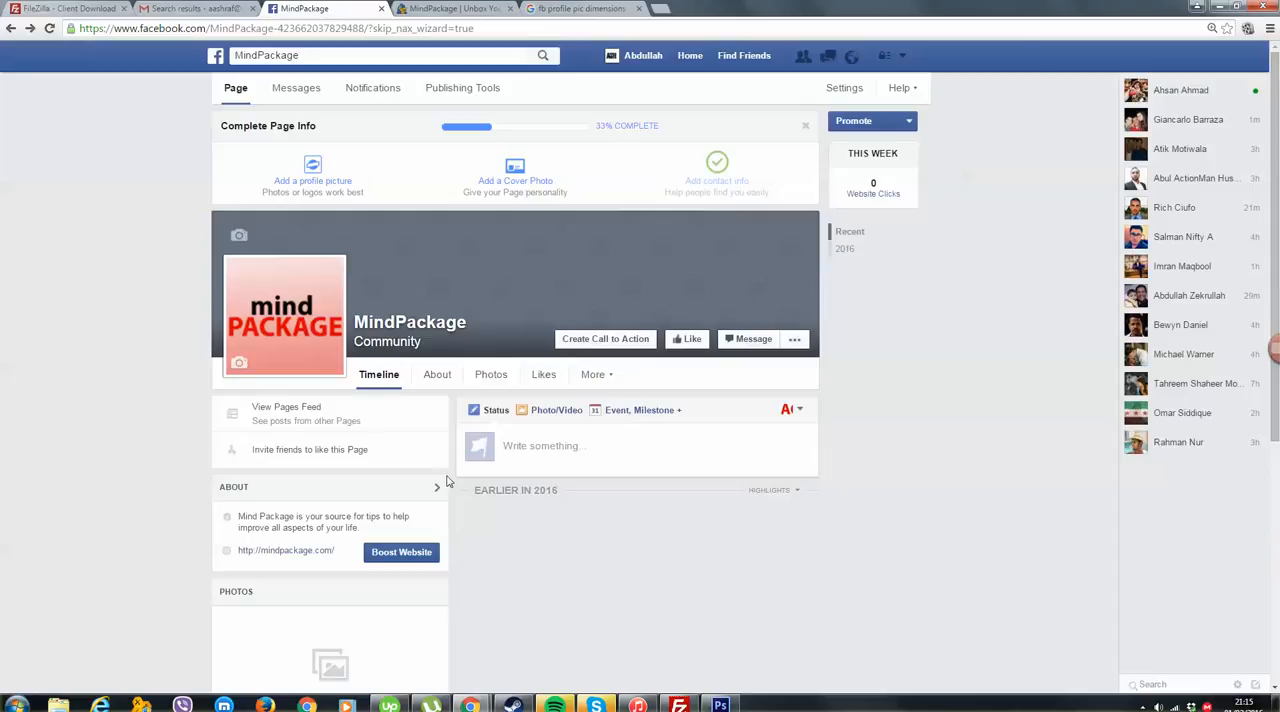
click(580, 8)
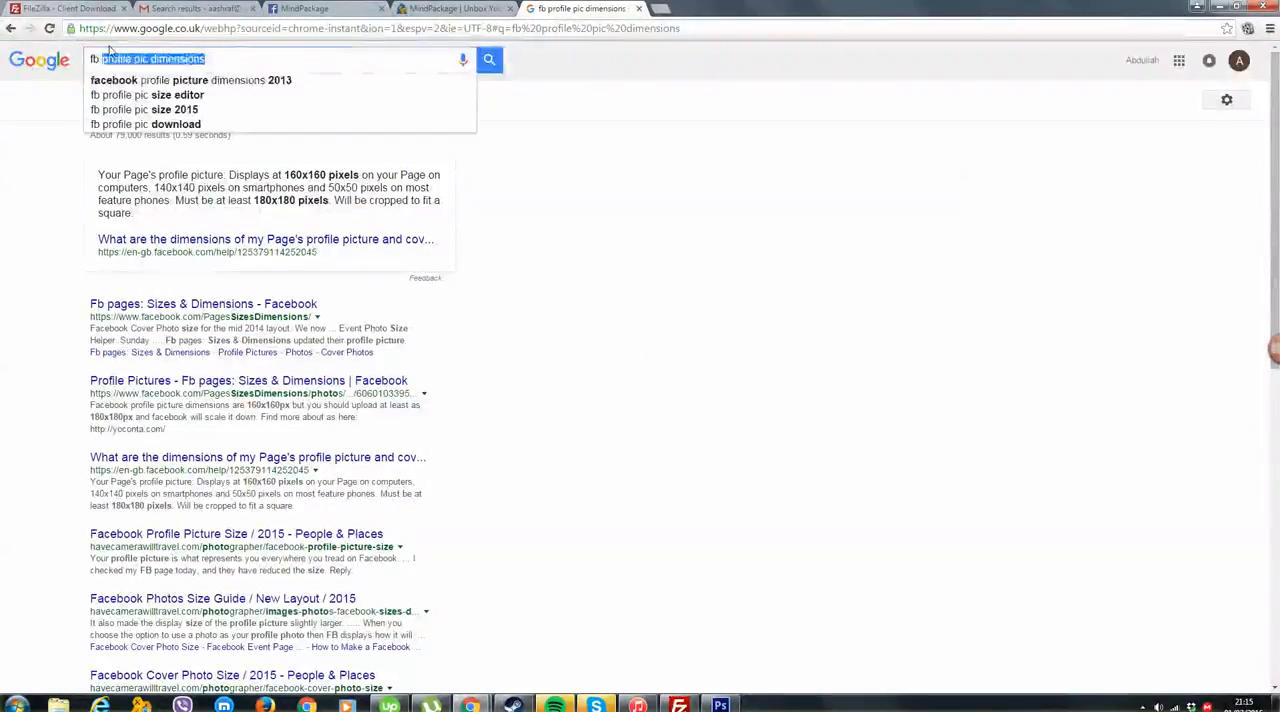
- Search Google for 'fb wall cover dimm' to get the 851 by 315 cover size
text(fb wall cover dimm)
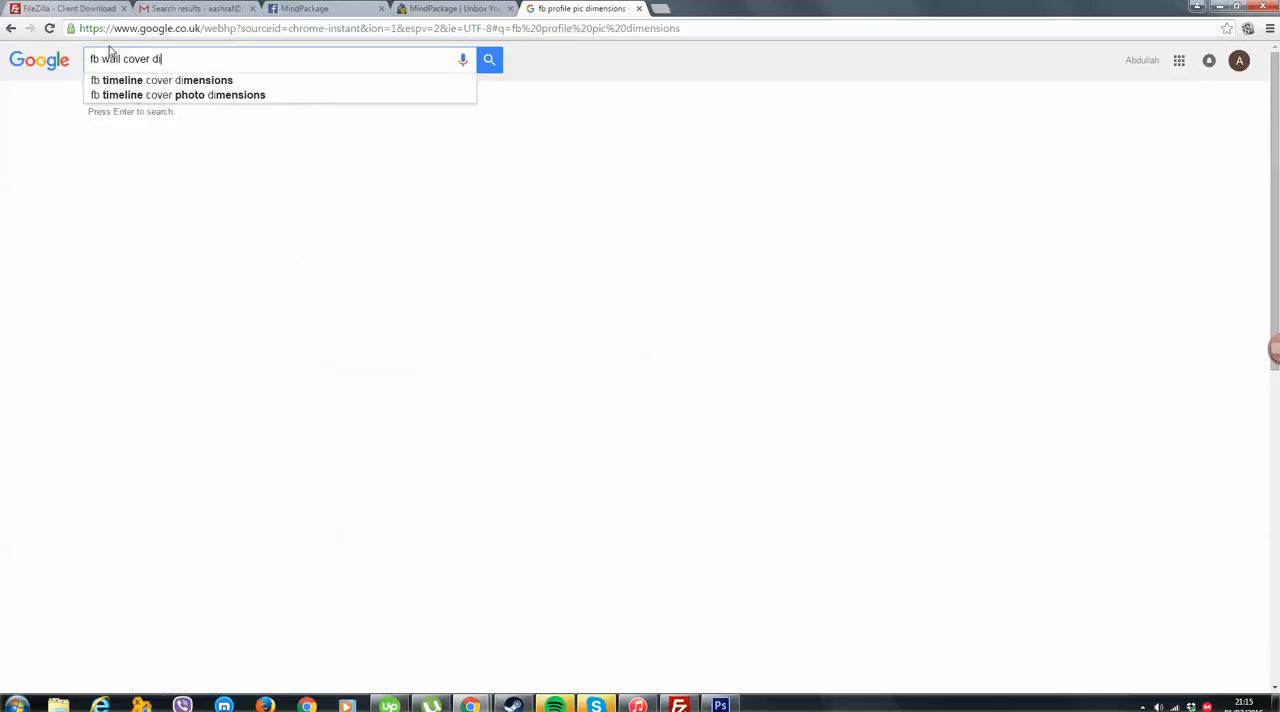
click(165, 79)
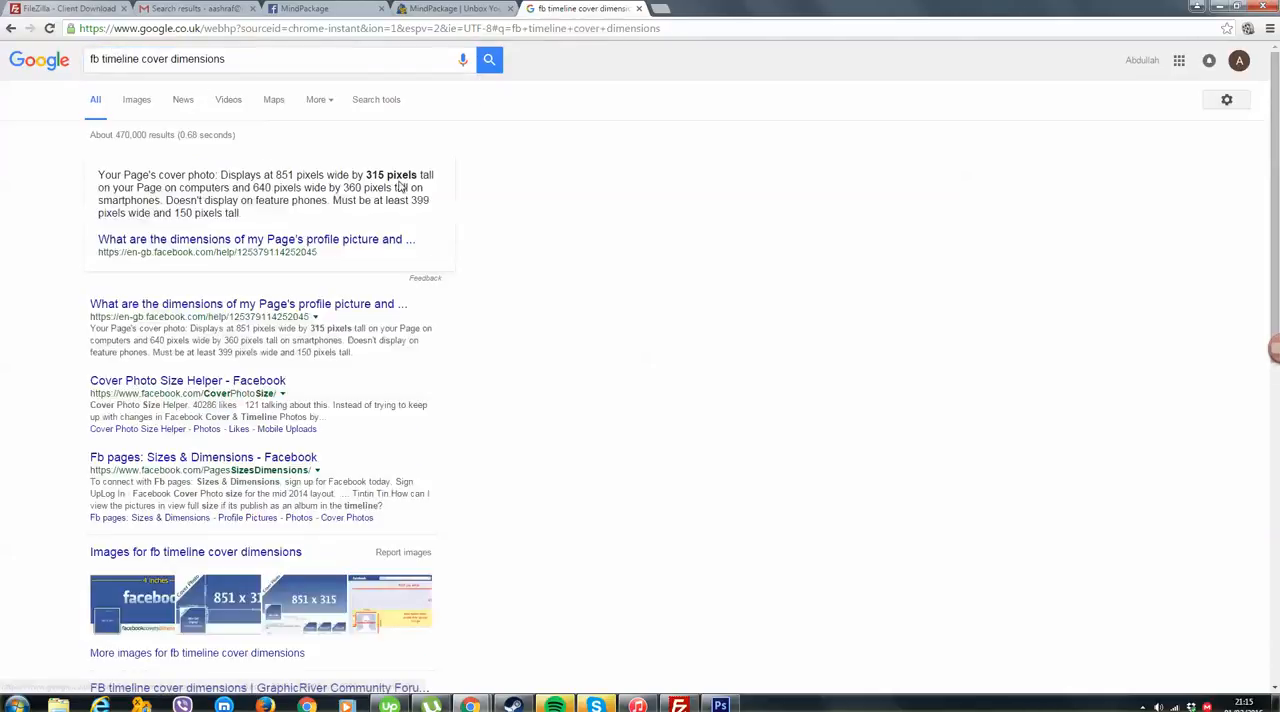
click(719, 705)
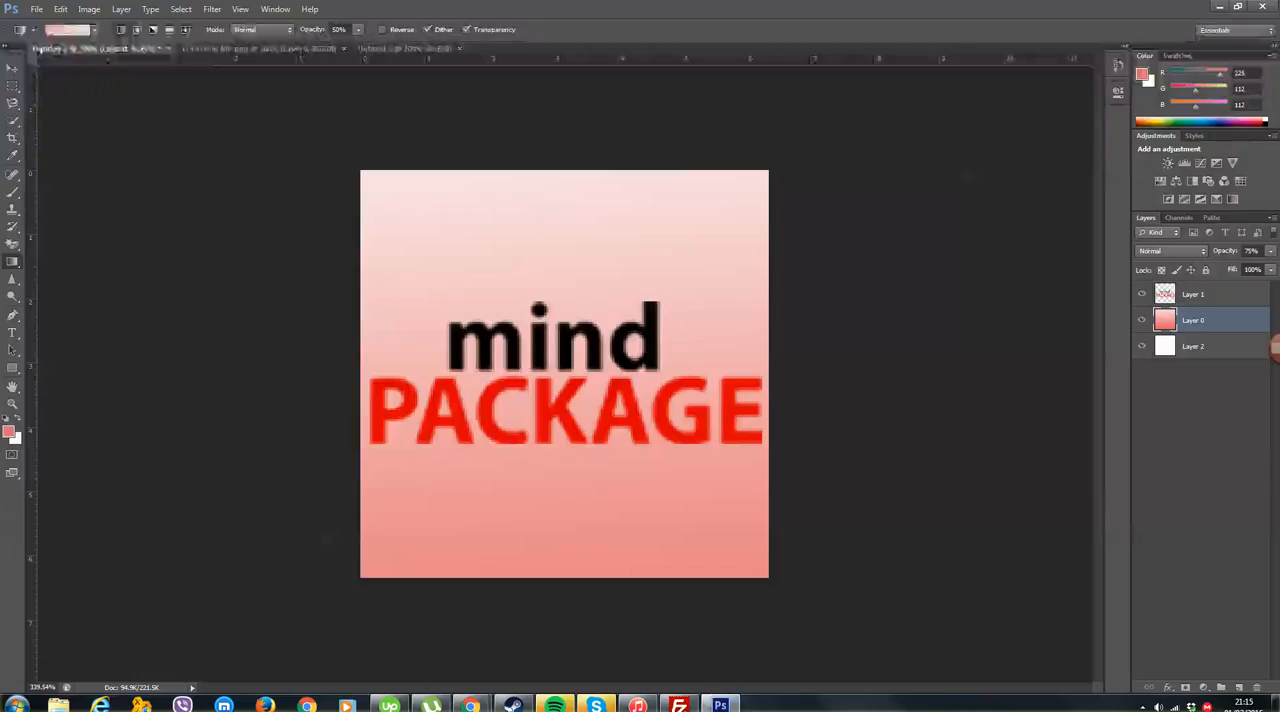
- Create a new 851 by 315 px Photoshop document for the cover
click(37, 9)
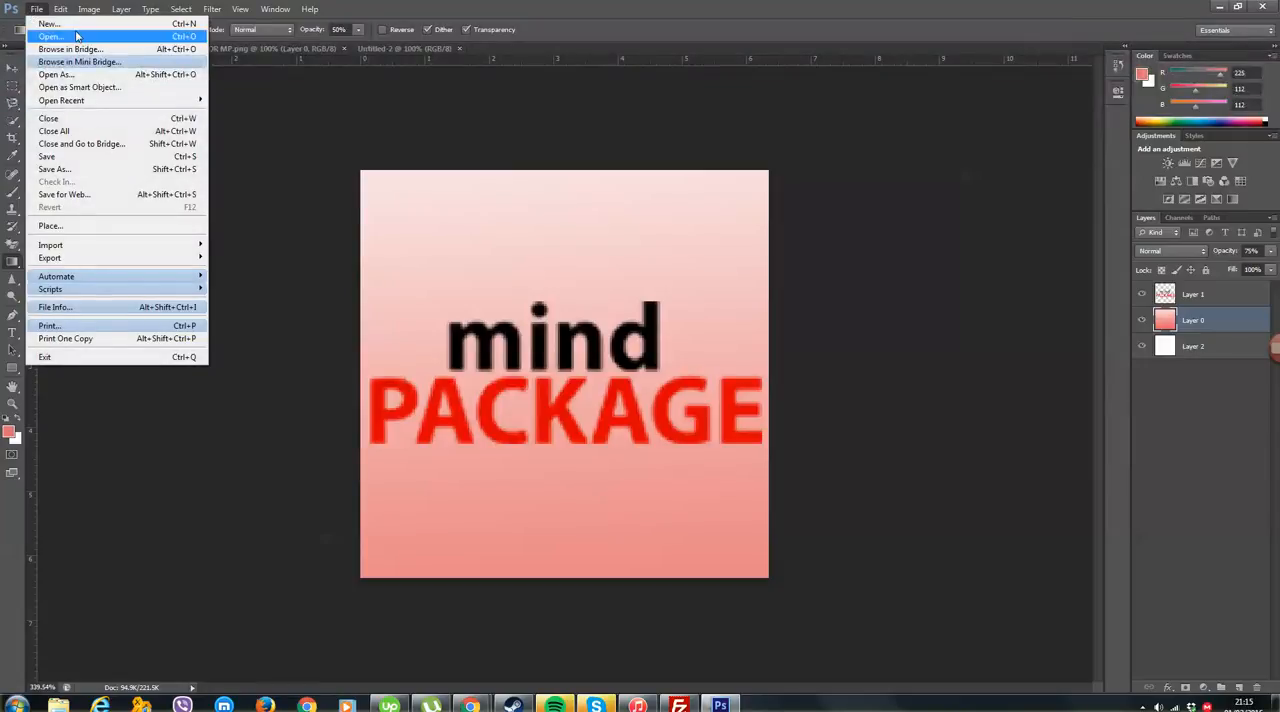
click(48, 23)
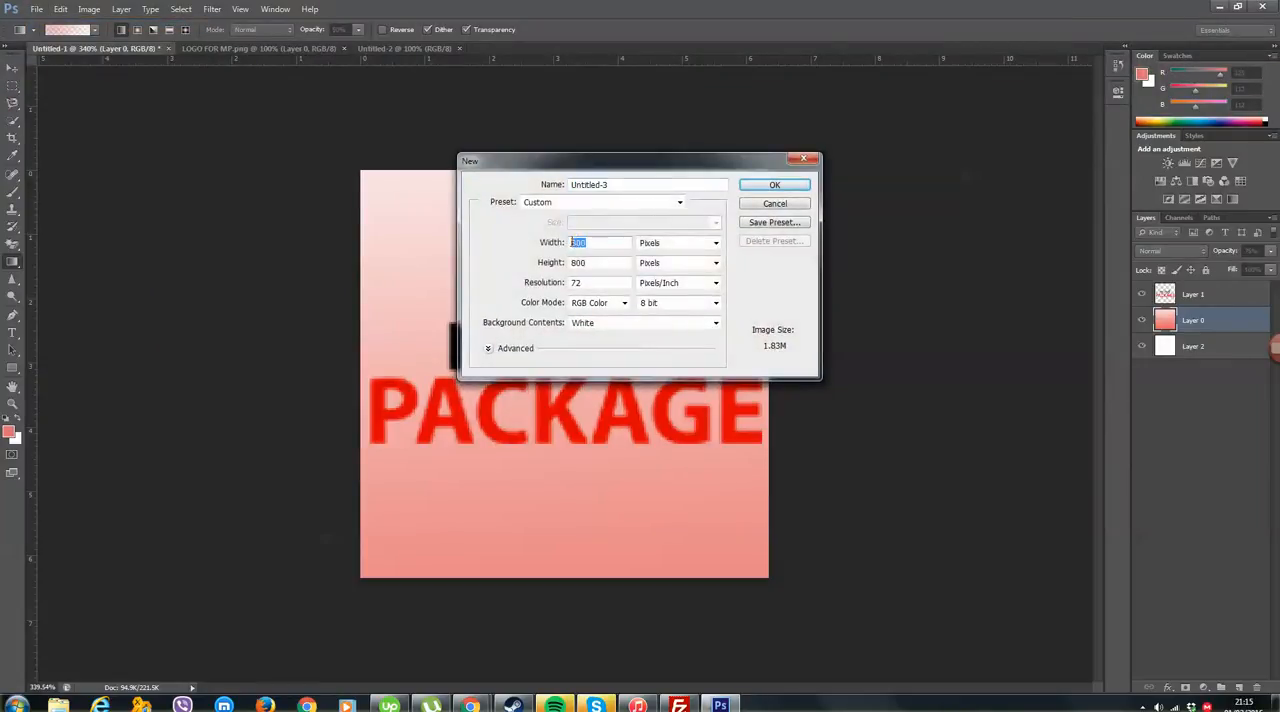
text(851)
click(600, 262)
text(315)
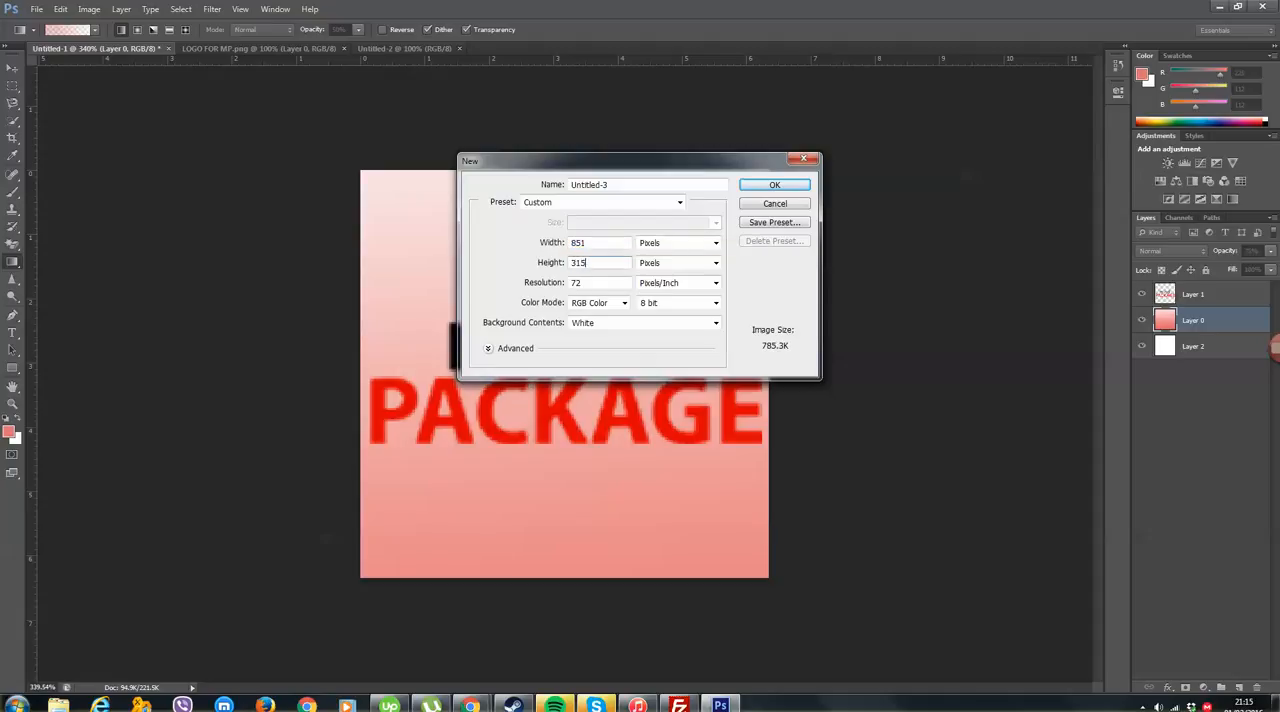
click(774, 184)
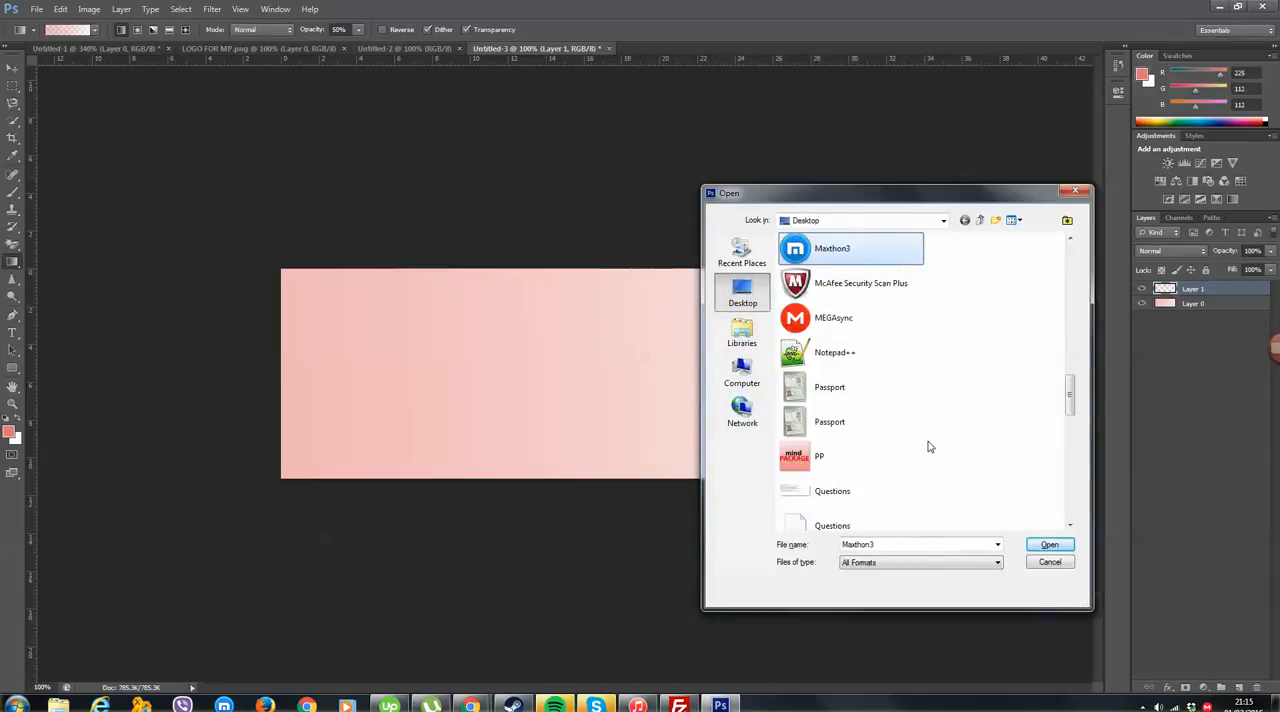
- Bring in the saved logo file and position the mindPACKAGE text near the cover's top right
click(851, 318)
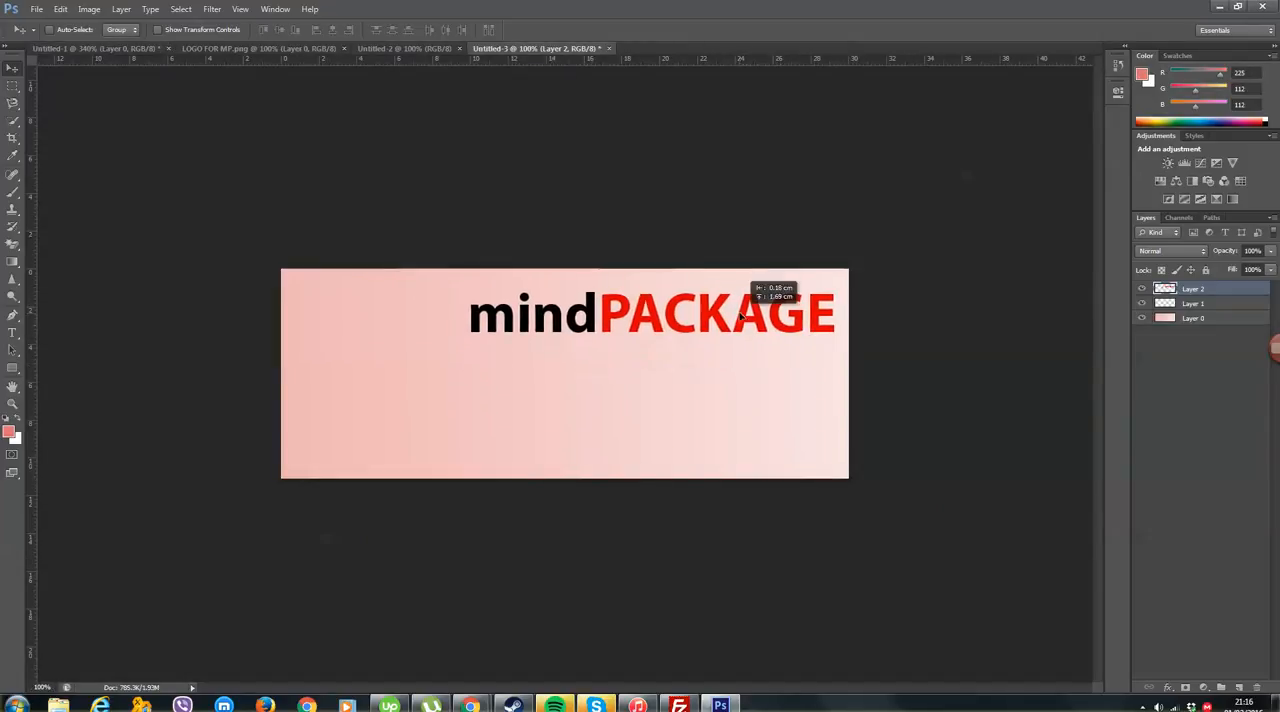
drag(740, 315, 750, 365)
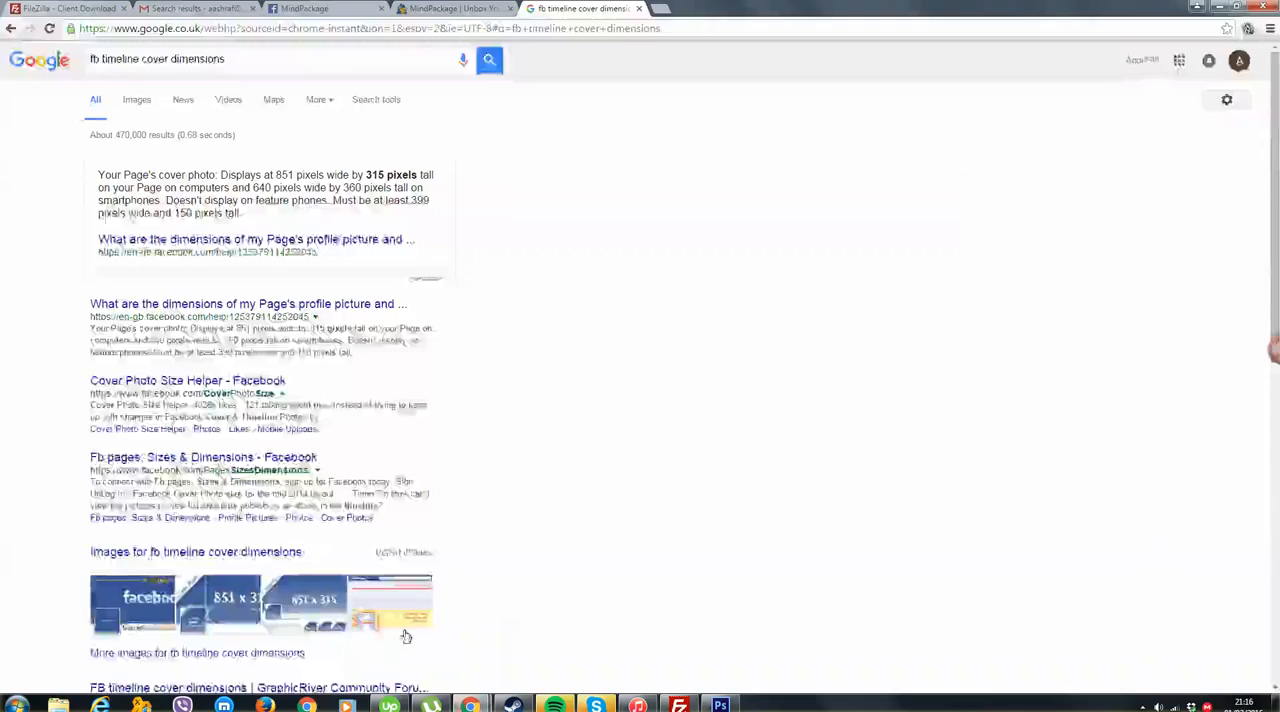
- Review the MindPackage Facebook page and mindpackage.com tagline, then return to the cover in Photoshop
click(305, 8)
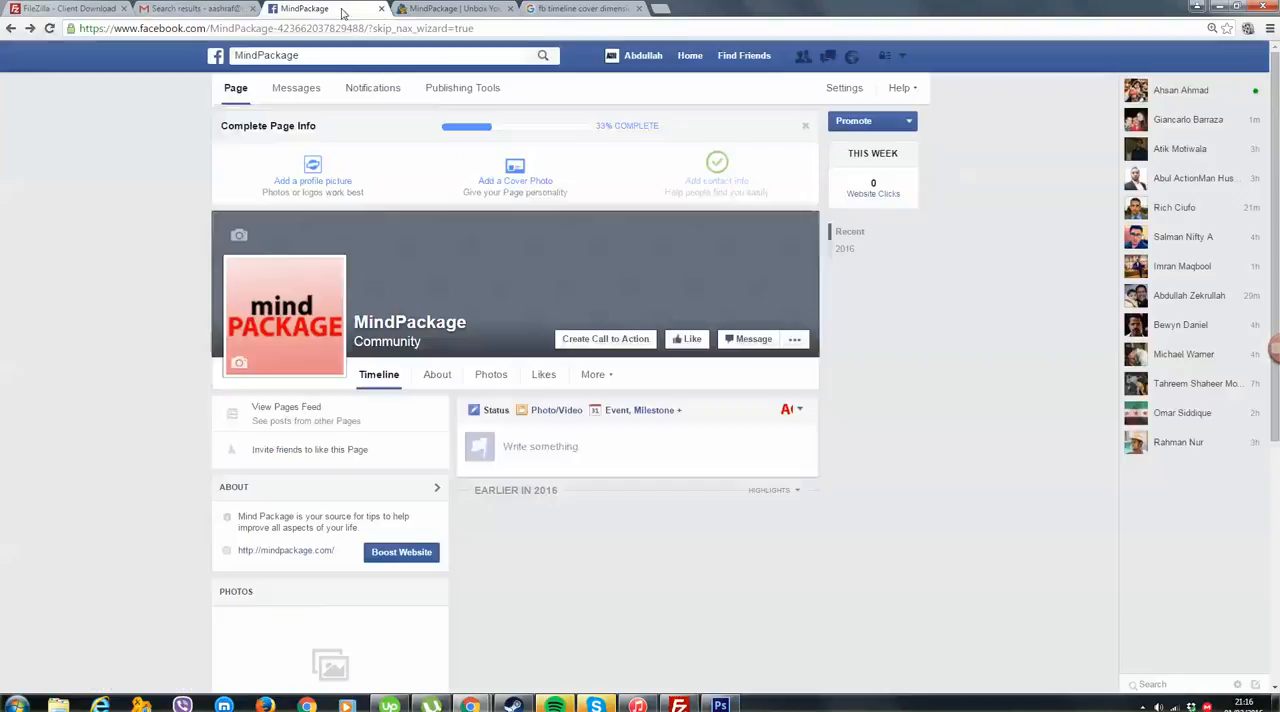
click(450, 8)
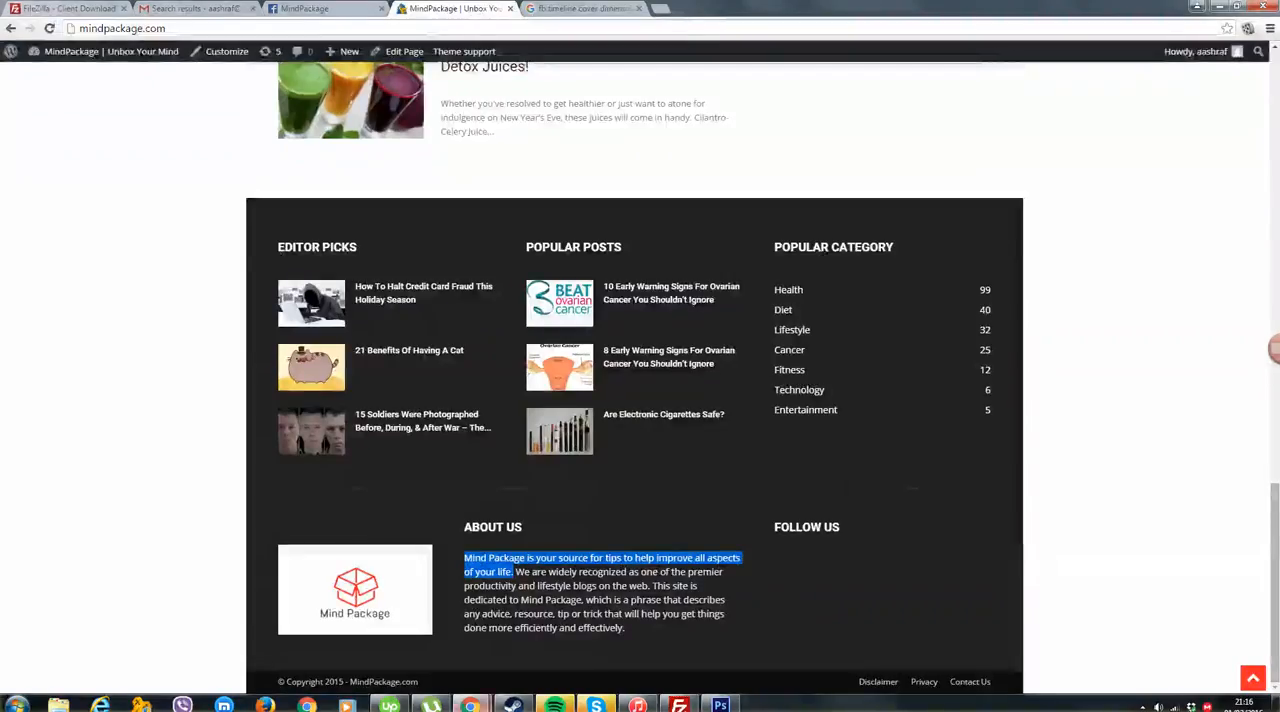
mouse_move(683, 636)
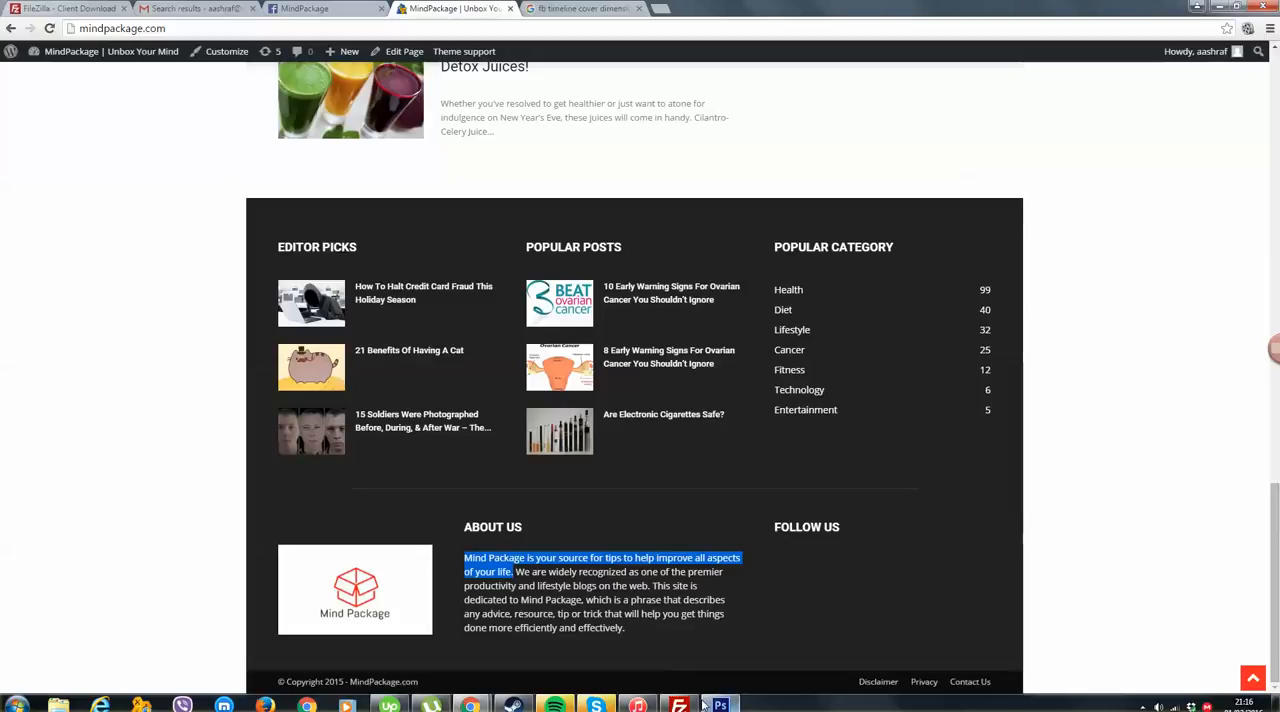
click(719, 705)
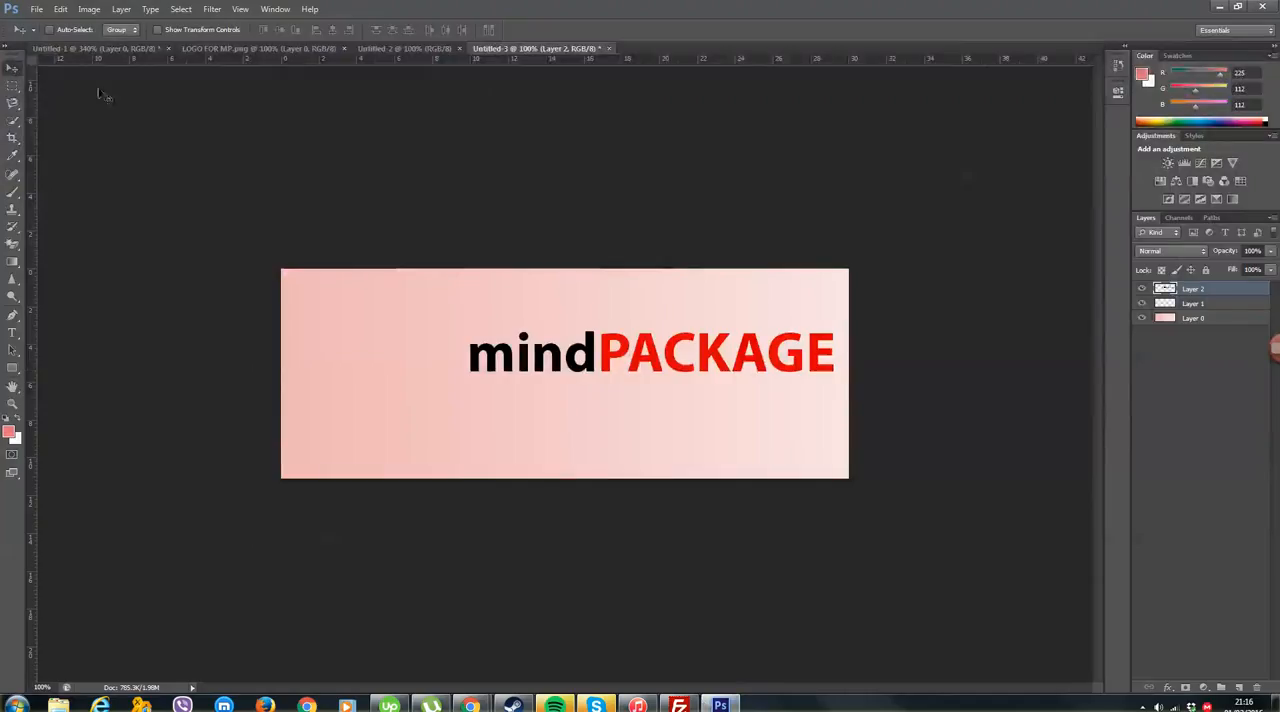
mouse_move(418, 391)
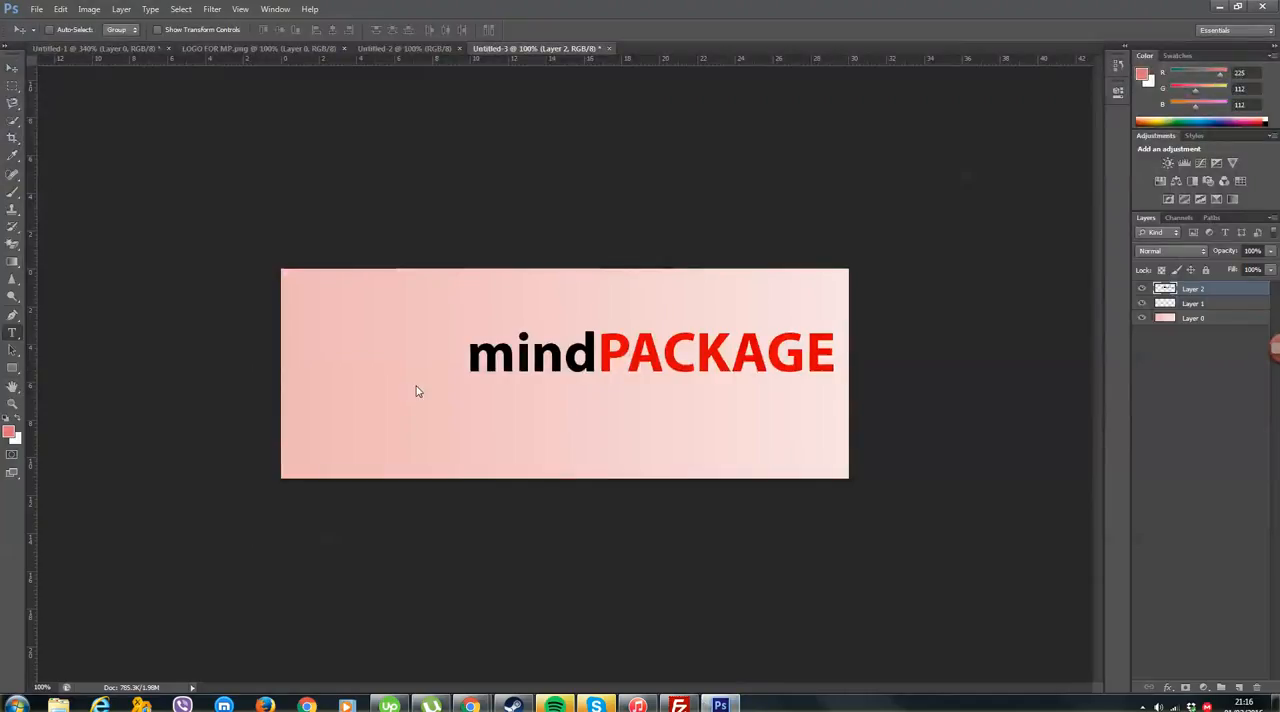
- Add a 12 pt tagline text box under mindPACKAGE and move it beneath the logo's right end
drag(476, 388, 783, 417)
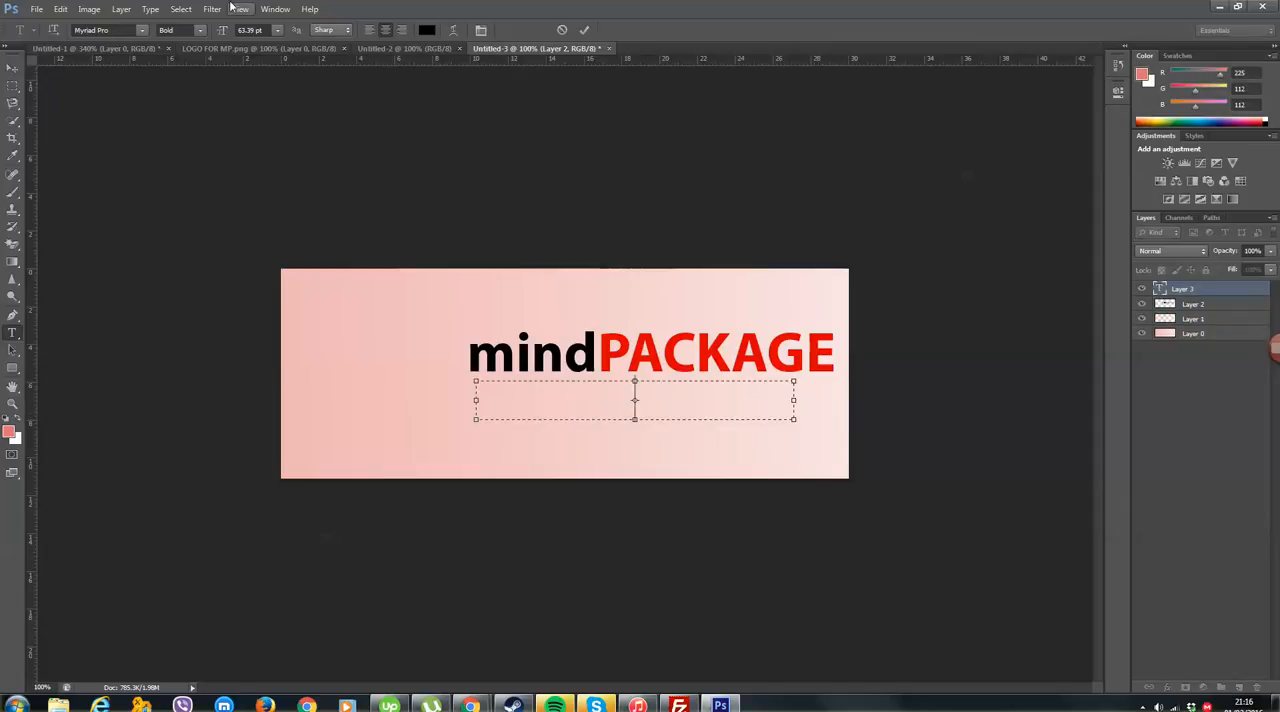
triple_click(250, 30)
text(Your One Stop)
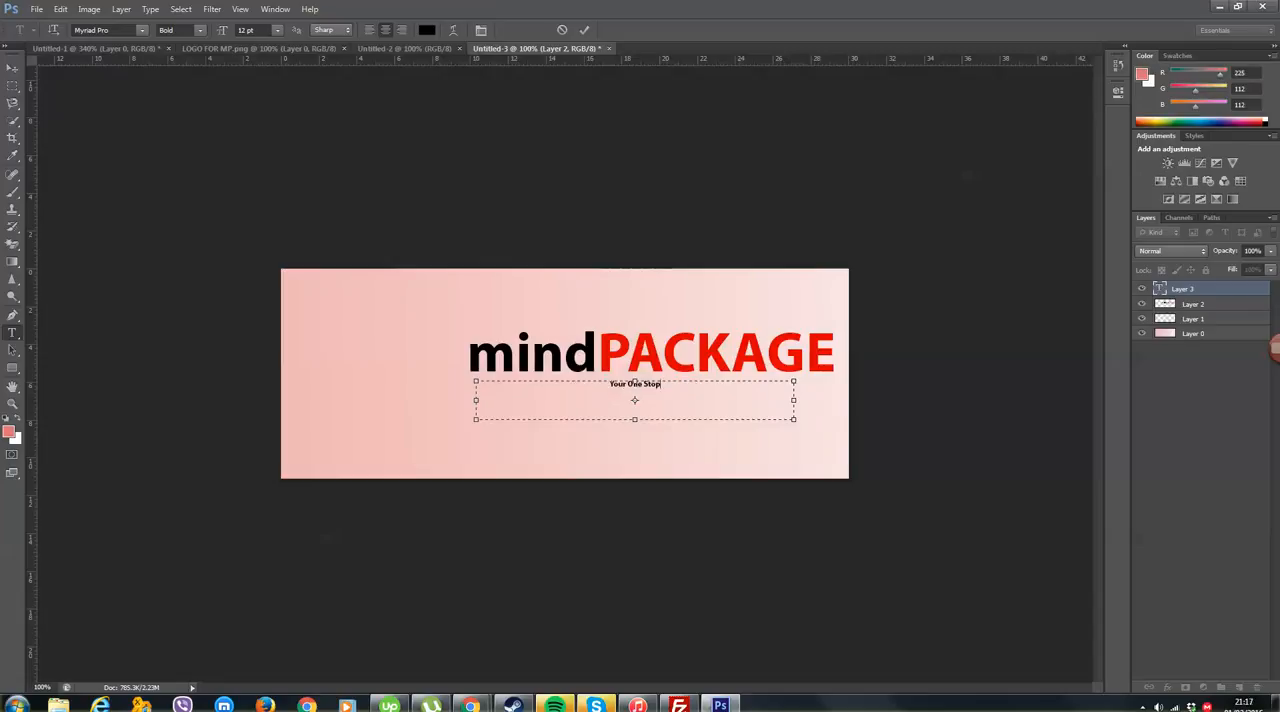
text(for)
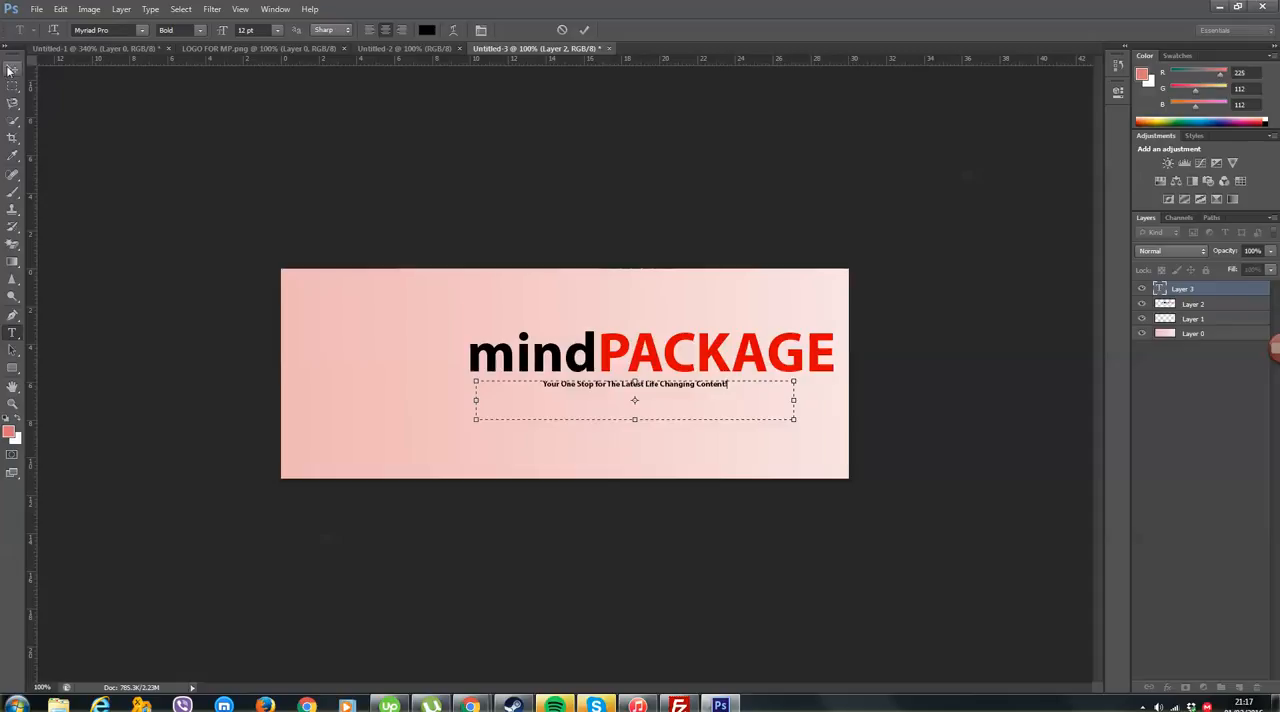
drag(635, 384, 812, 386)
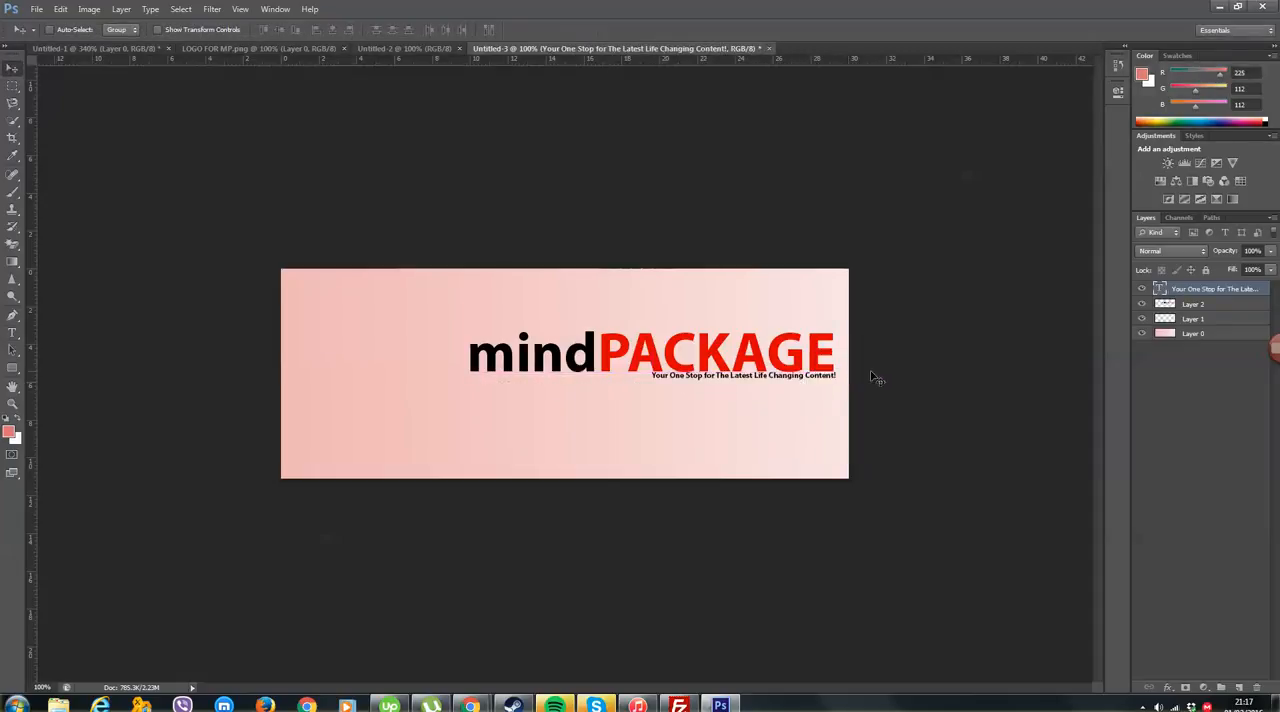
- Enlarge the tagline, drop the '!', and place it snugly beneath mindPACKAGE aligned to its right end
click(13, 332)
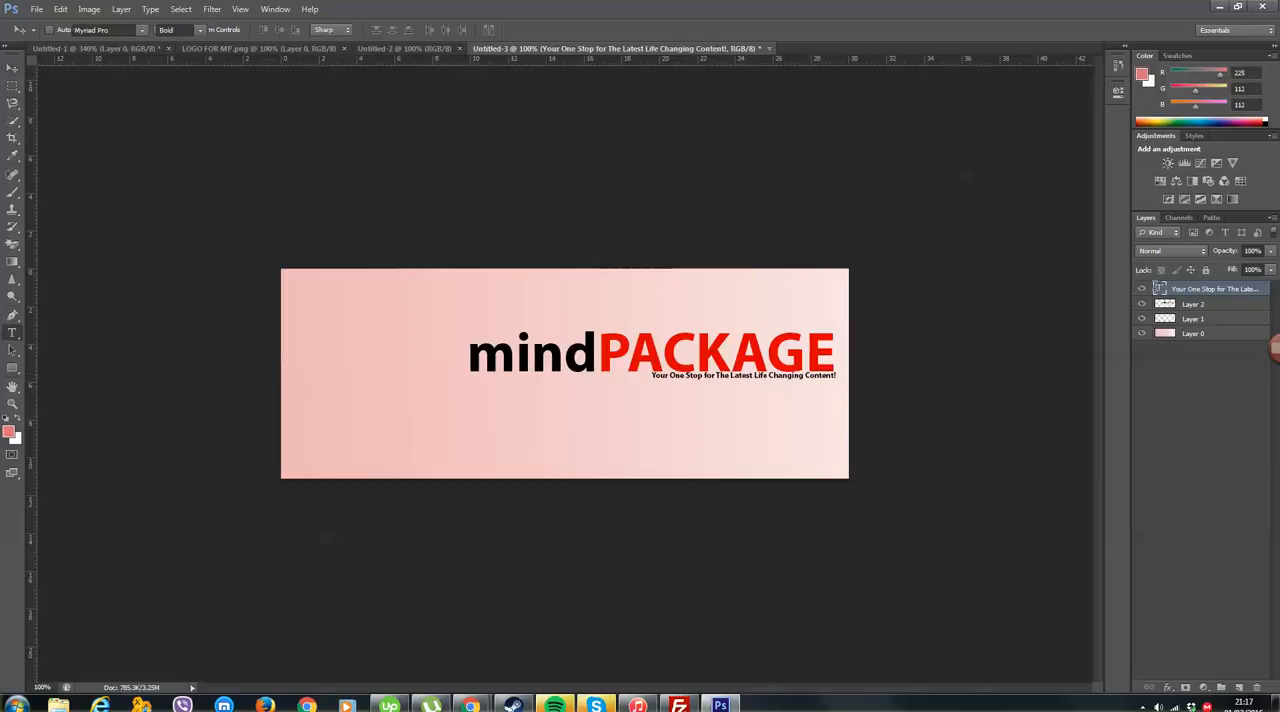
click(743, 375)
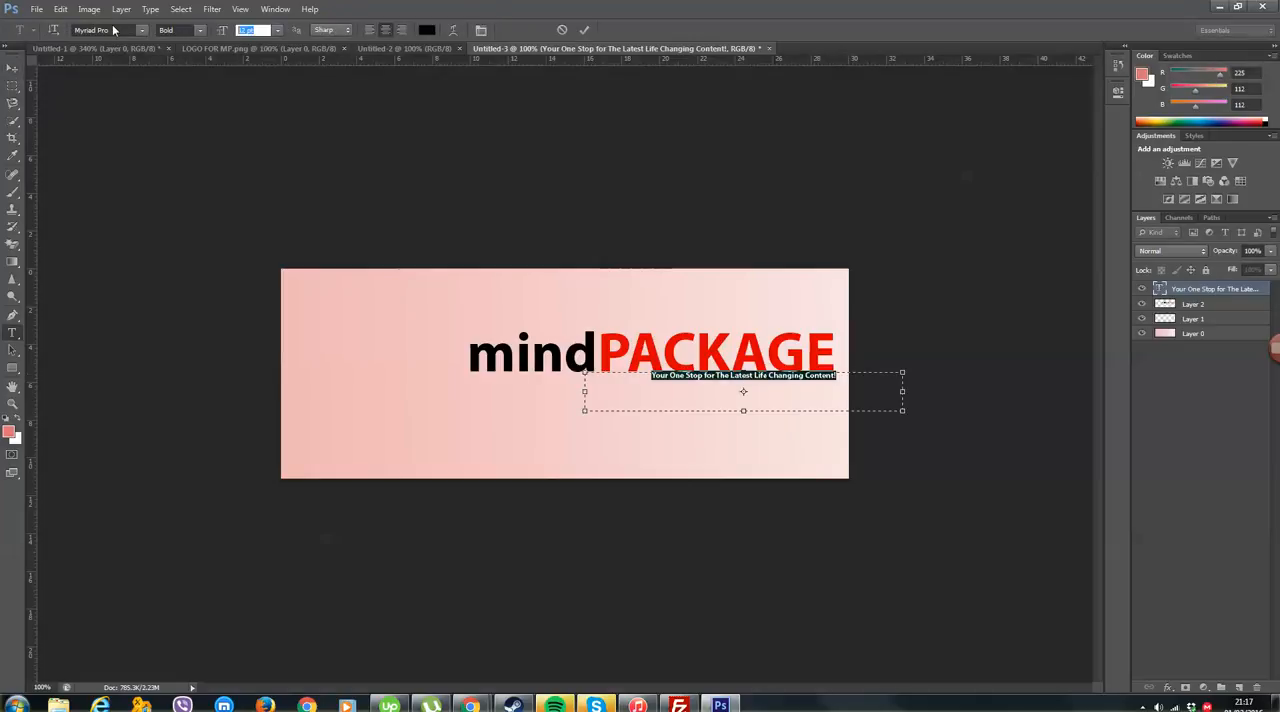
click(13, 54)
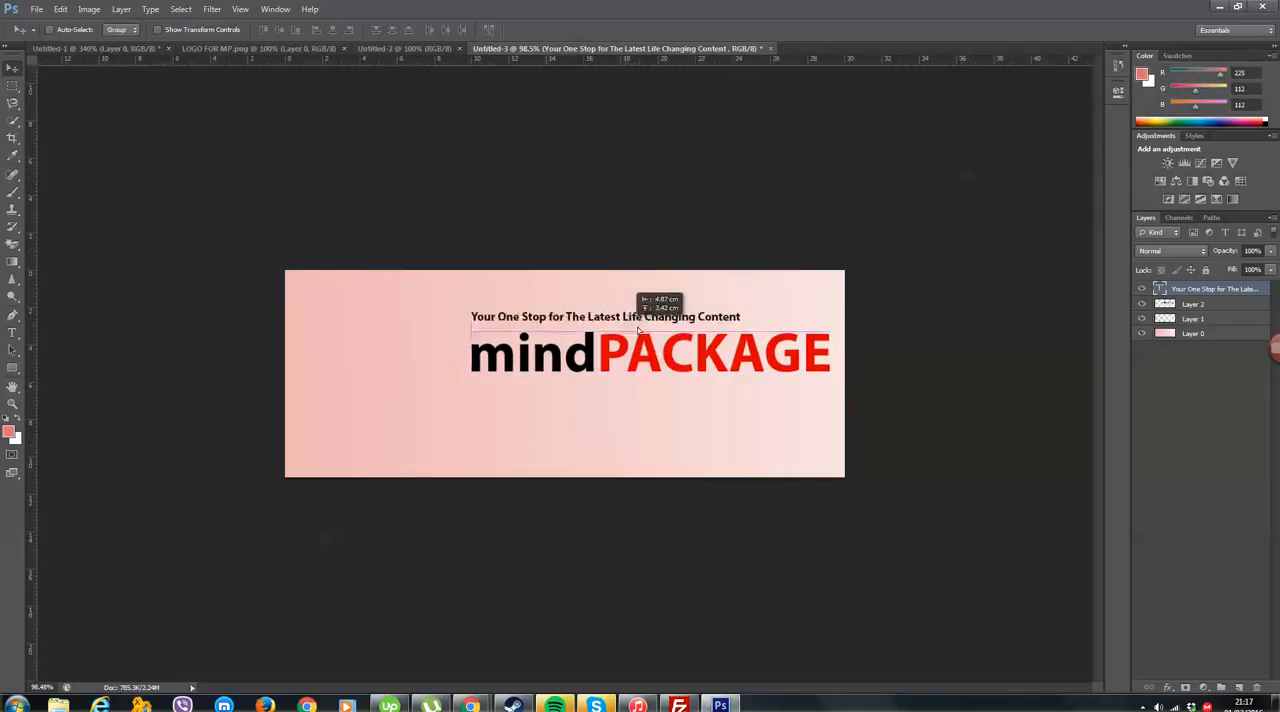
drag(638, 316, 694, 393)
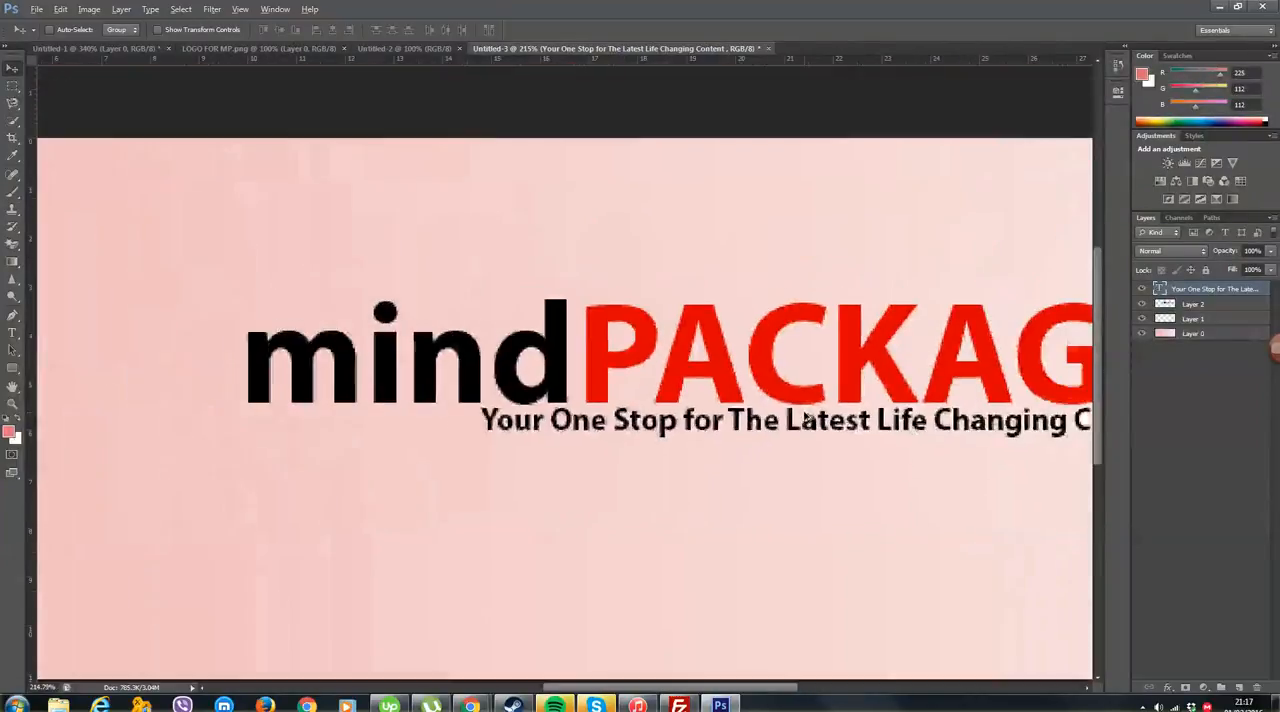
click(37, 9)
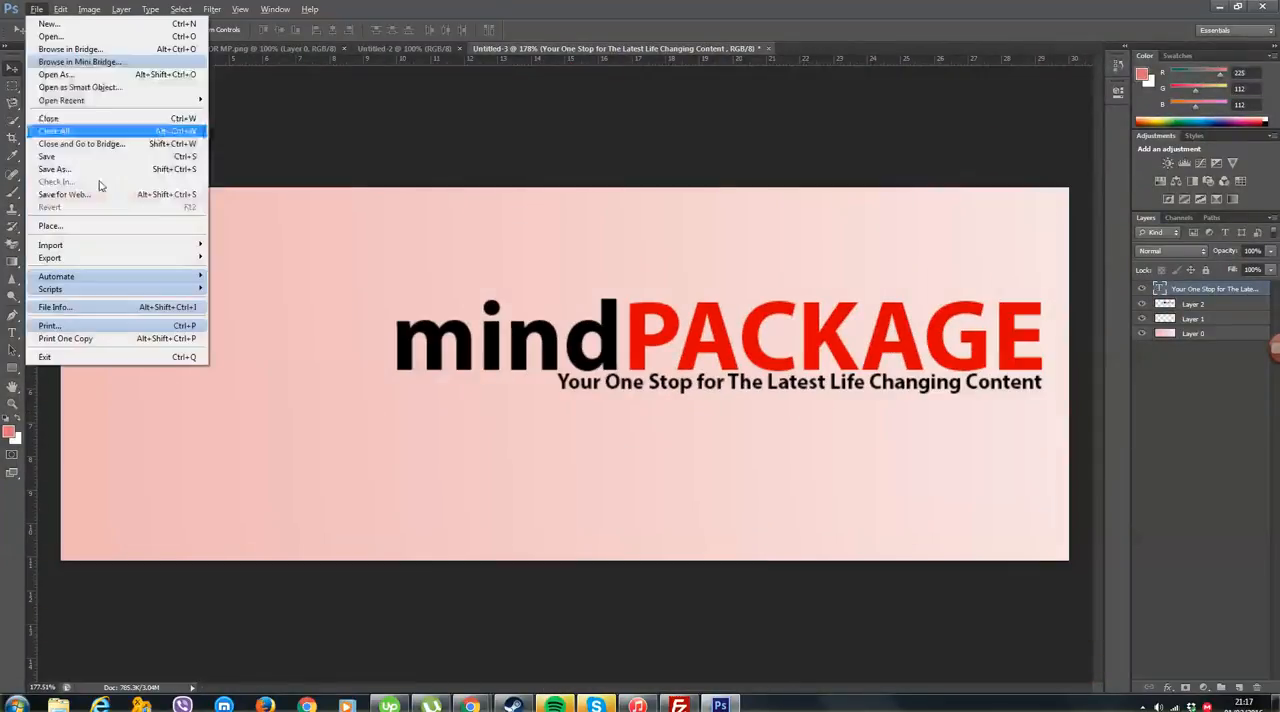
- Save the cover as a PNG on the Desktop with default PNG options and return to Chrome
click(53, 168)
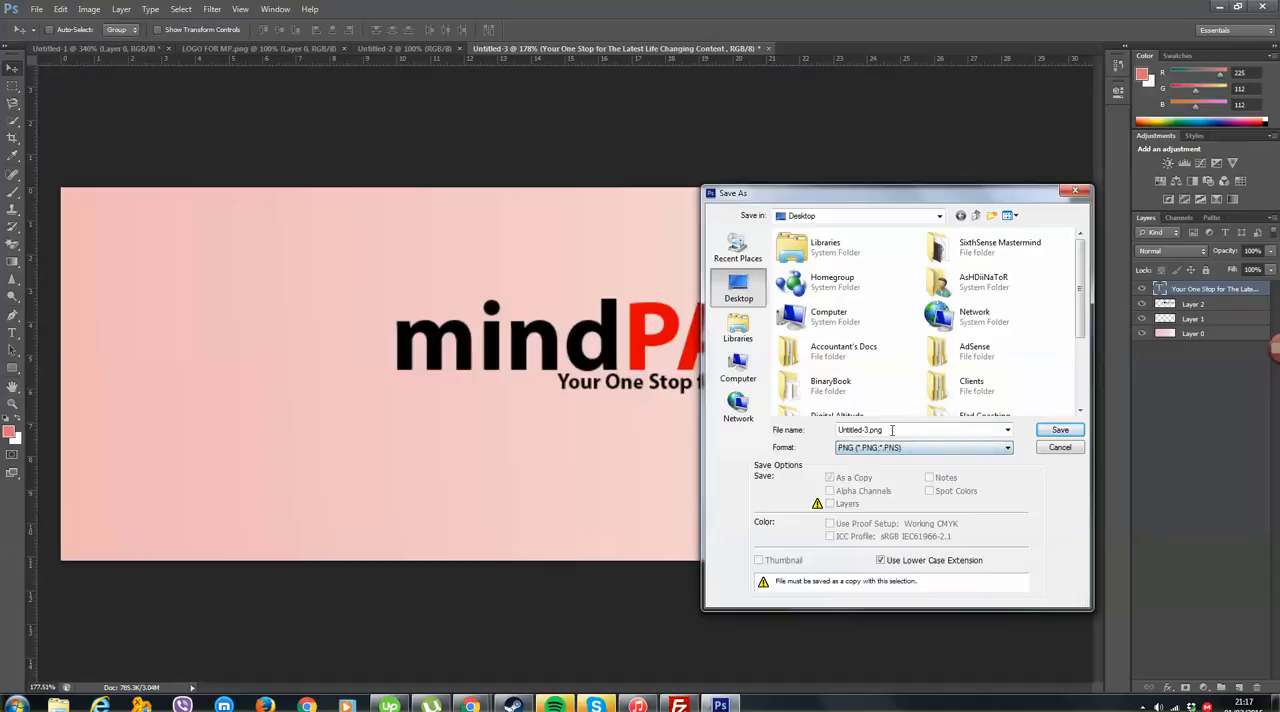
click(1059, 430)
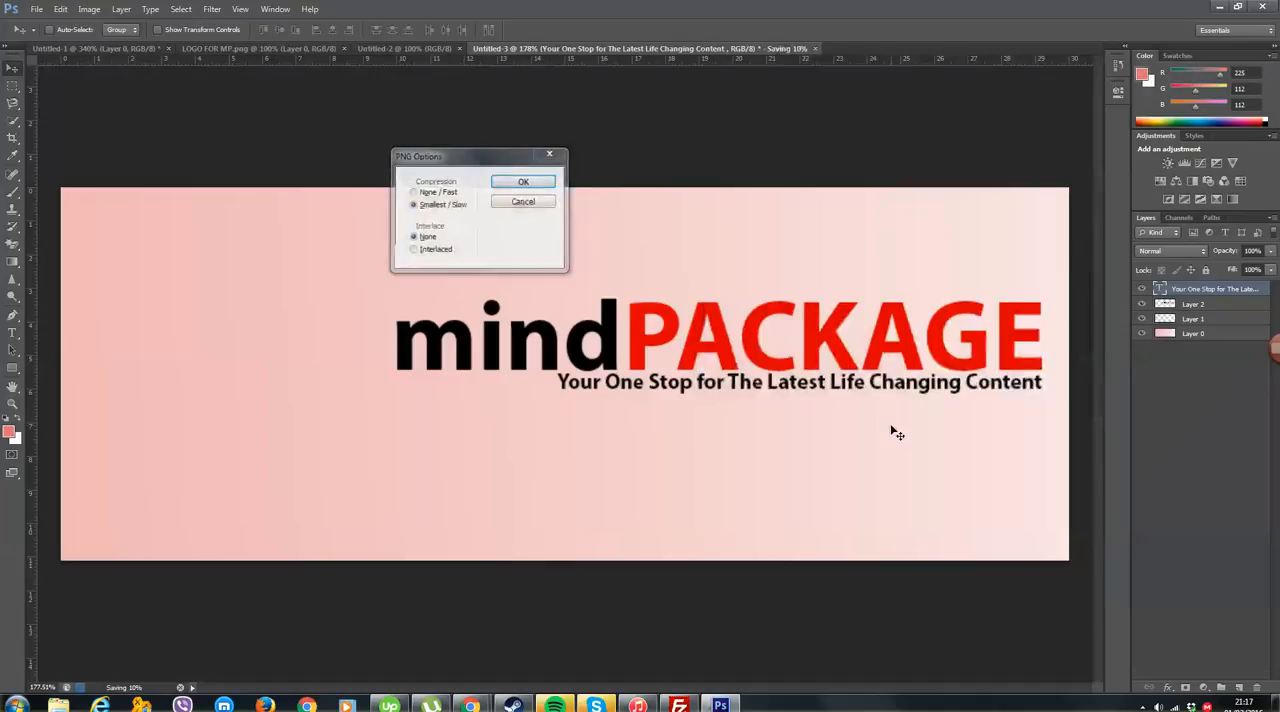
click(523, 181)
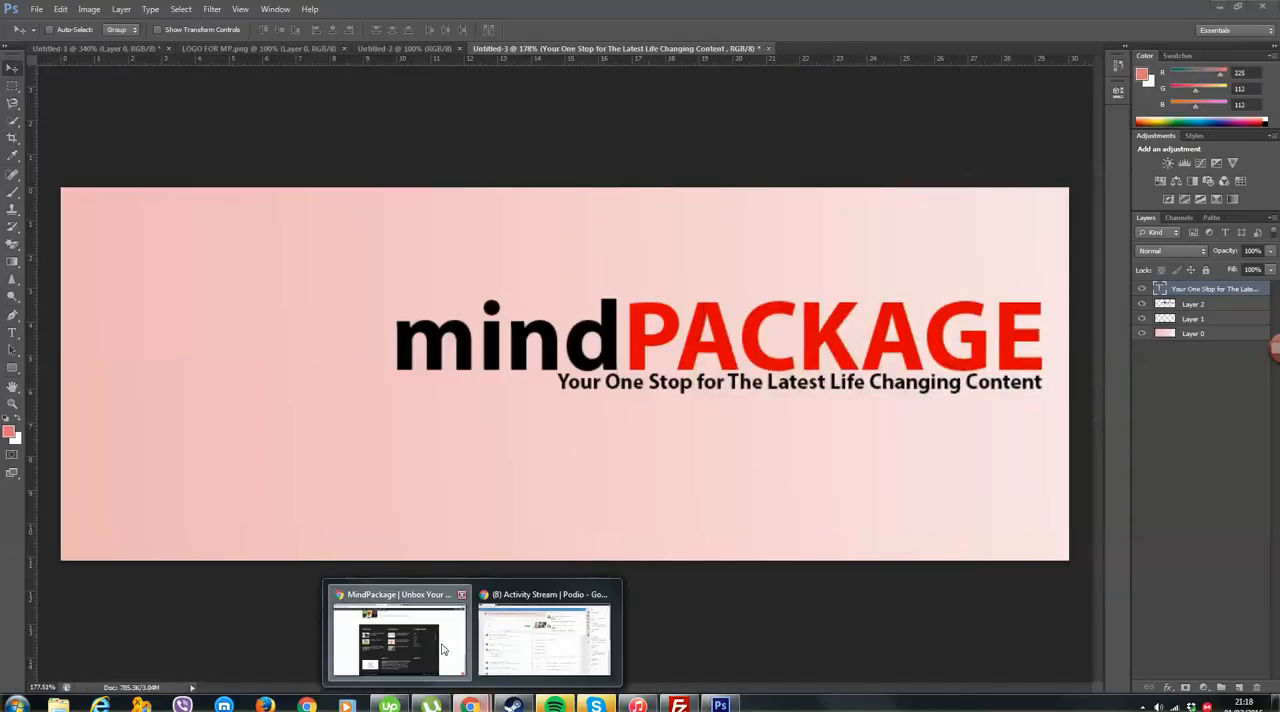
click(399, 635)
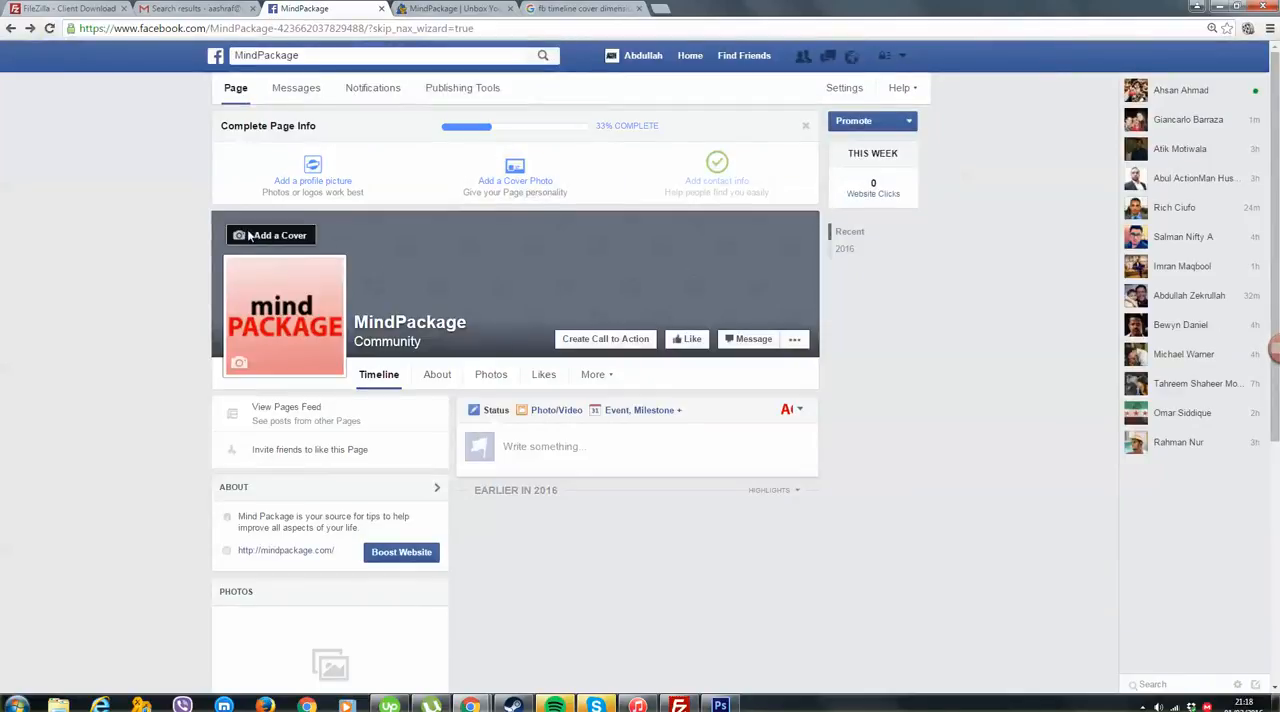
- Upload WC.png as the MindPackage page's cover photo and save the changes
click(271, 234)
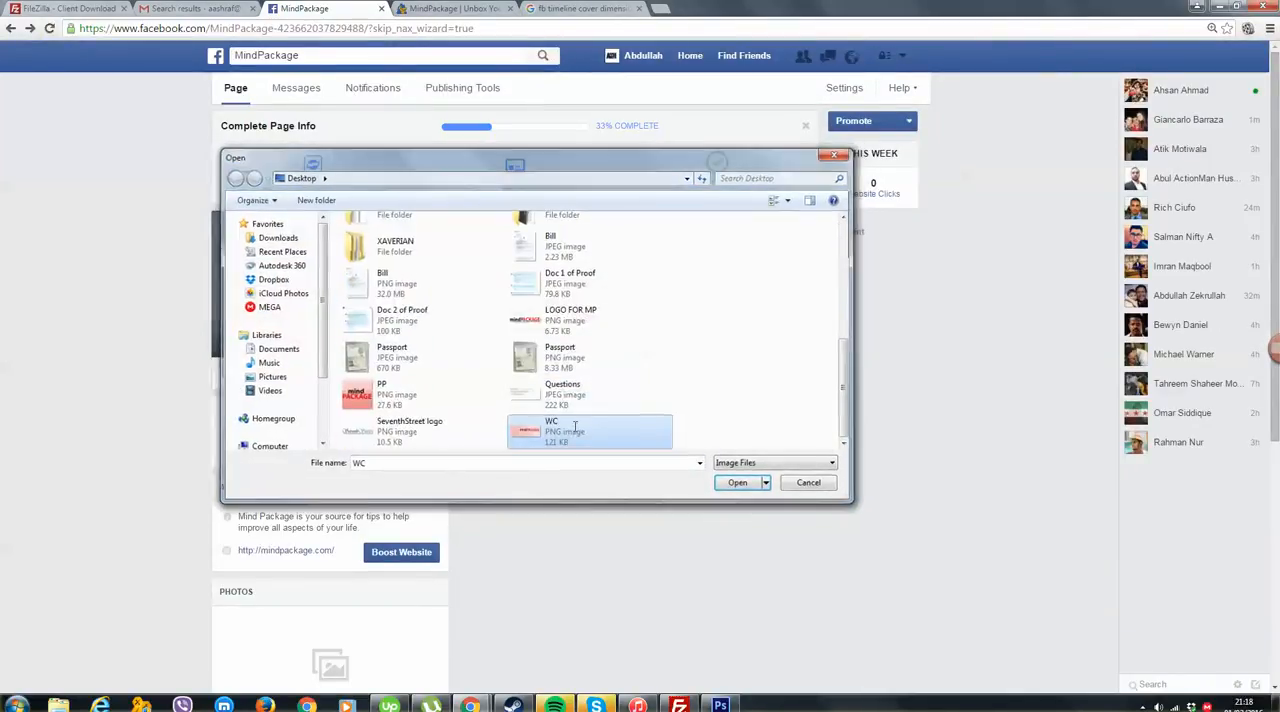
click(738, 482)
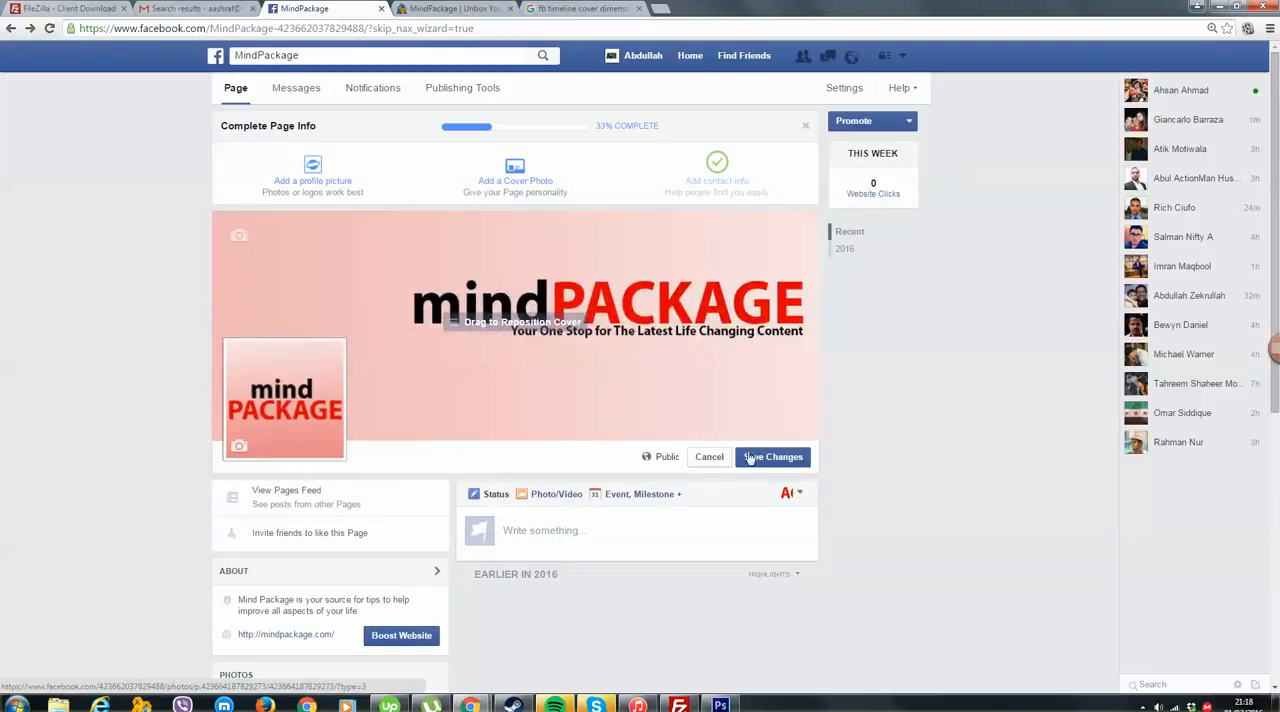
click(772, 457)
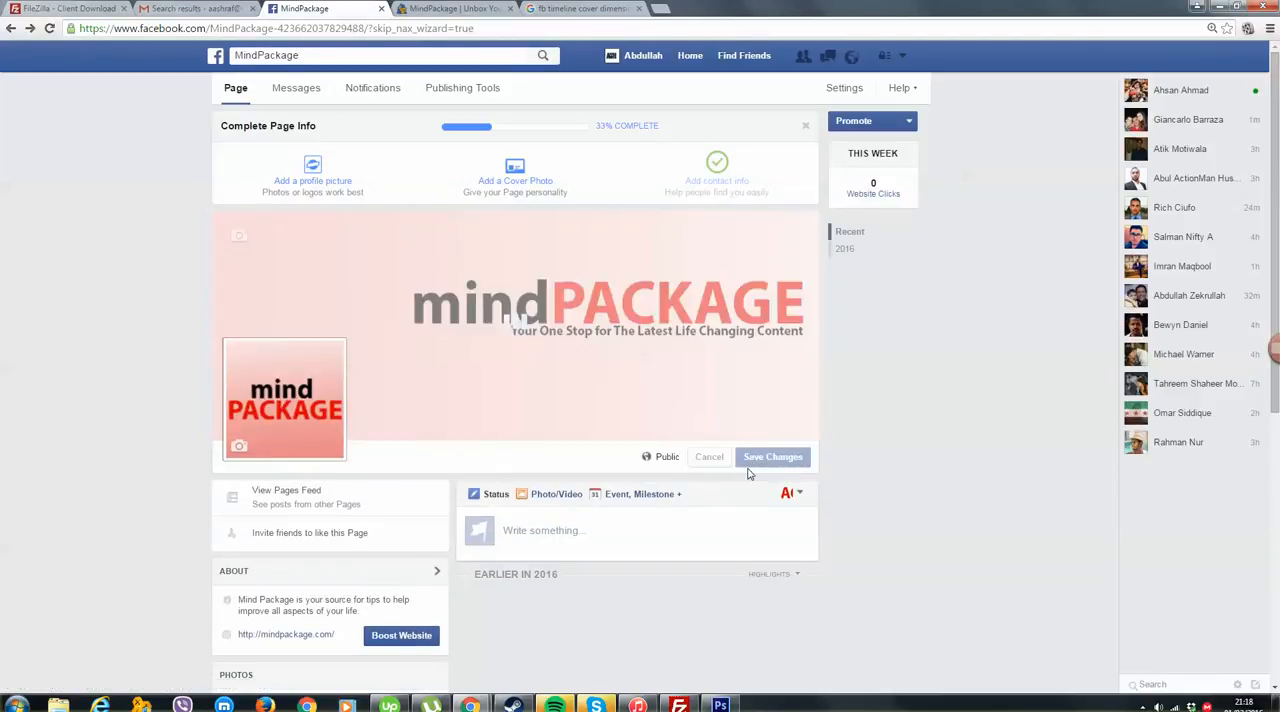
click(773, 457)
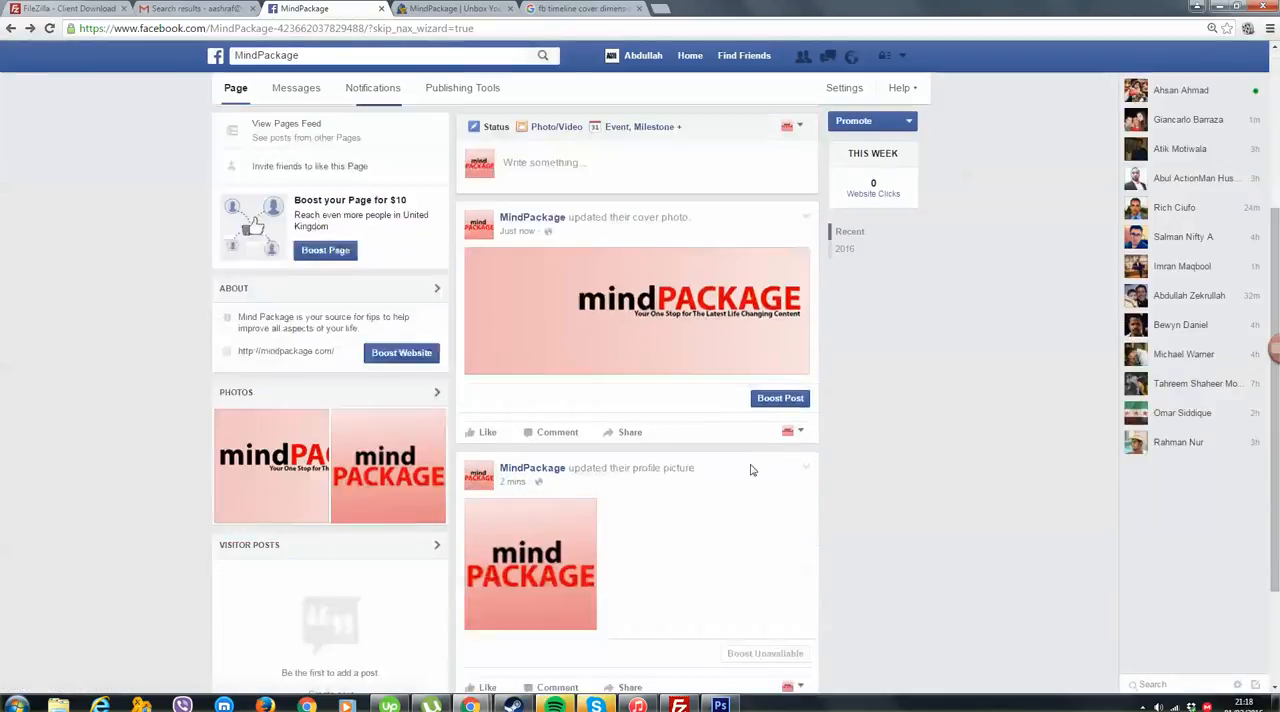
scroll(up, 3)
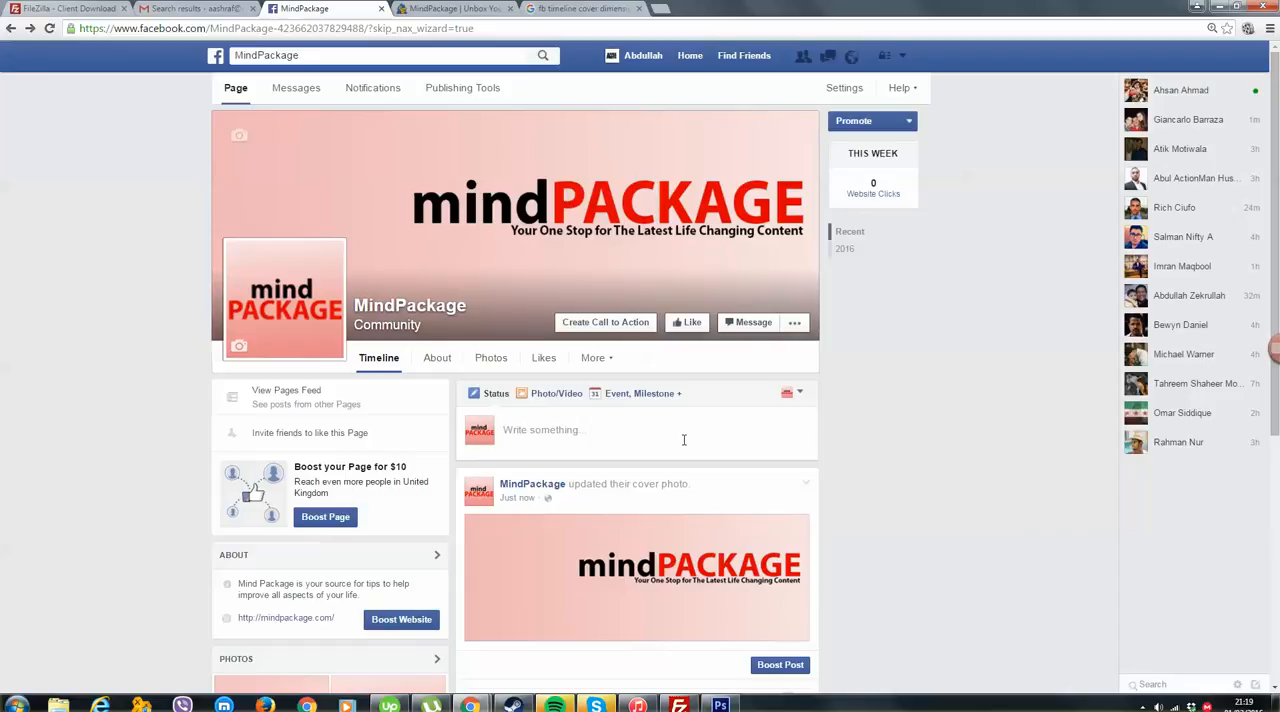
mouse_move(1071, 558)
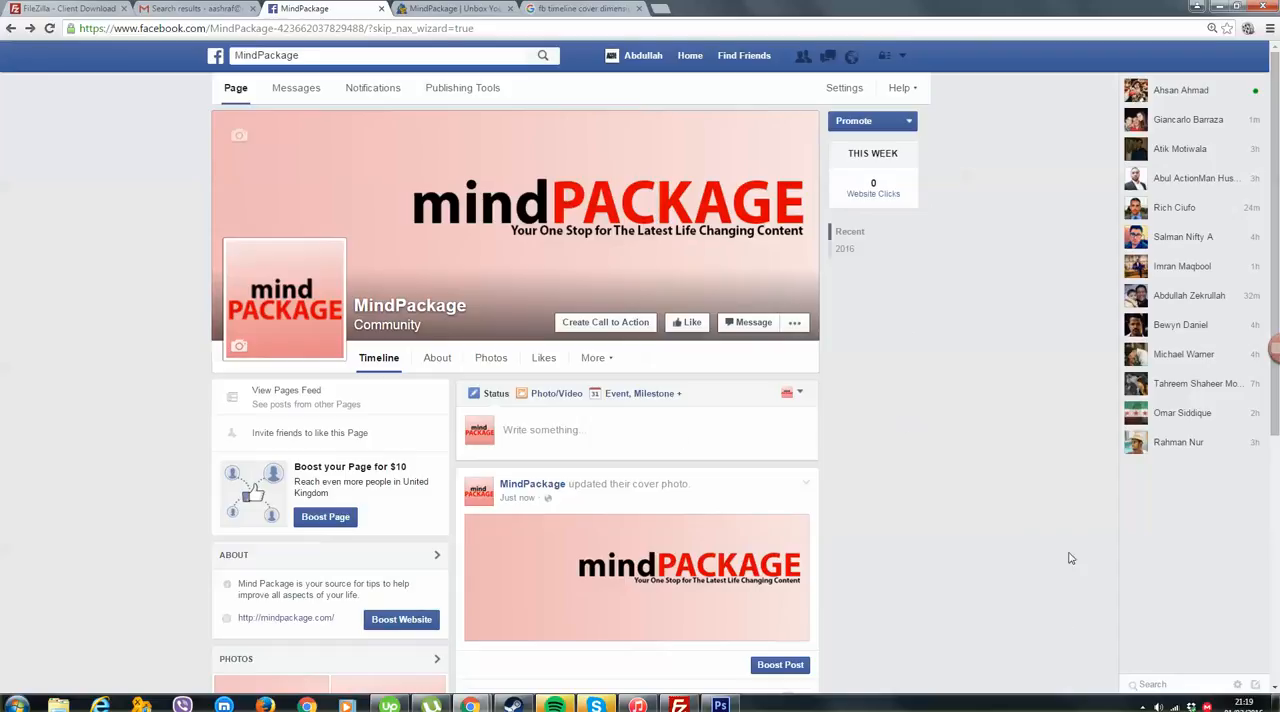